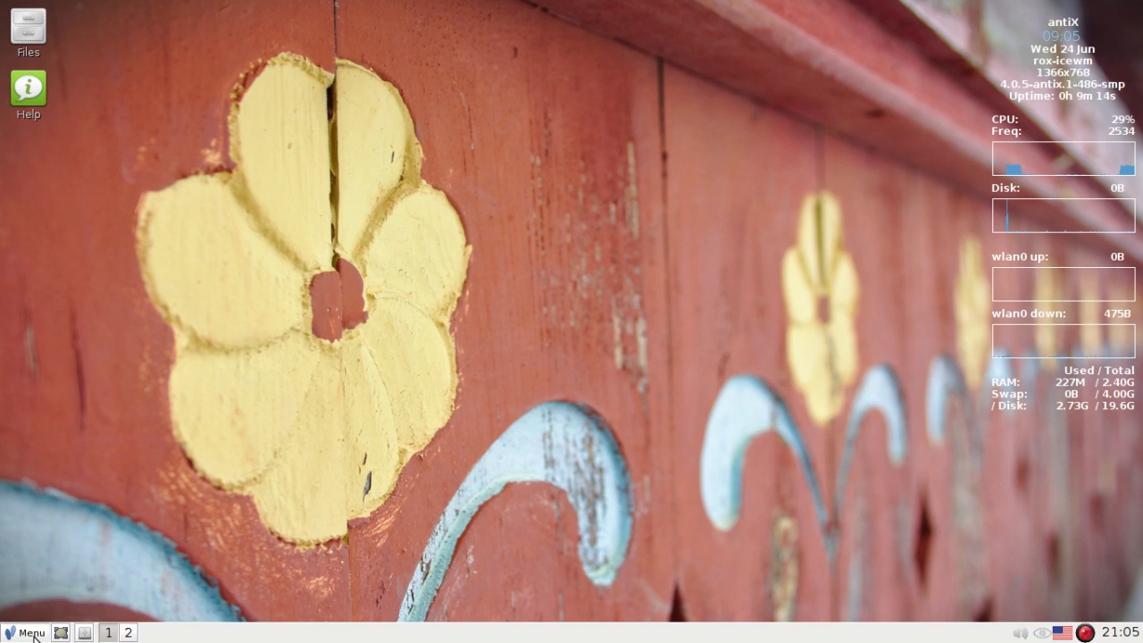
Launch Control Centre from the desktop menu and start editing the Personal menu in Menu Manager.
left_click(30, 633)
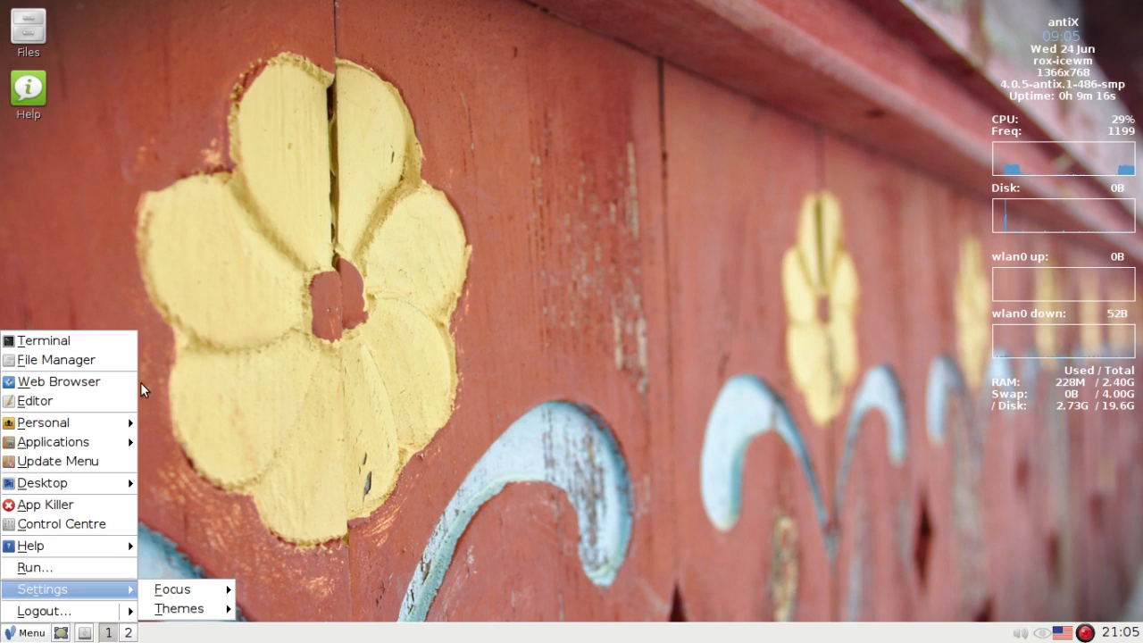
mouse_move(42, 421)
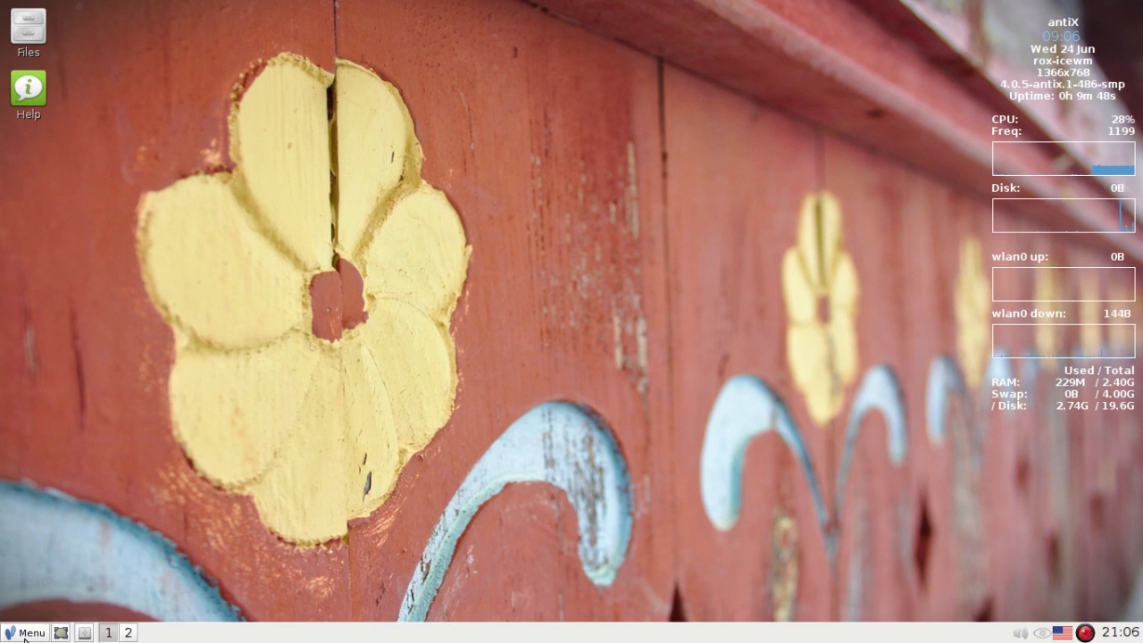
left_click(25, 632)
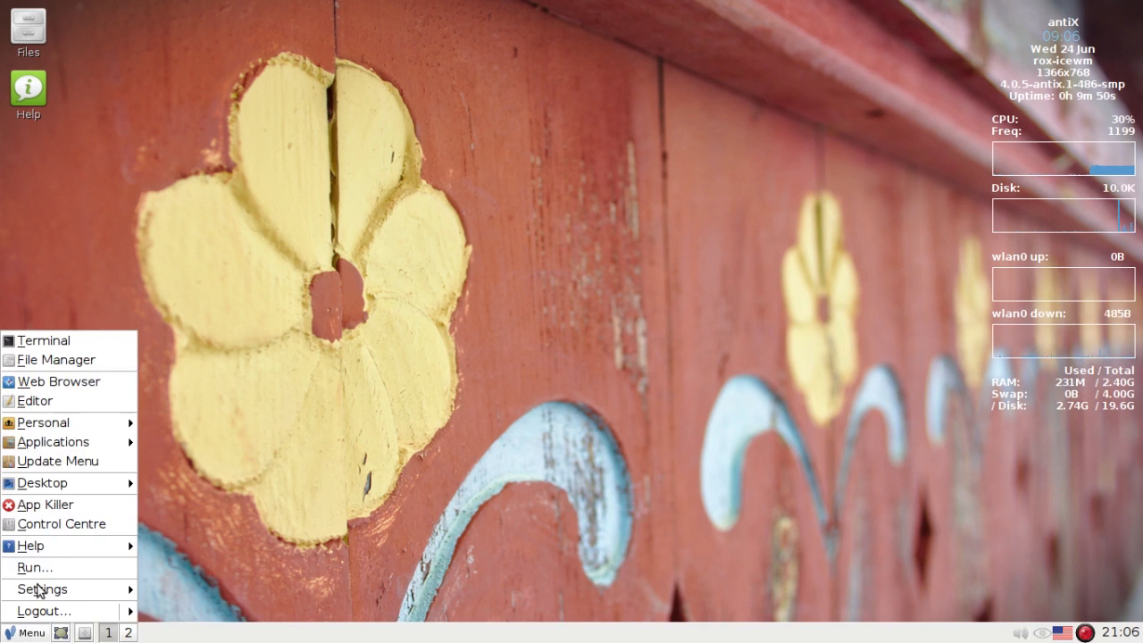
left_click(79, 527)
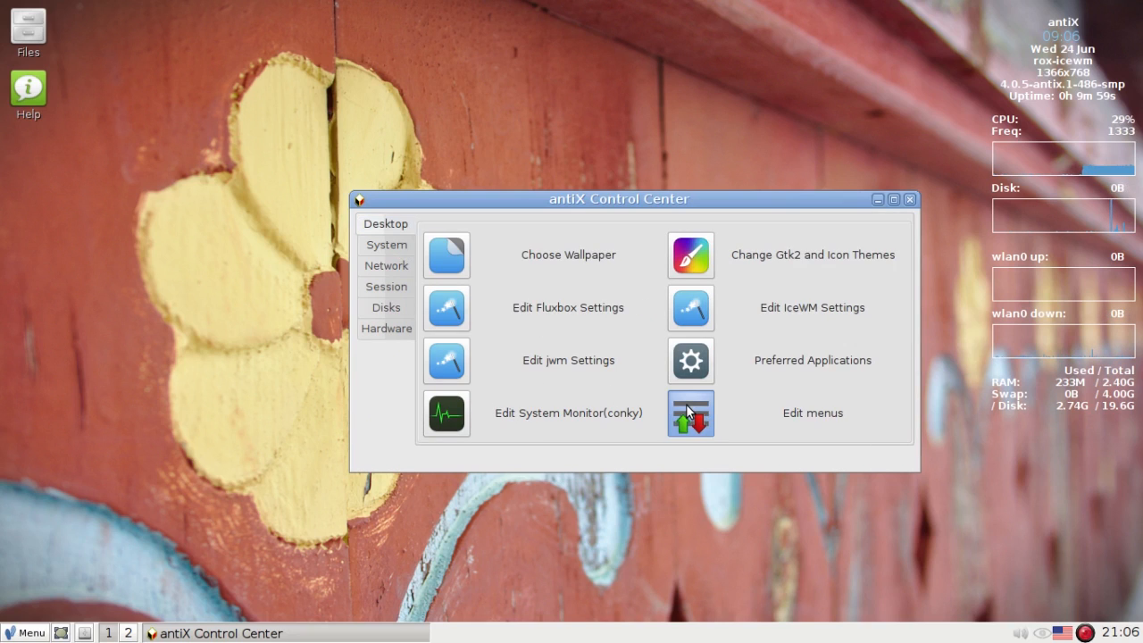
left_click(689, 412)
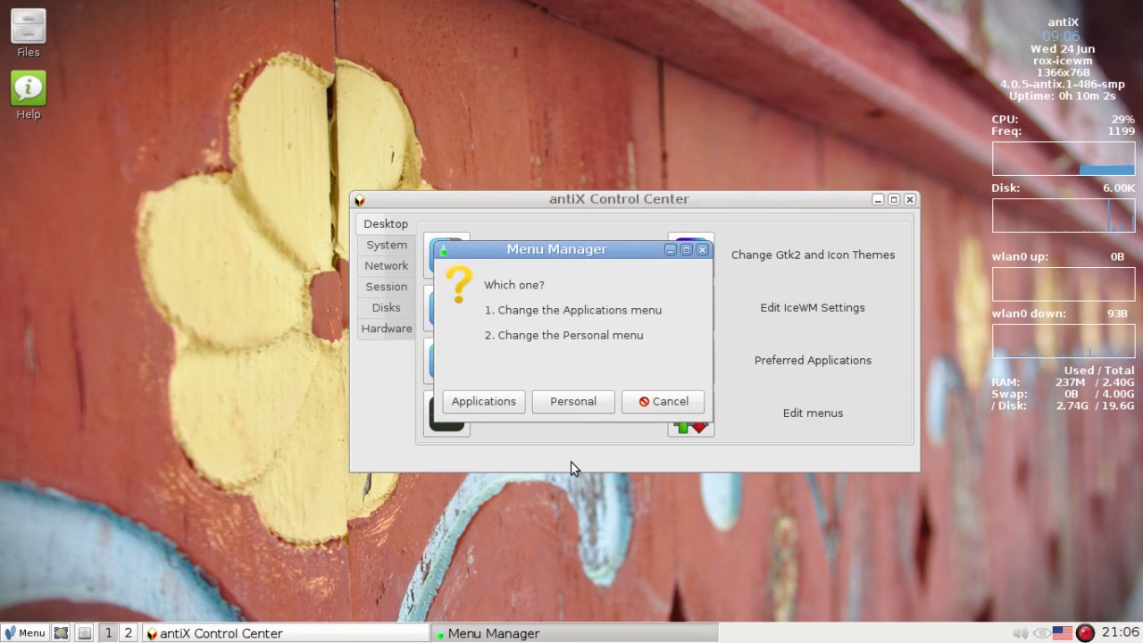
mouse_move(557, 342)
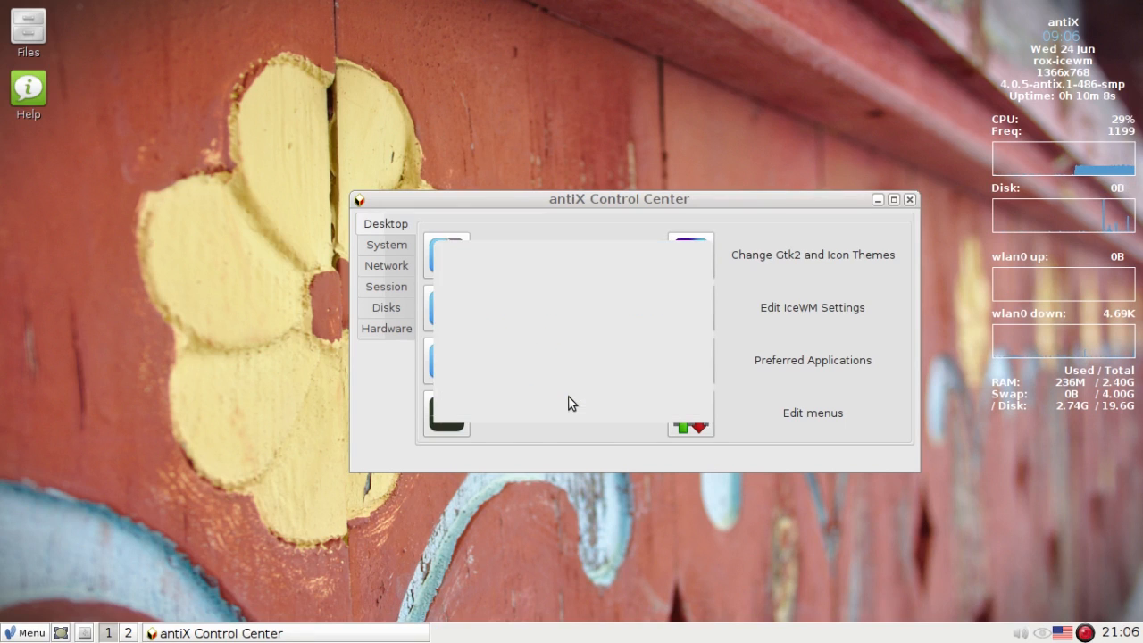
left_click(811, 413)
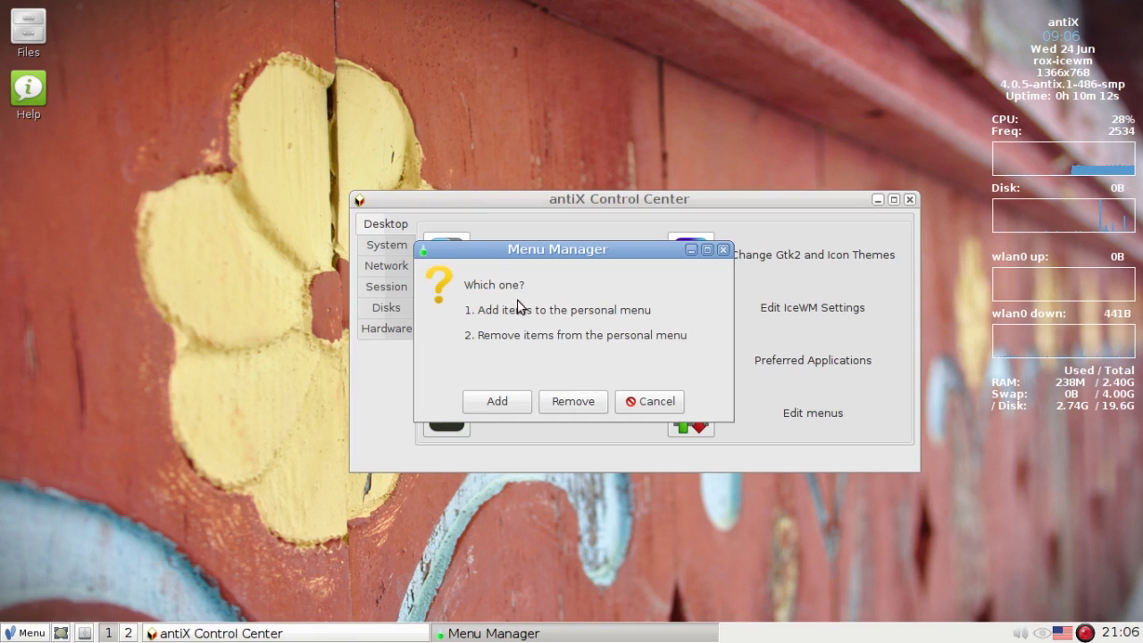
mouse_move(536, 371)
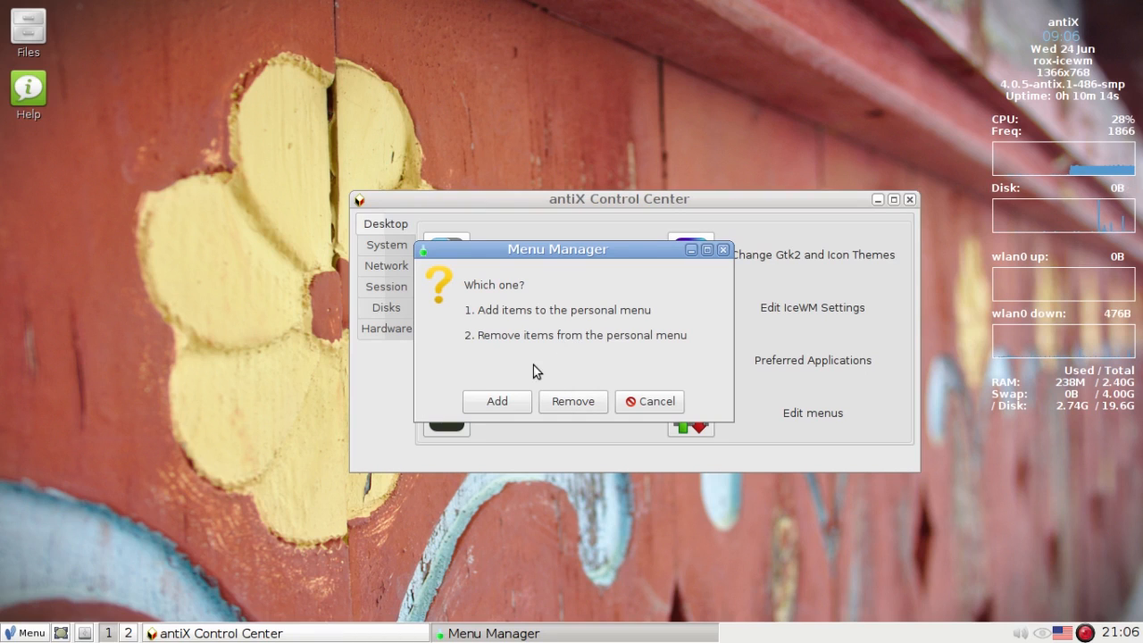
Add Google Chrome from the item list to the personal menu and refresh the menu.
left_click(650, 400)
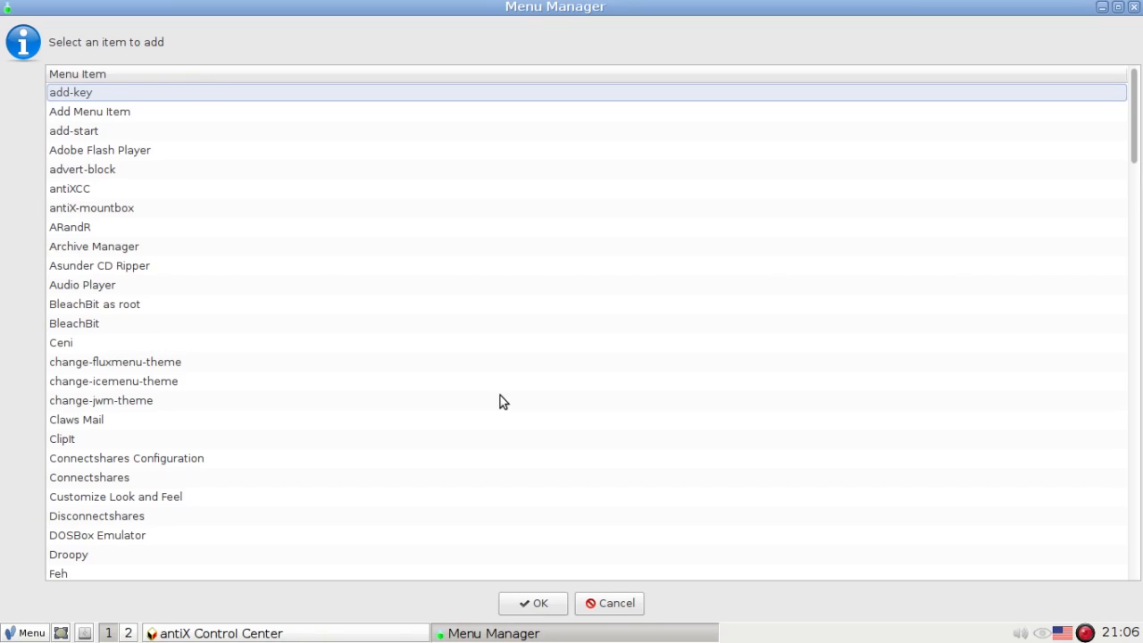
left_click(100, 400)
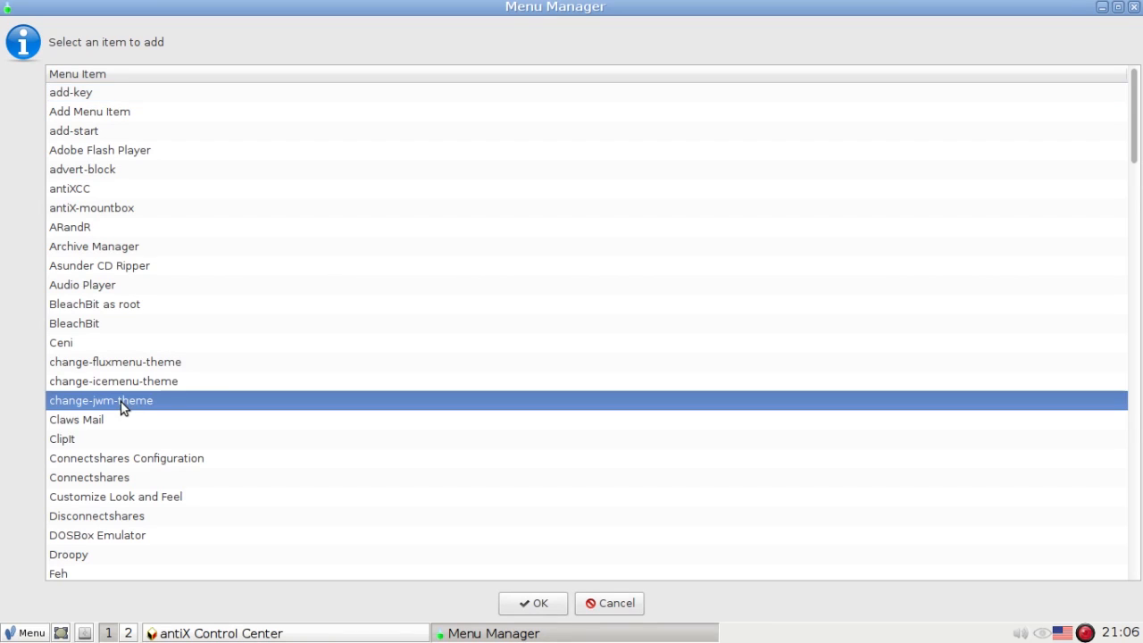
left_click(96, 536)
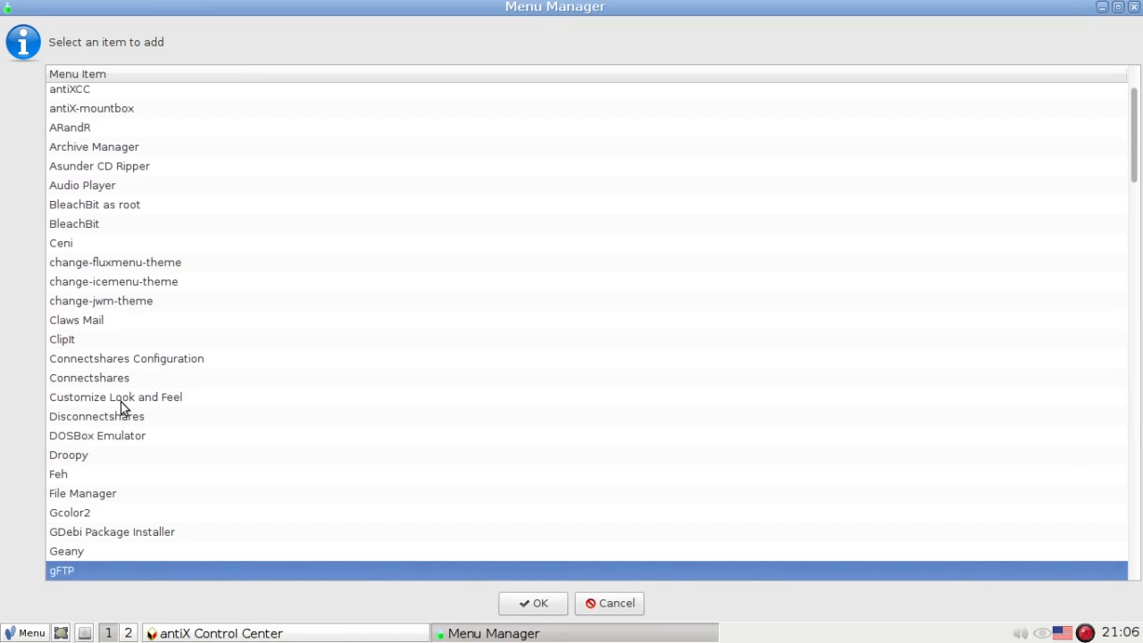
scroll("down", 3)
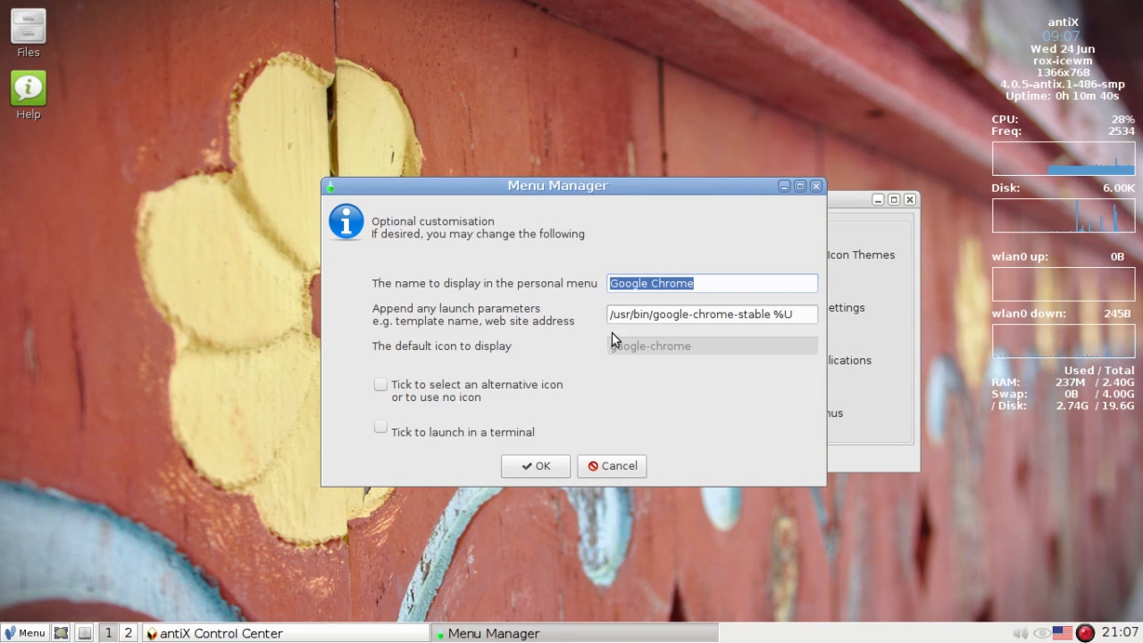
mouse_move(465, 359)
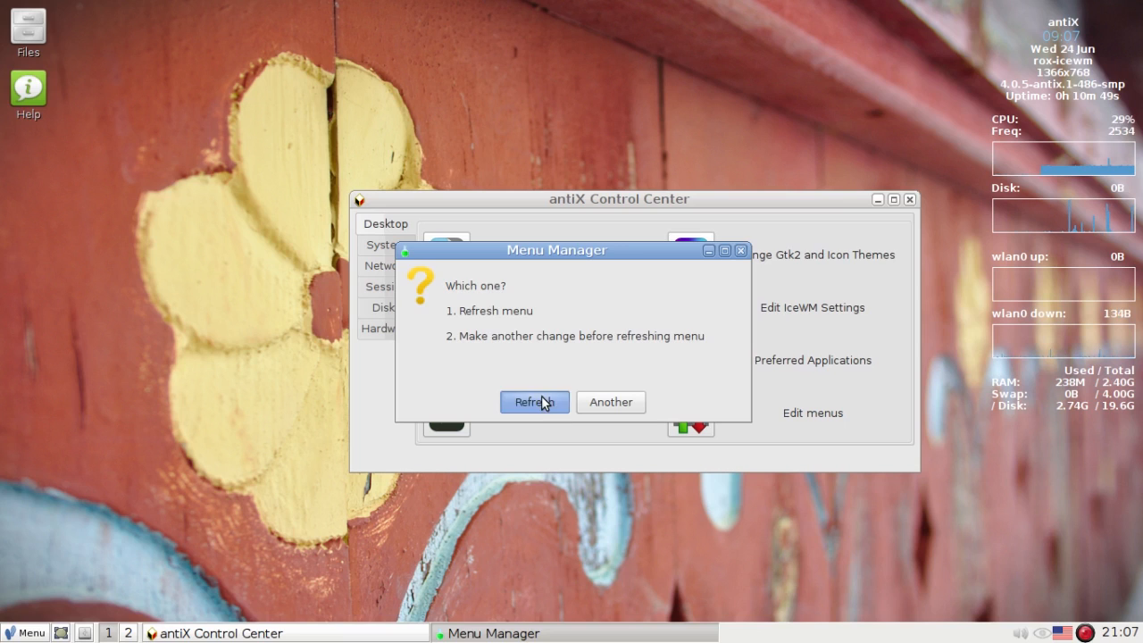
left_click(534, 402)
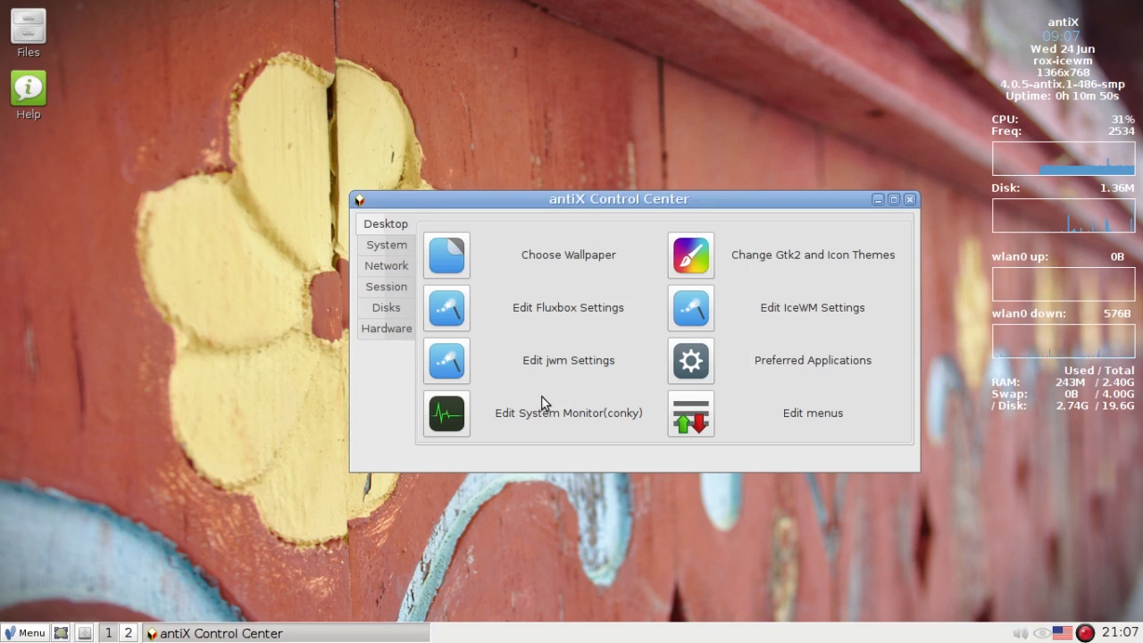
mouse_move(380, 407)
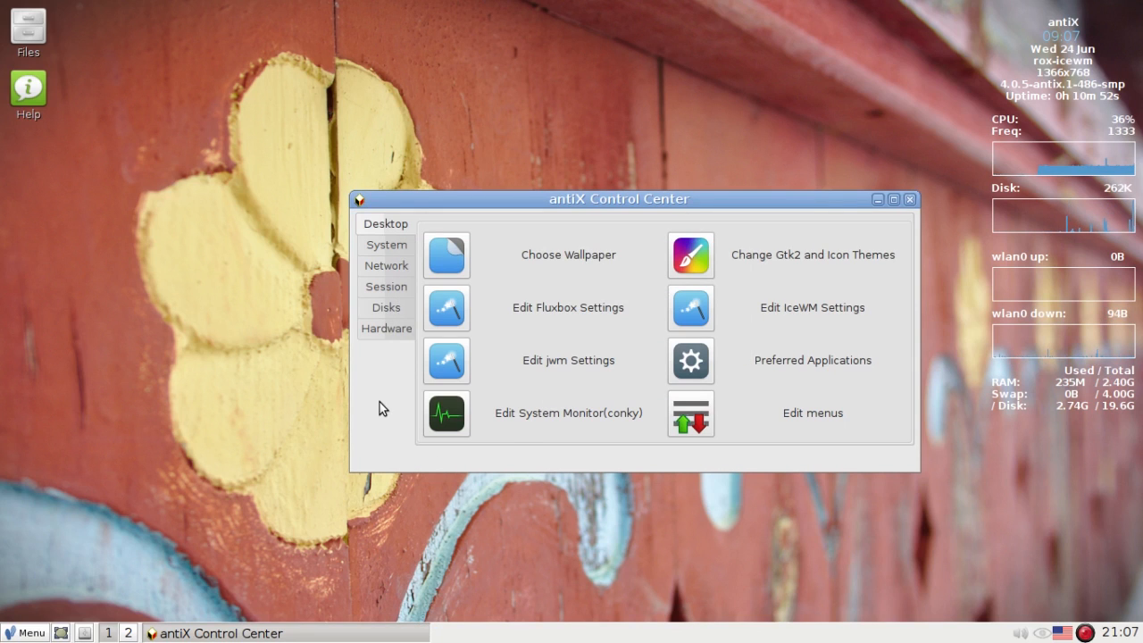
left_click(812, 413)
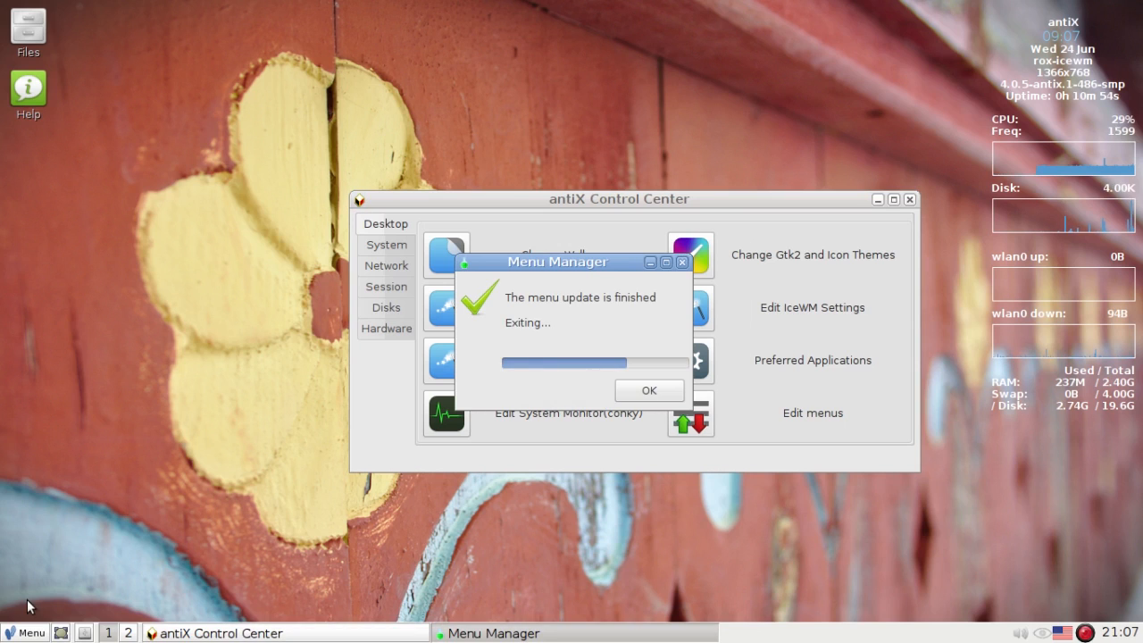
Check the Personal submenu of the desktop menu now lists Google Chrome, then close it.
left_click(27, 632)
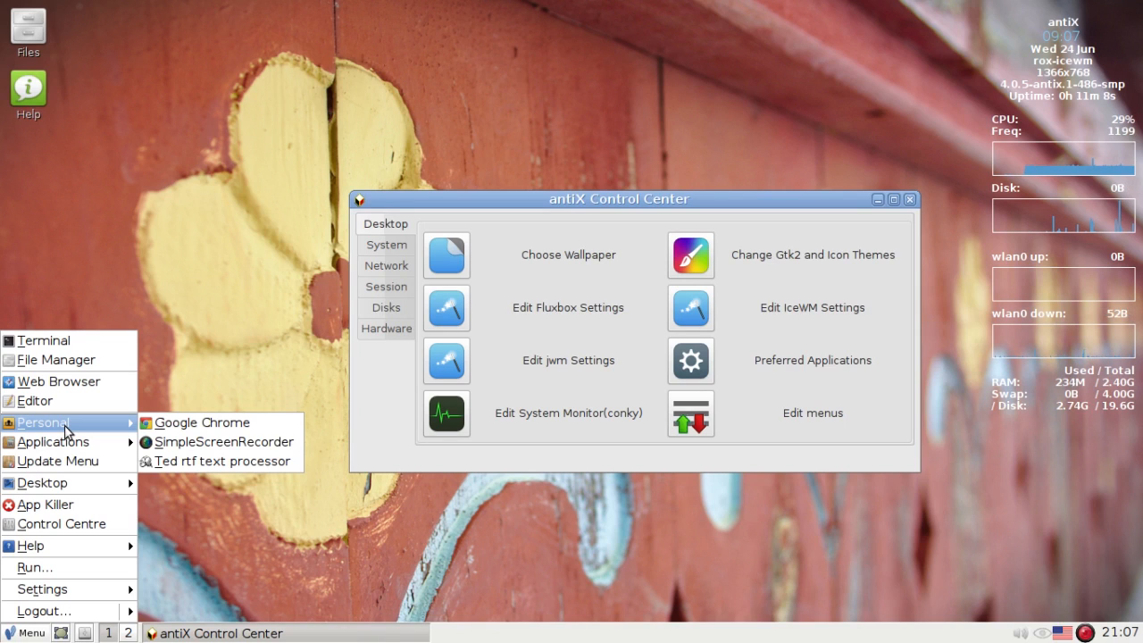
mouse_move(106, 436)
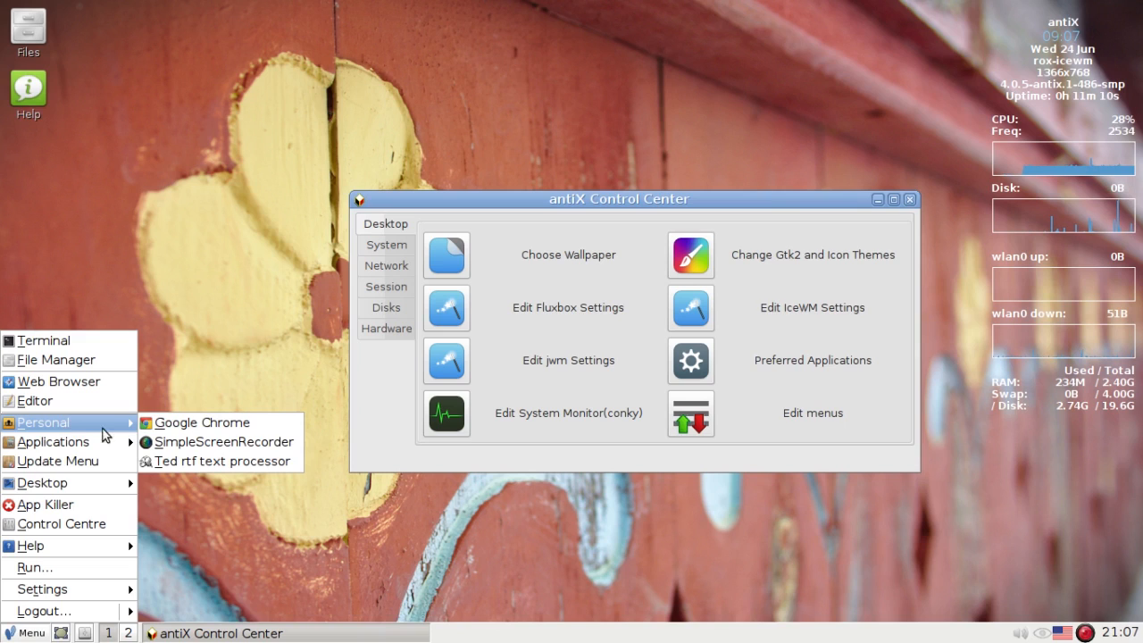
left_click(312, 543)
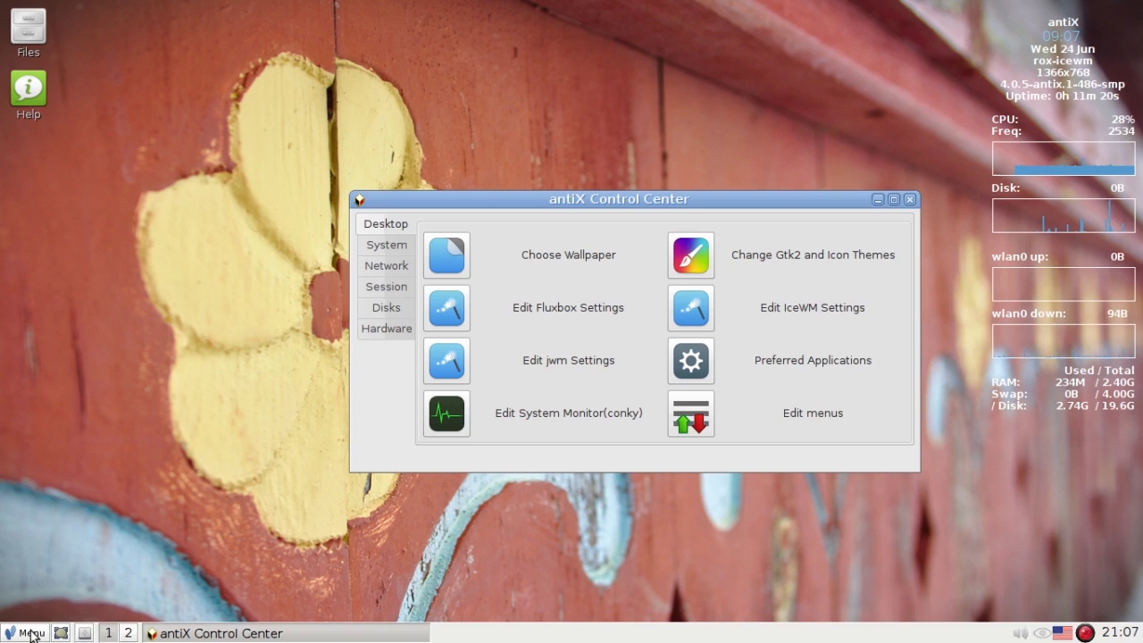
left_click(27, 632)
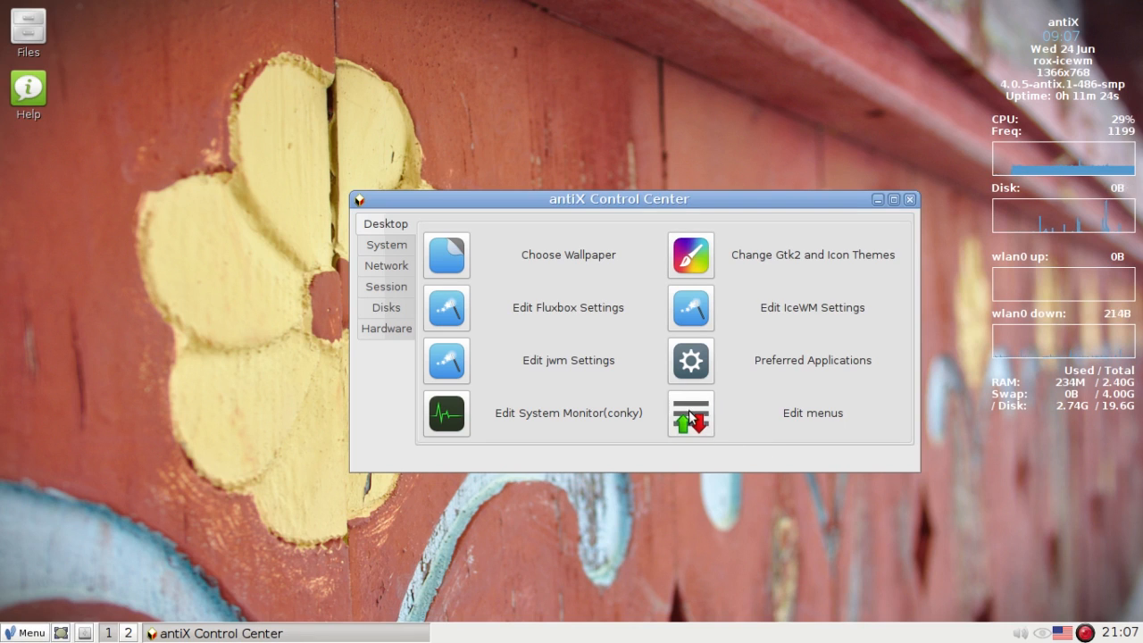
Reopen Menu Manager for the Personal menu and pick Google Chrome again as a new item.
left_click(690, 412)
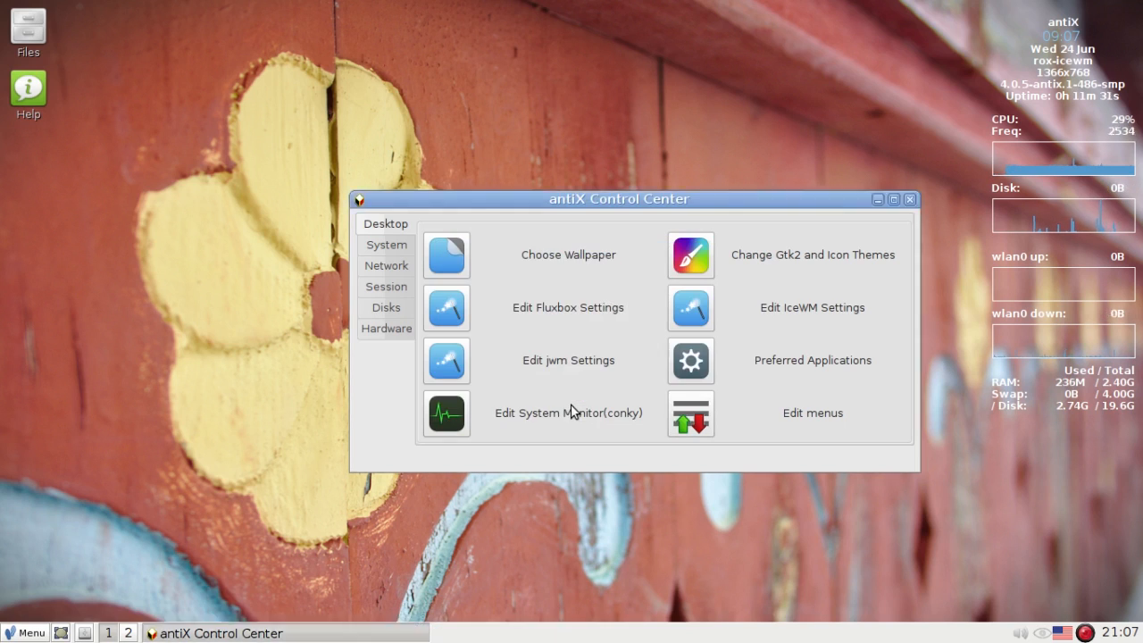
left_click(811, 413)
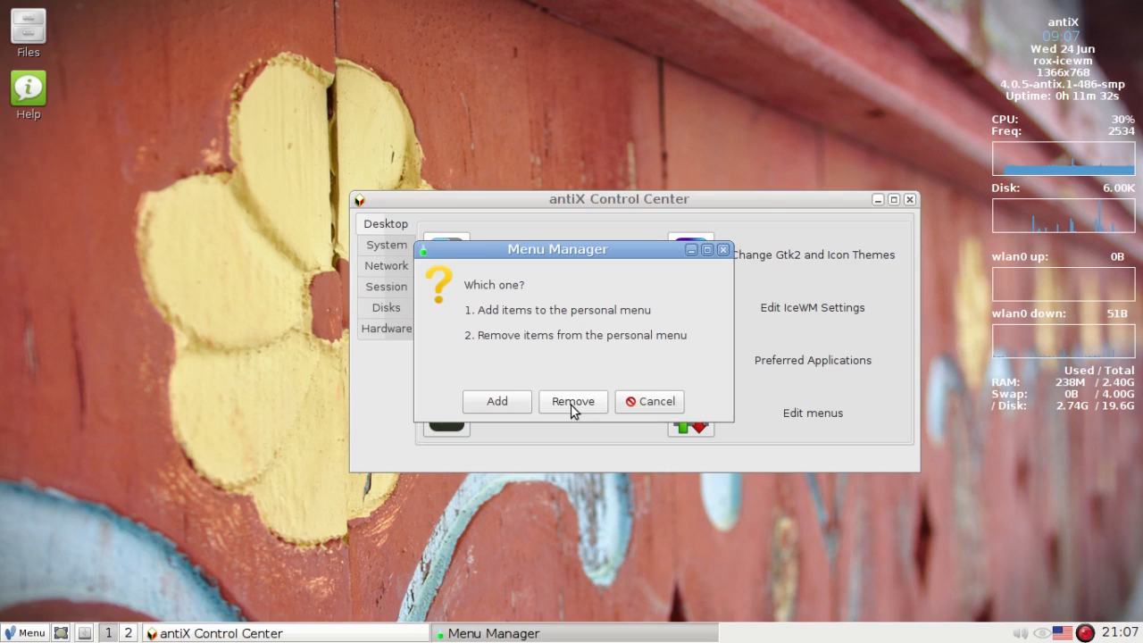
mouse_move(496, 400)
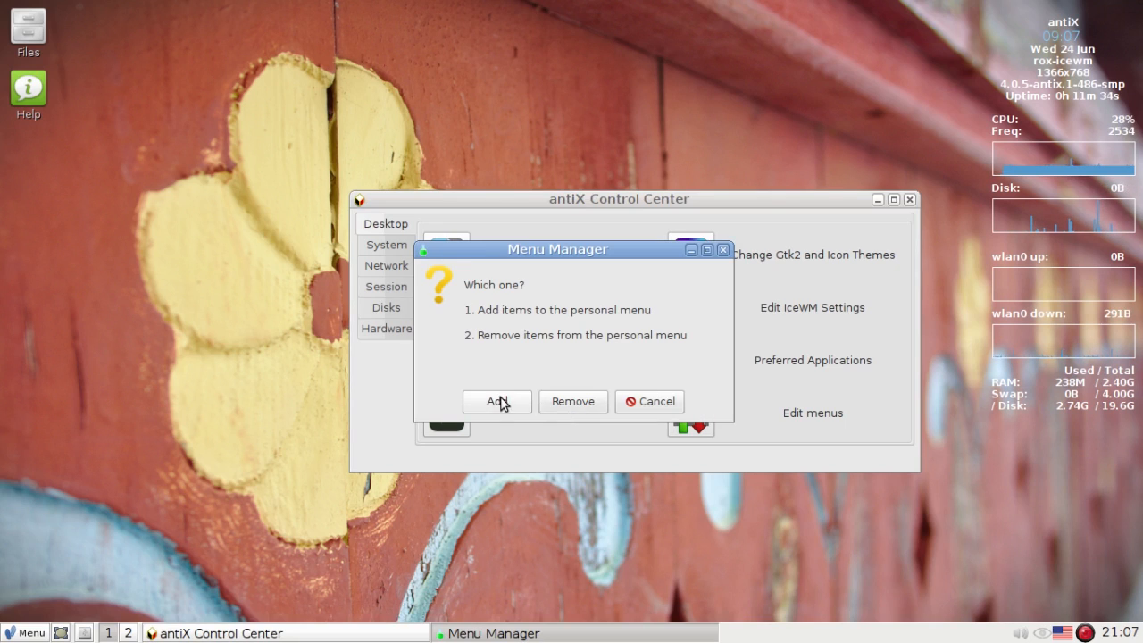
left_click(650, 400)
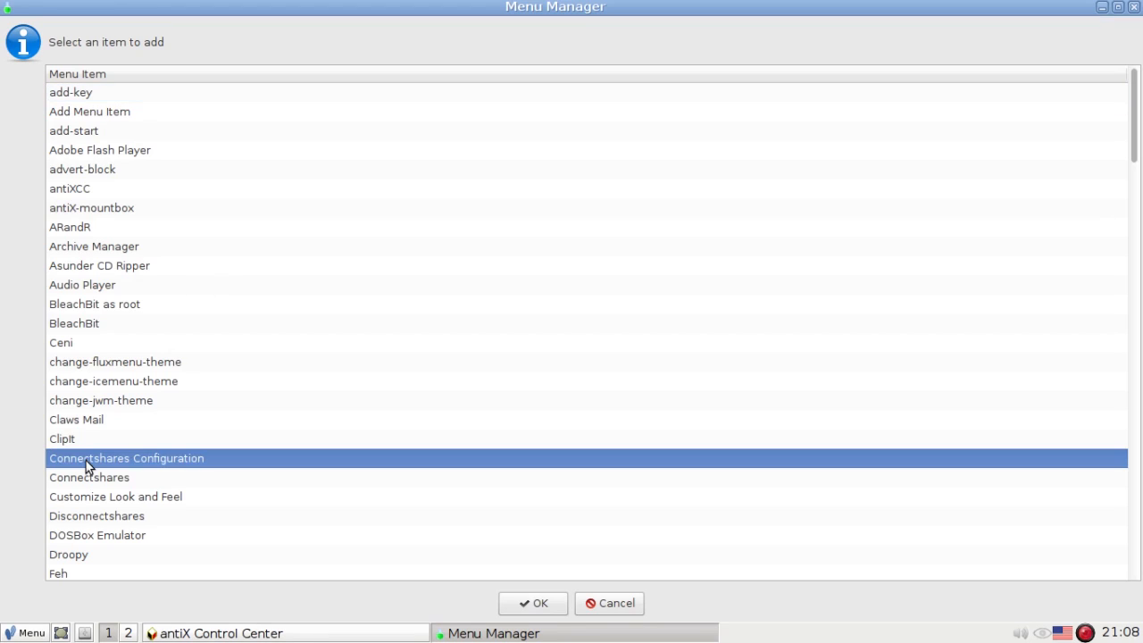
scroll("down", 3)
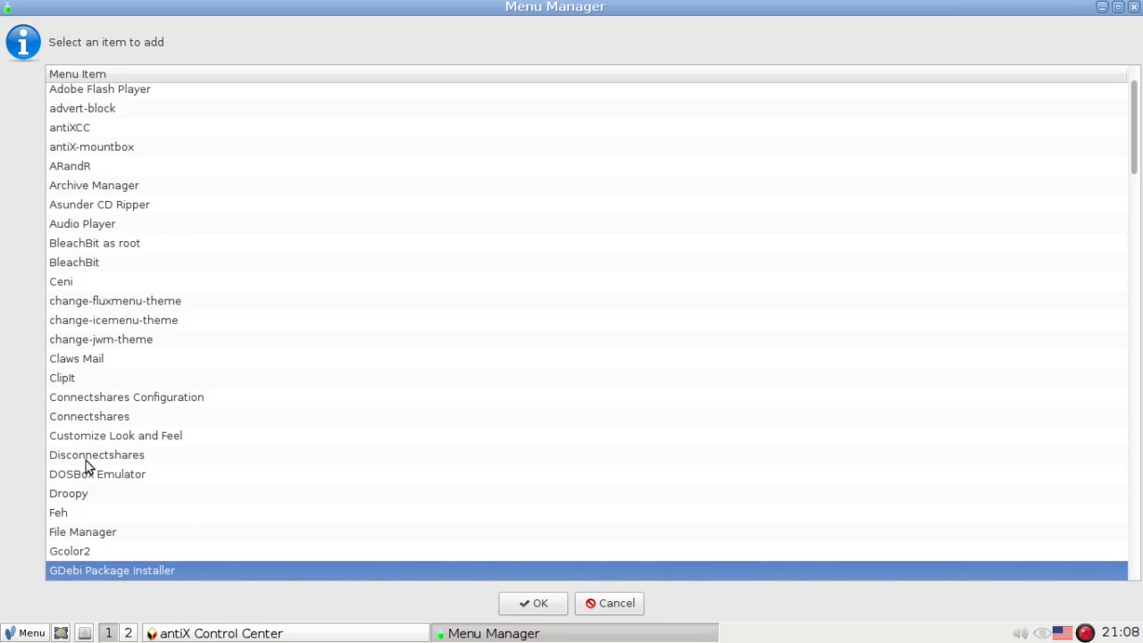
scroll("down", 3)
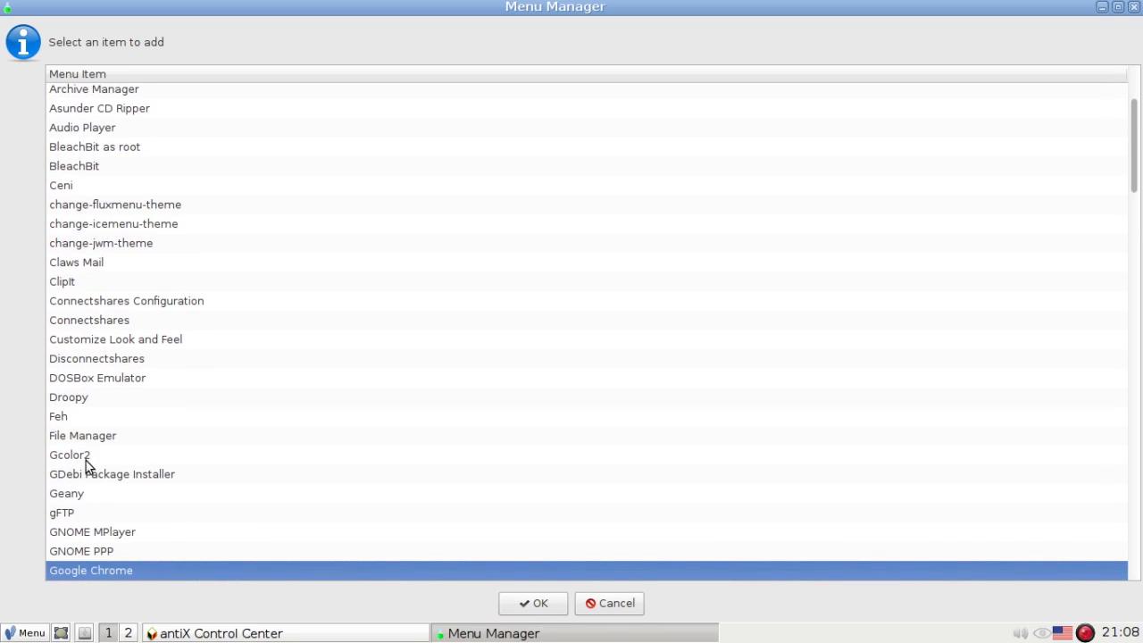
scroll("down", 3)
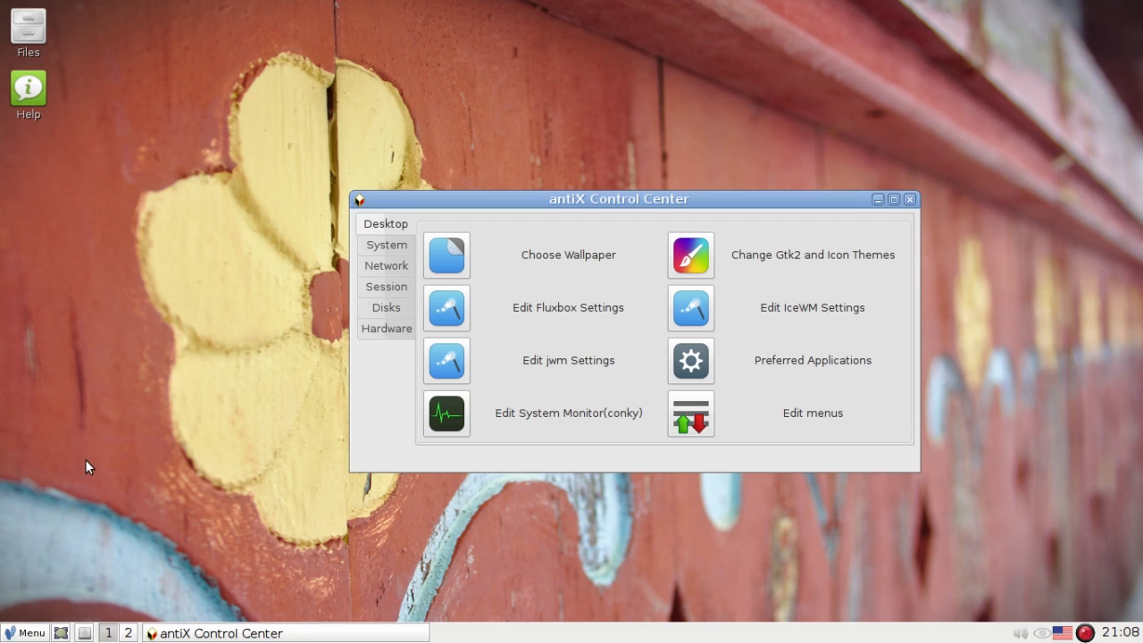
left_click(811, 413)
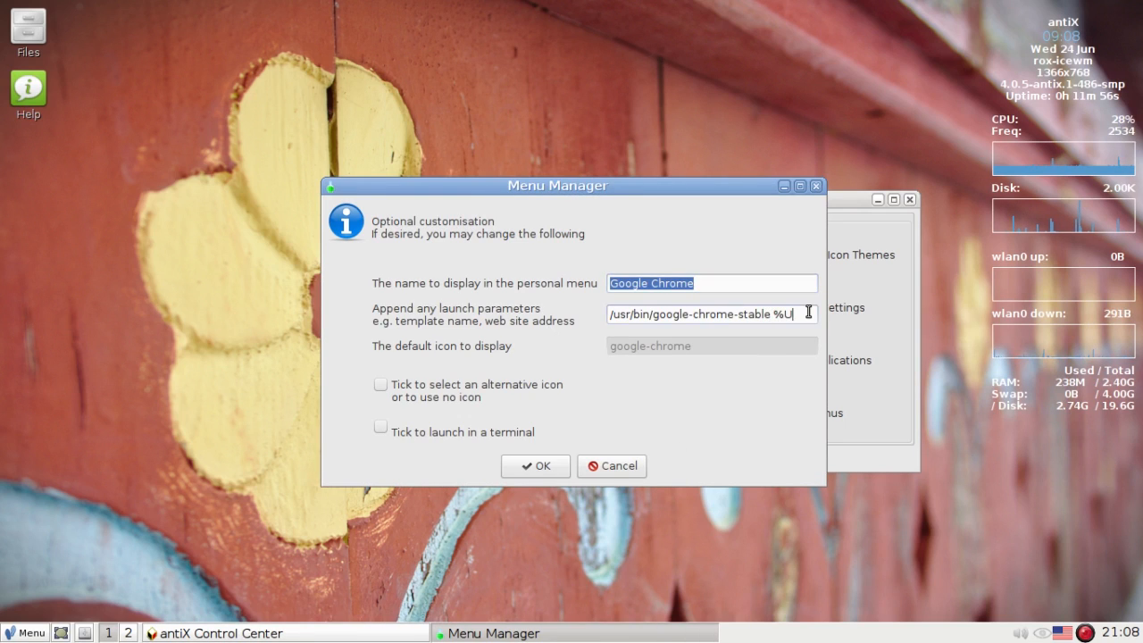
Set the entry's launch parameters to netflix.com and request an alternative icon.
key("BackSpace")
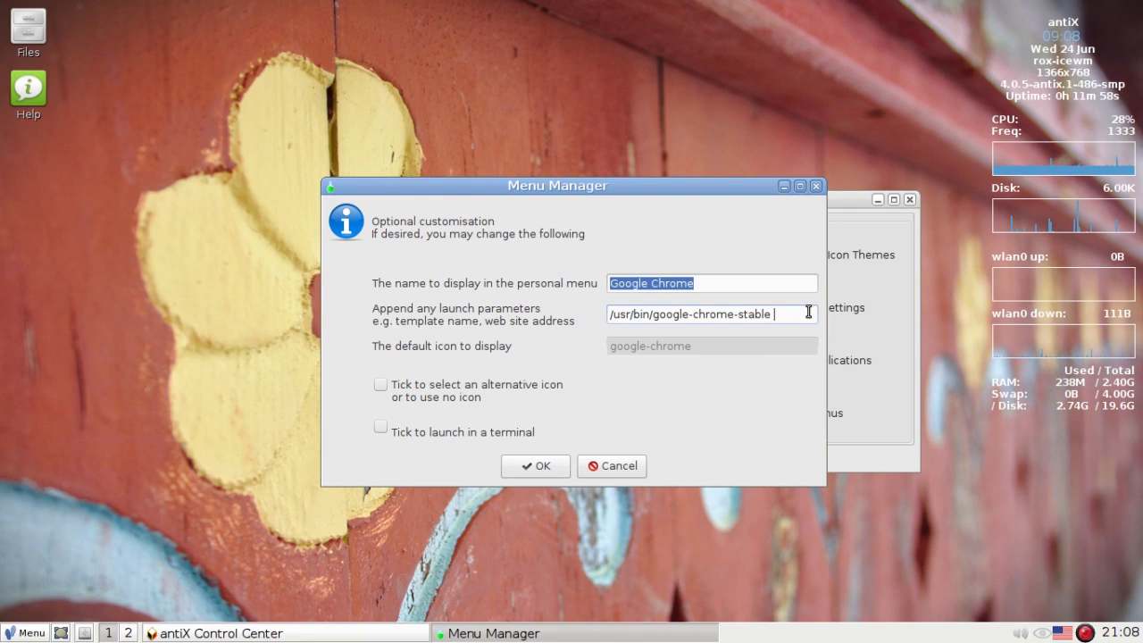
type("netflix.com")
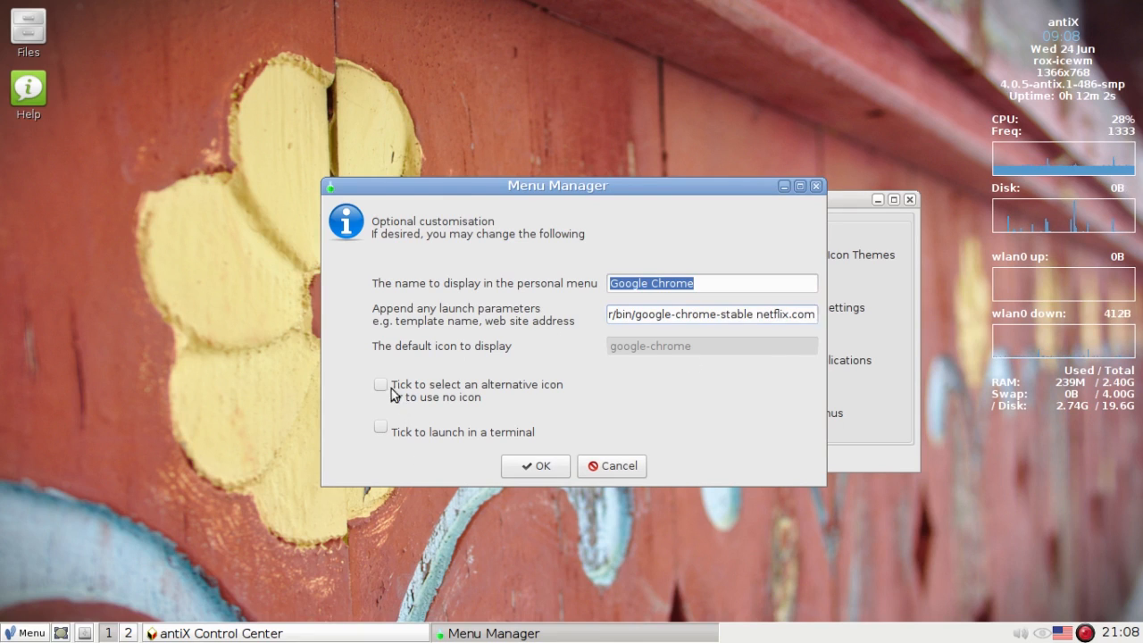
left_click(380, 383)
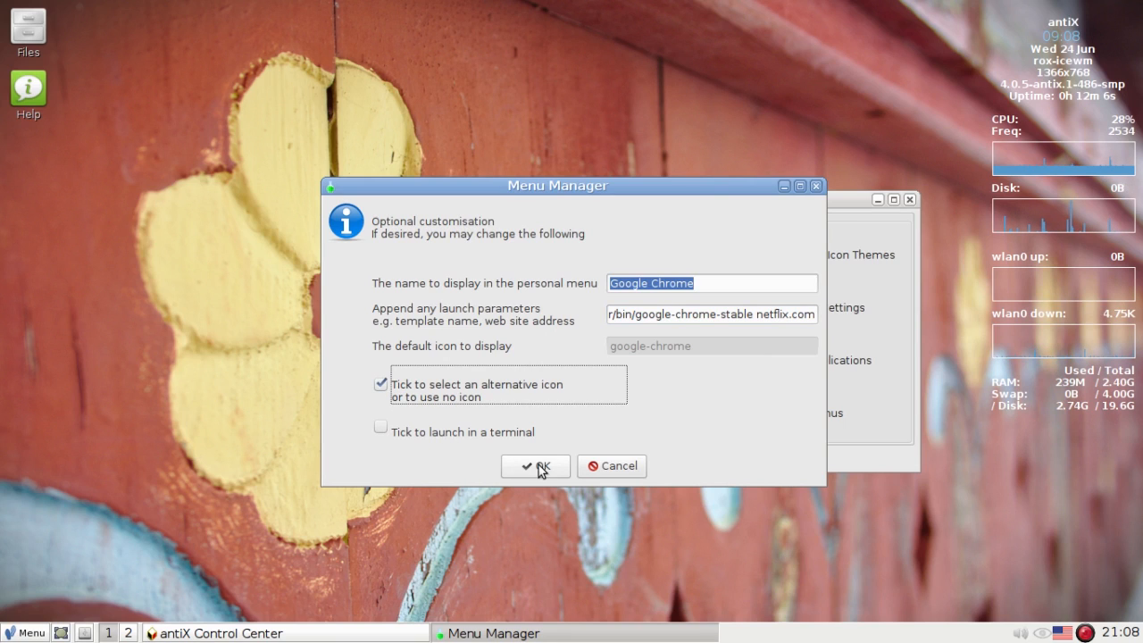
left_click(536, 466)
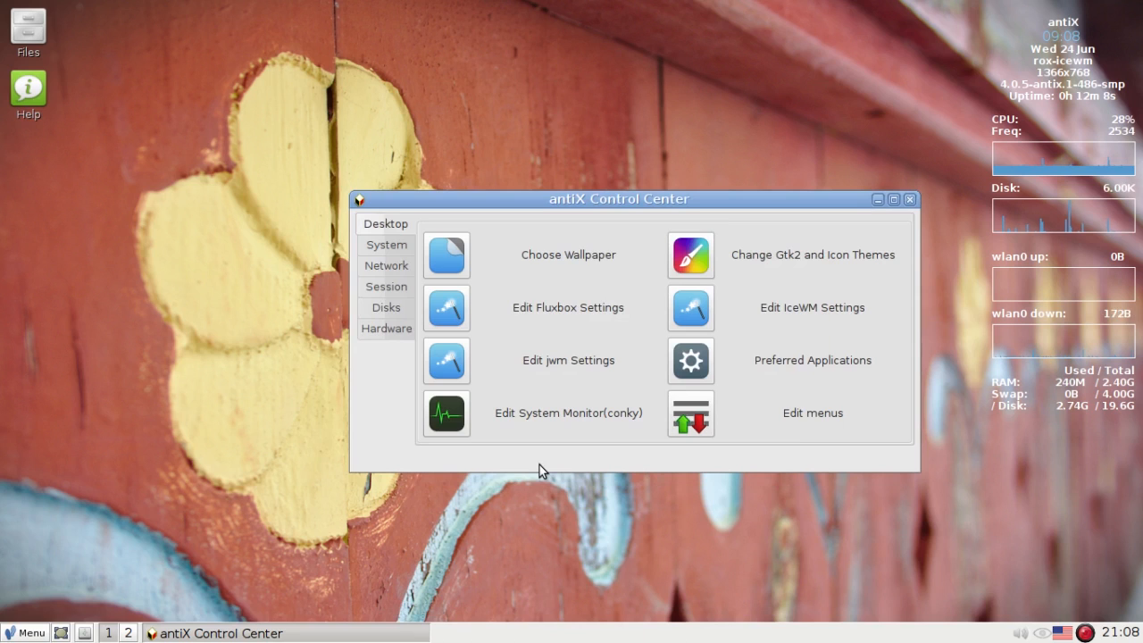
Choose netflix_icon.png from datapart > Documents > antix-stuff as the icon and refresh the menu.
left_click(811, 412)
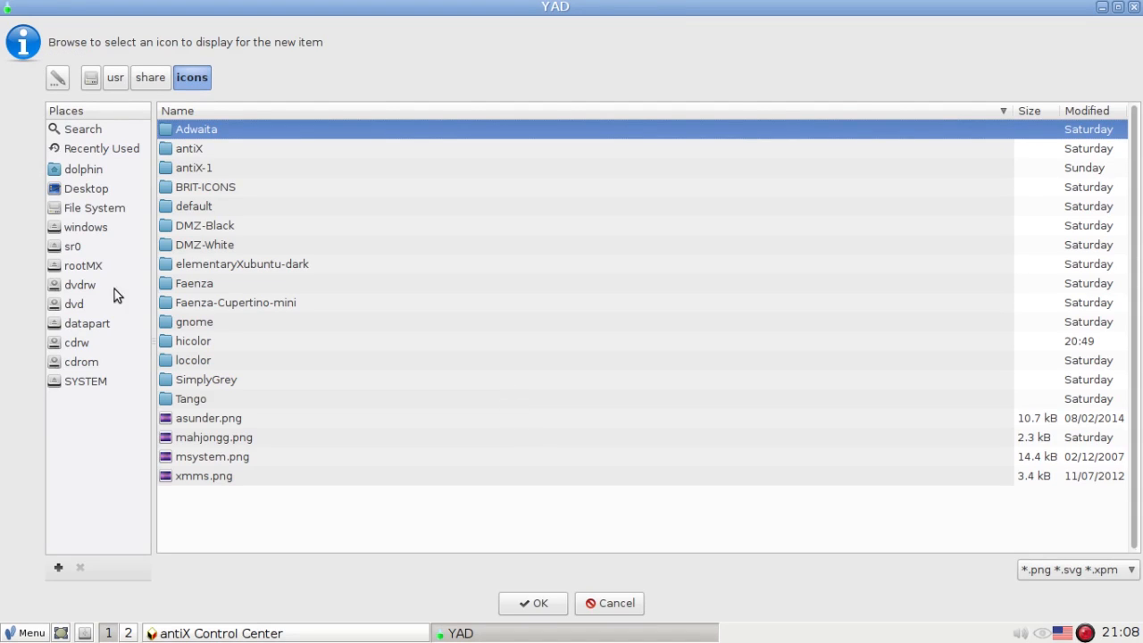
left_click(87, 324)
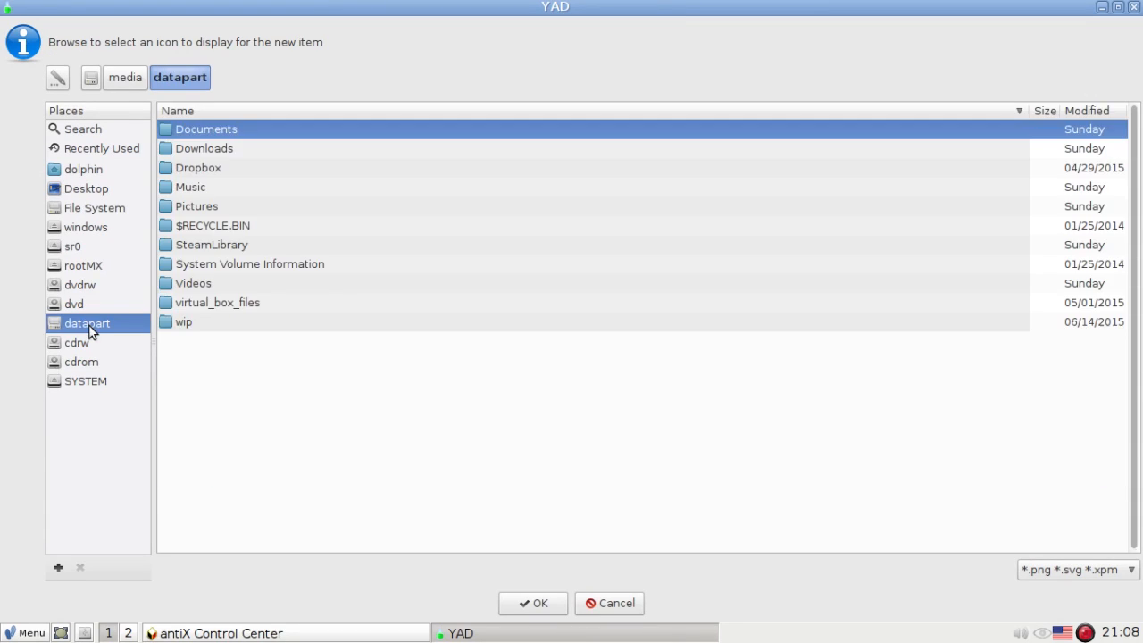
mouse_move(204, 132)
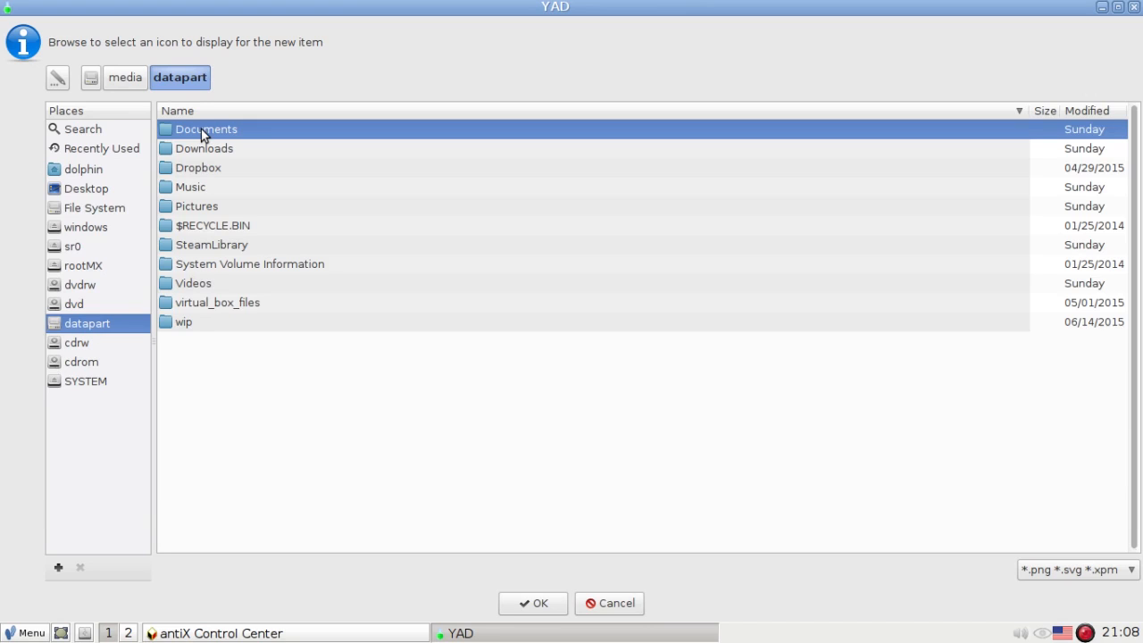
double_click(207, 128)
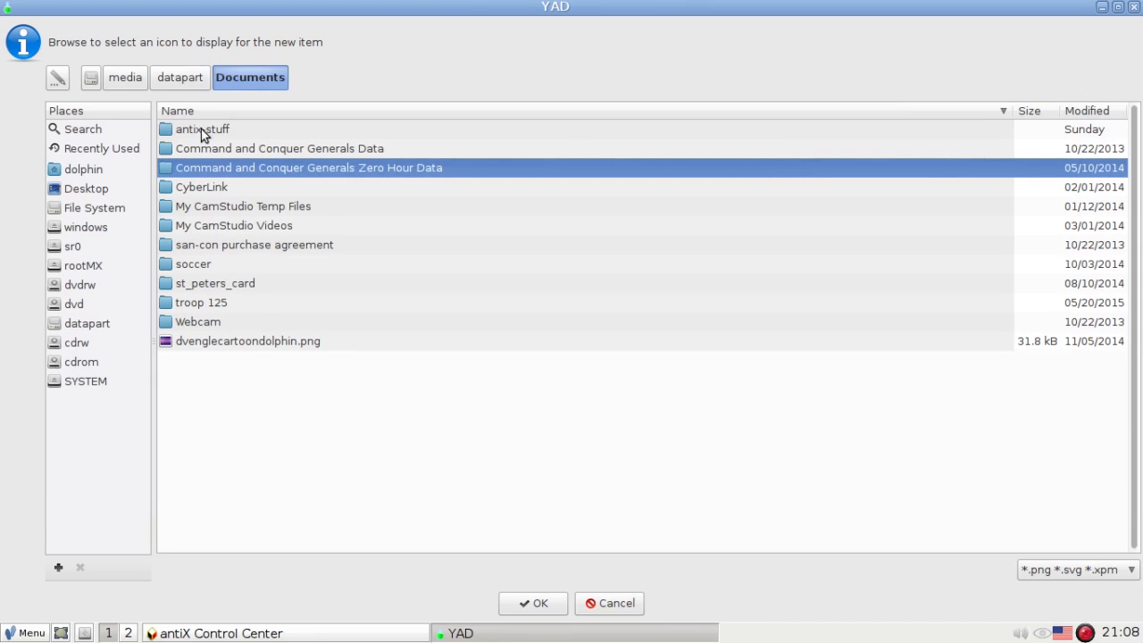
double_click(202, 128)
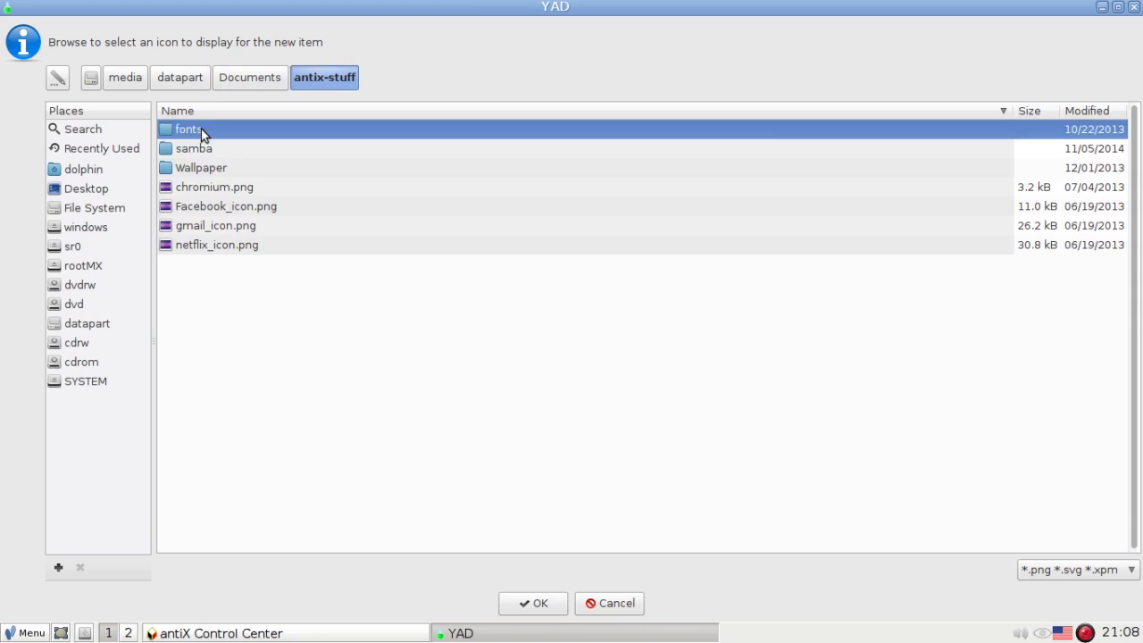
left_click(216, 244)
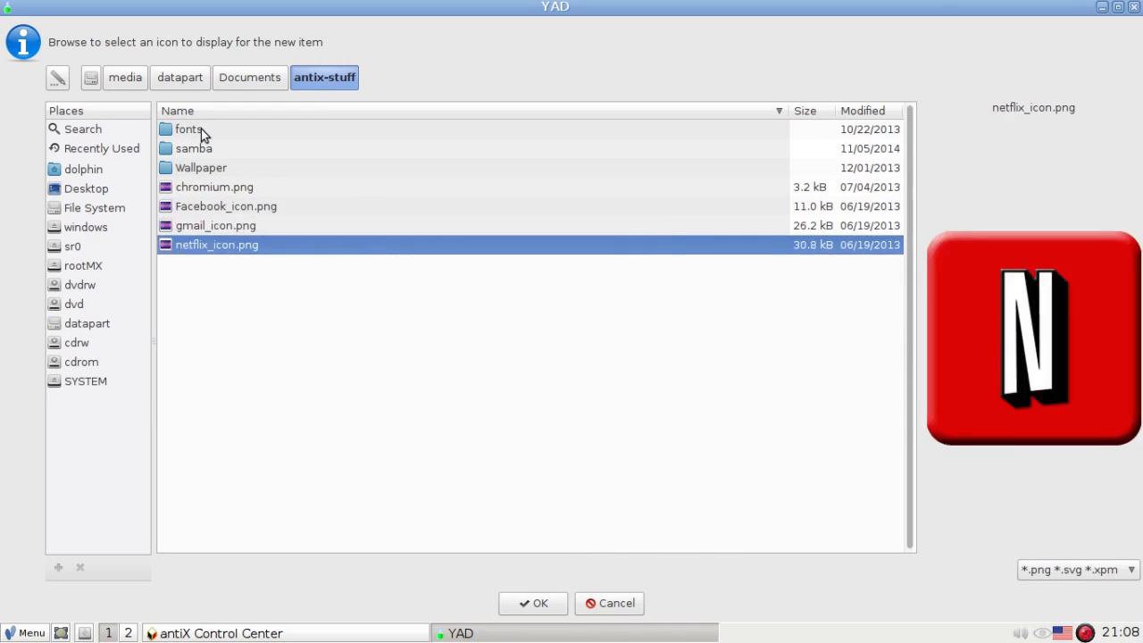
left_click(532, 604)
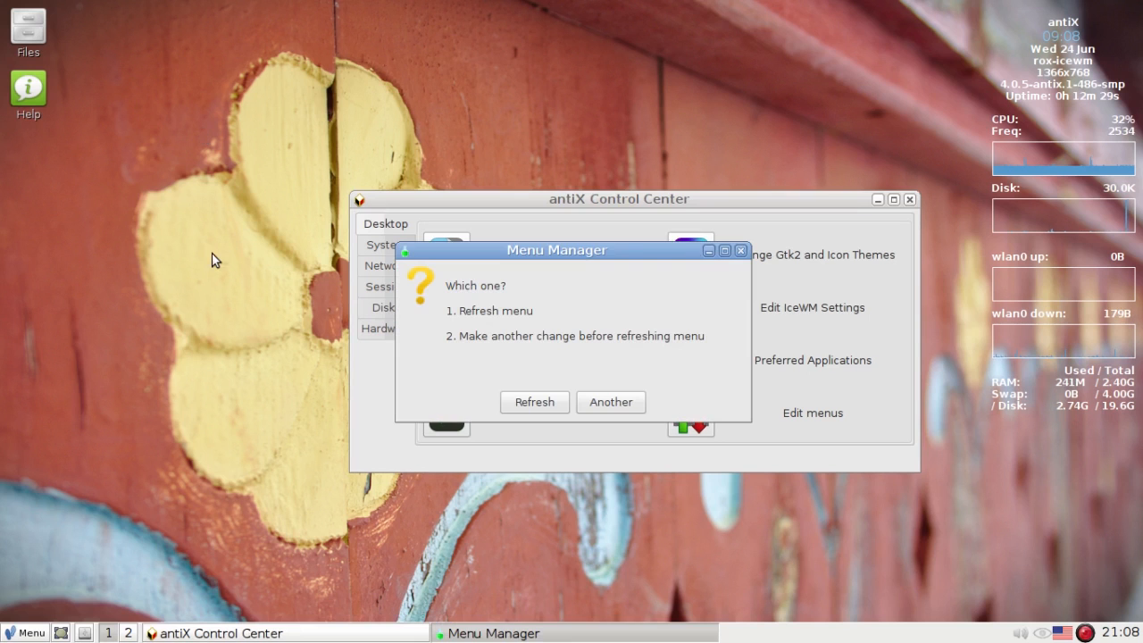
left_click(534, 402)
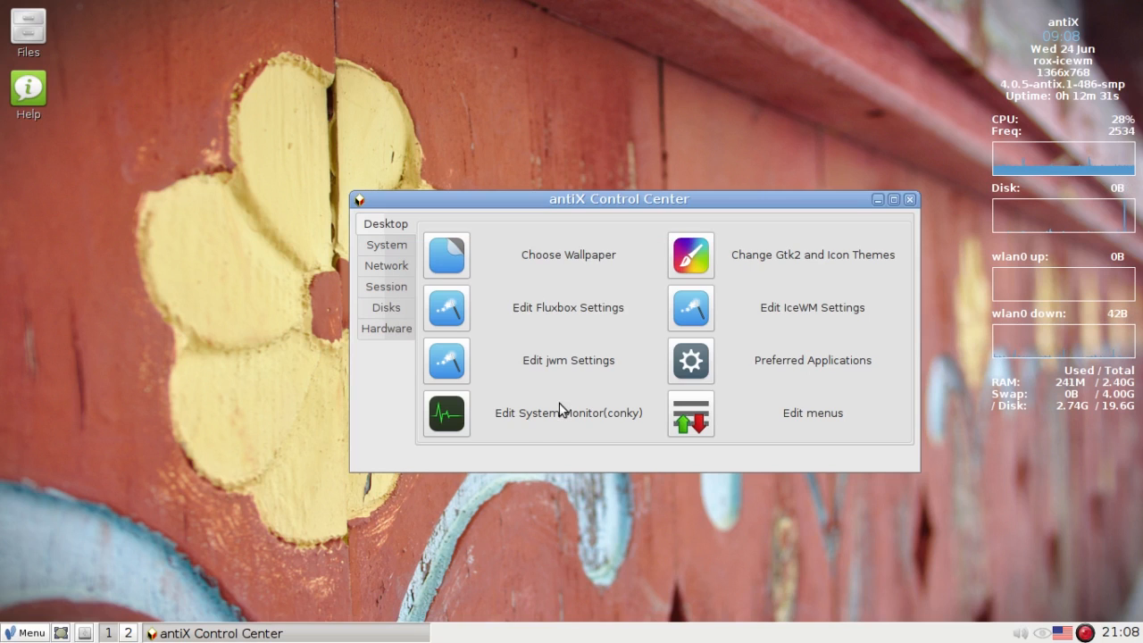
mouse_move(323, 582)
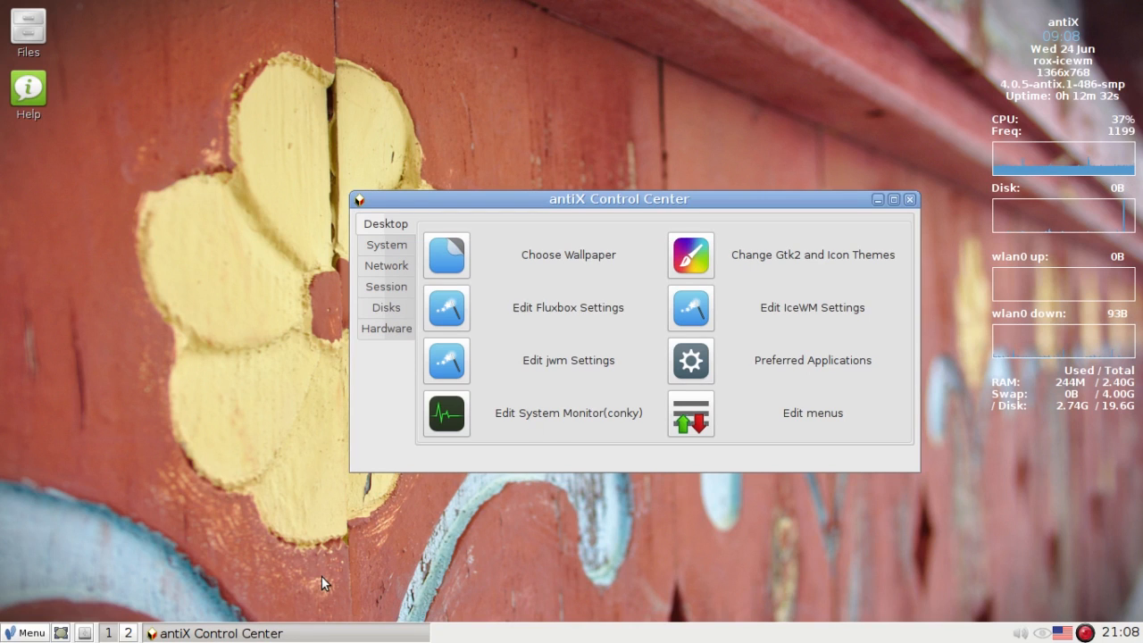
left_click(811, 413)
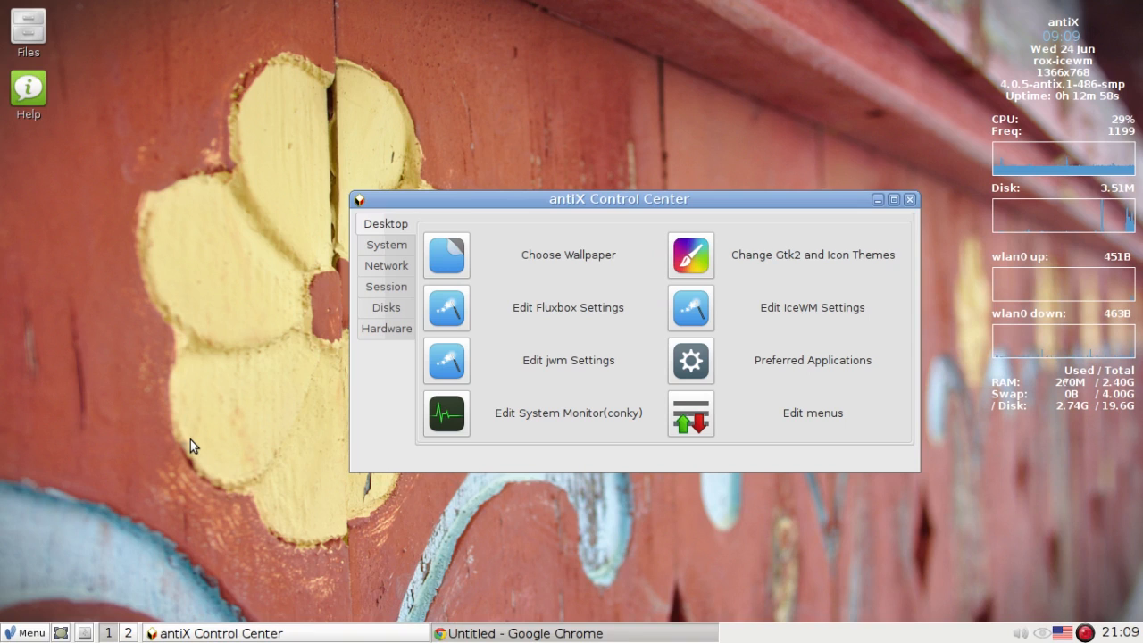
left_click(525, 633)
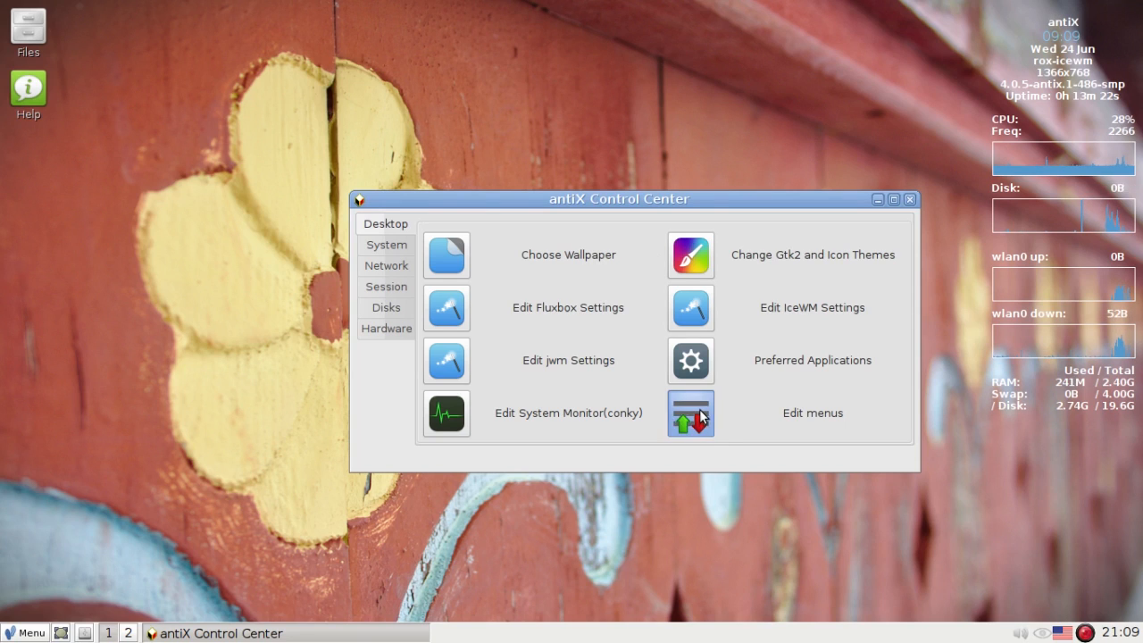
Reopen Menu Manager for the Personal menu and bring up the list of addable items.
left_click(689, 413)
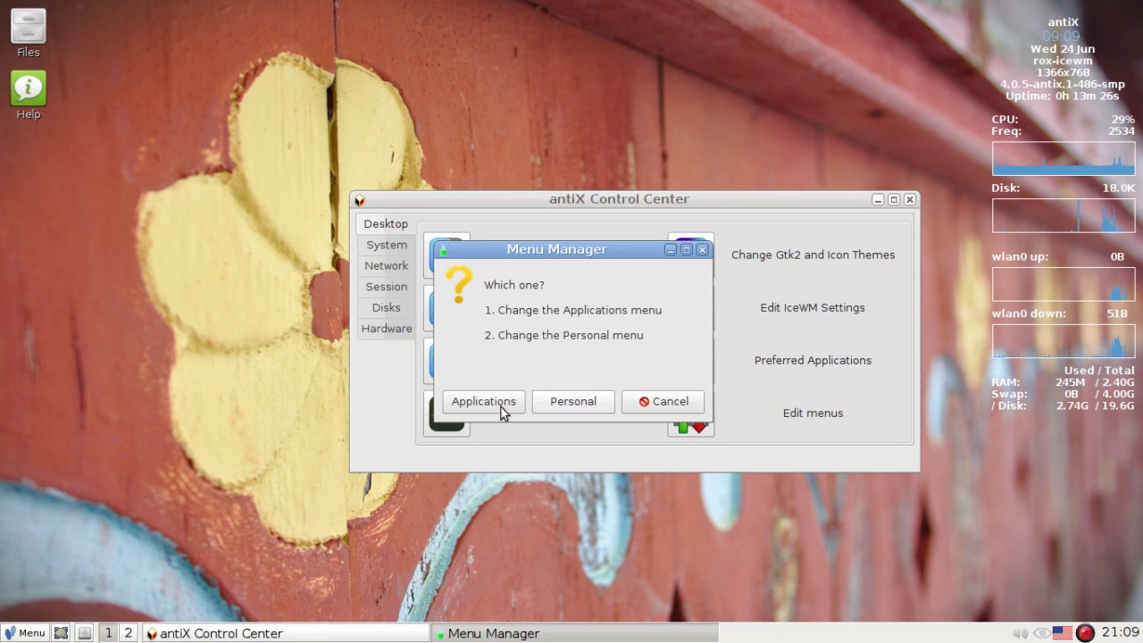
left_click(663, 400)
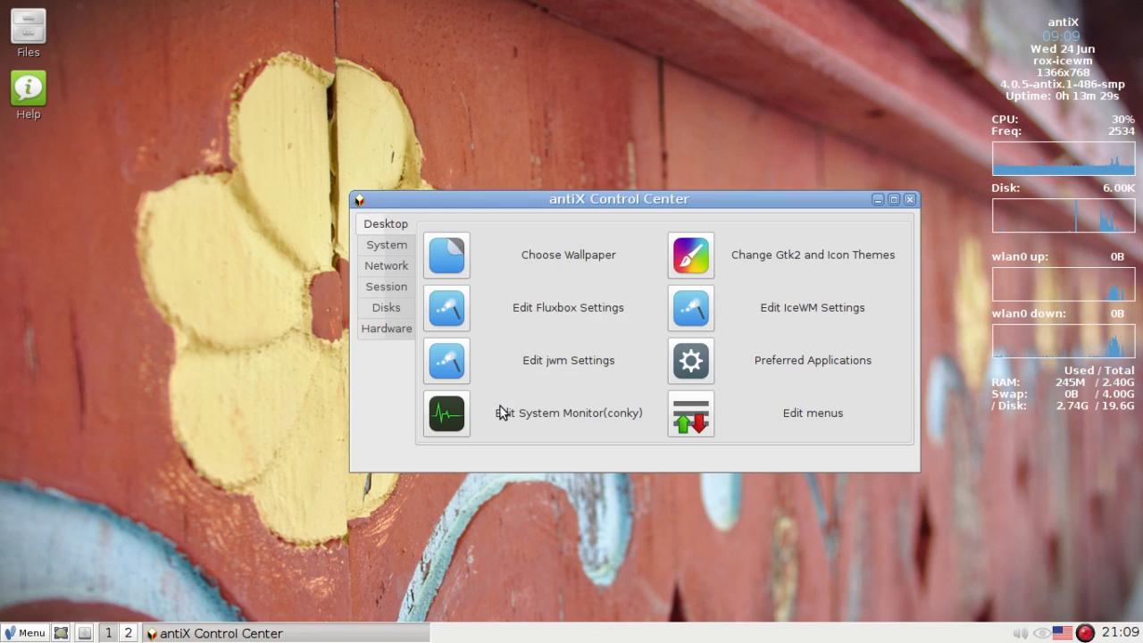
left_click(811, 412)
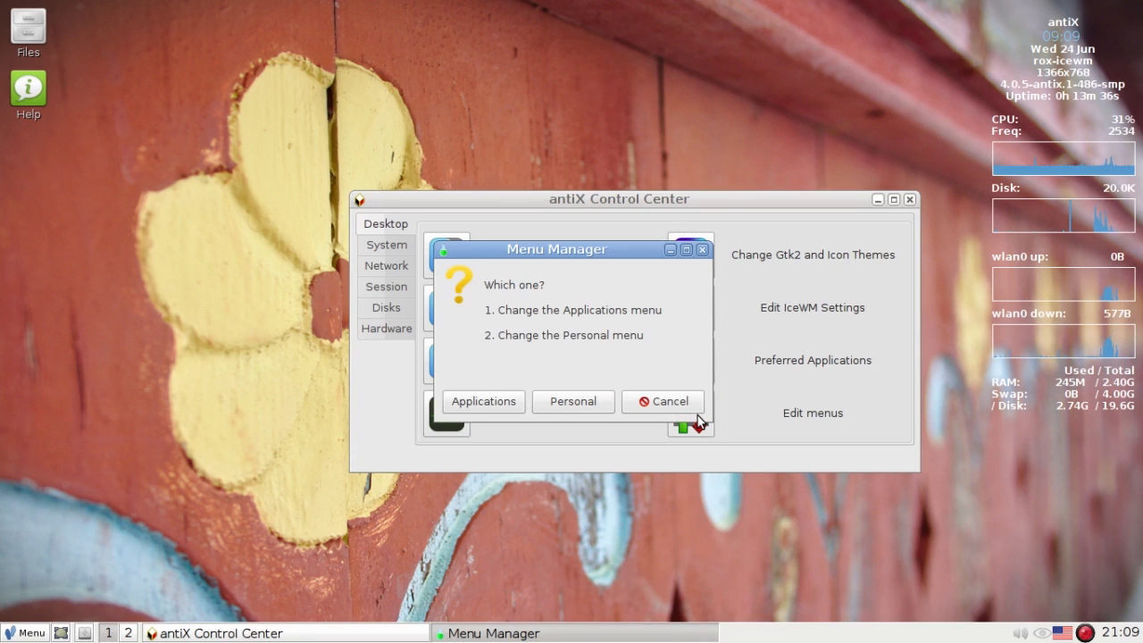
left_click(662, 400)
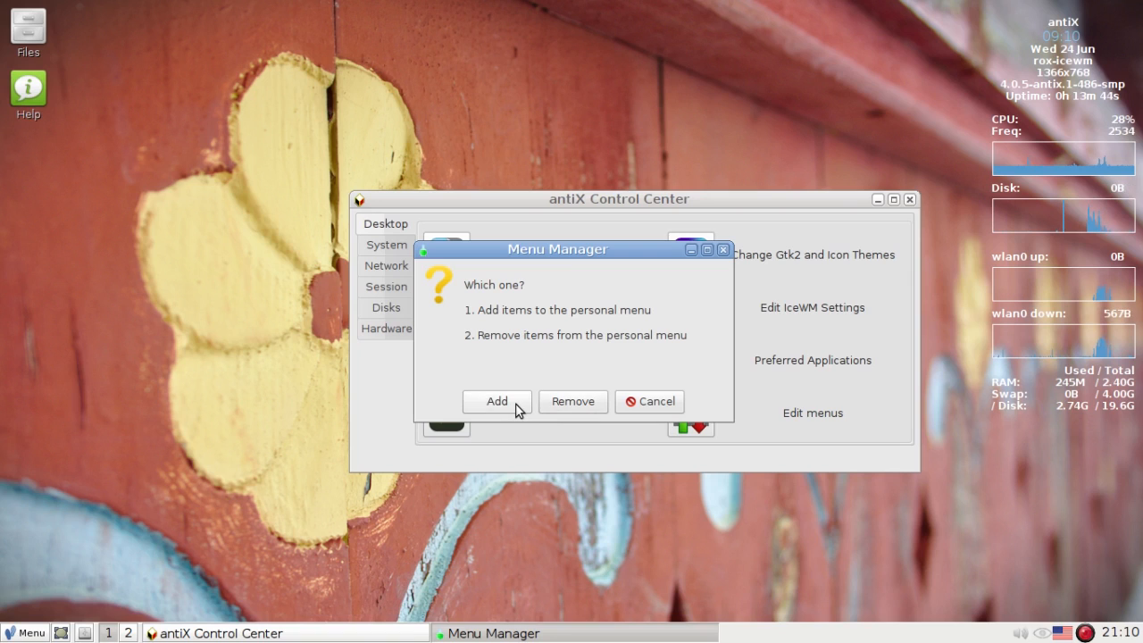
left_click(650, 400)
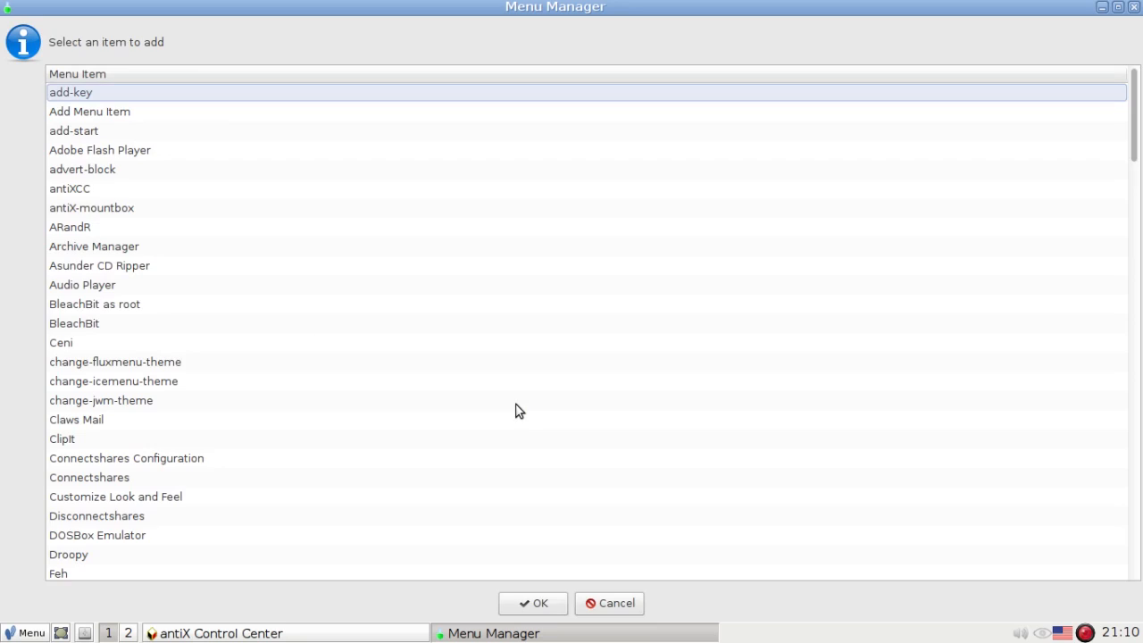
mouse_move(98, 312)
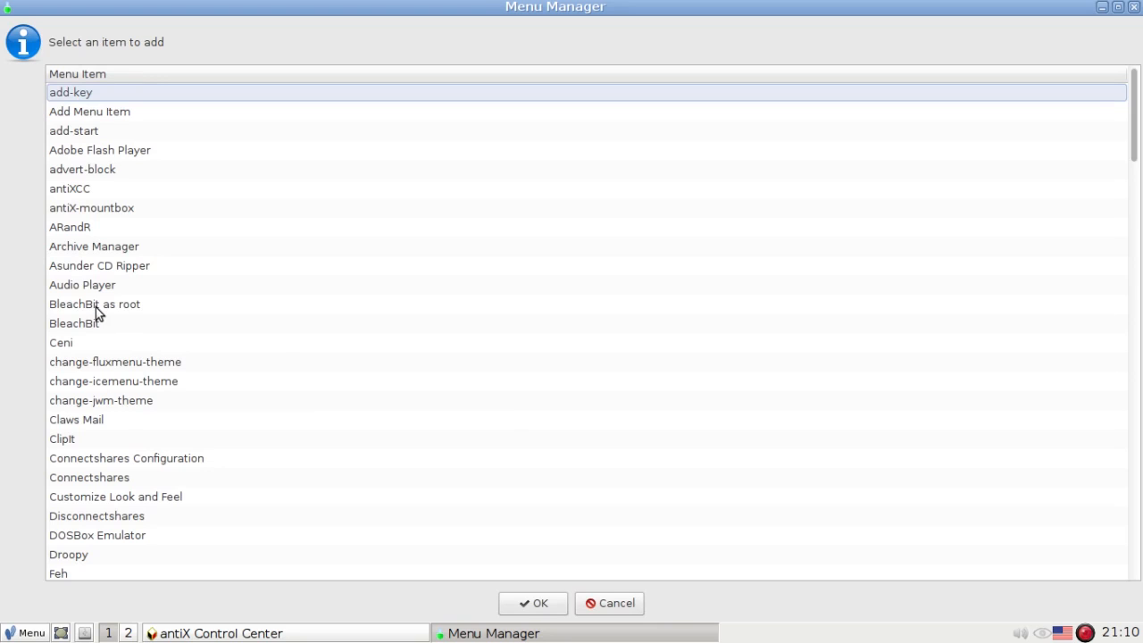
Select Connectshares in the item list as the next personal-menu entry.
left_click(60, 343)
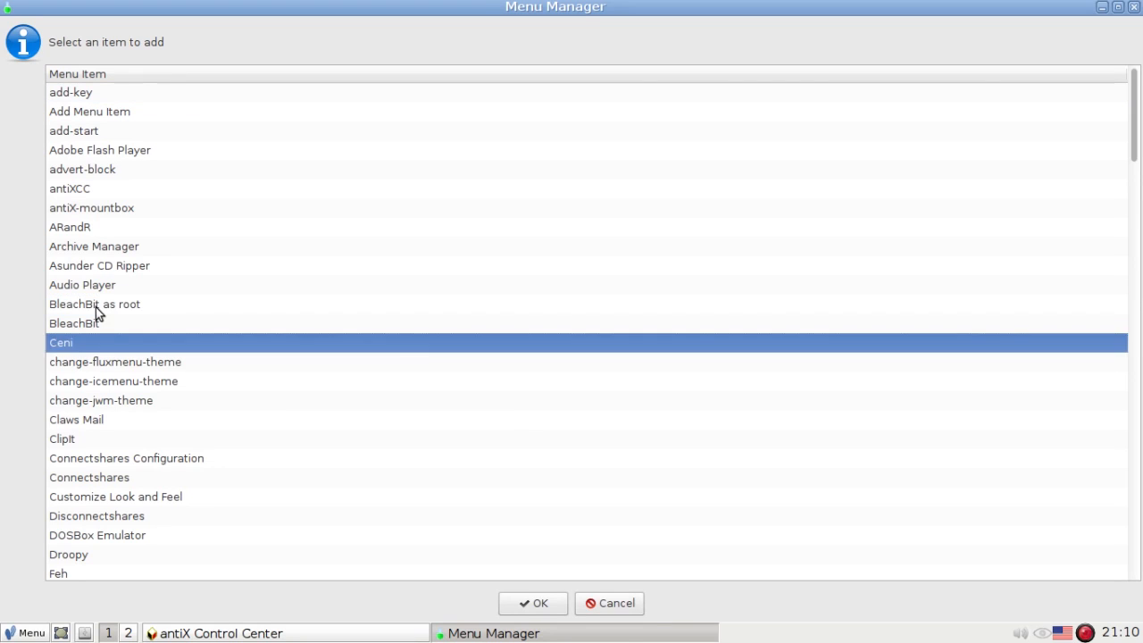
left_click(63, 439)
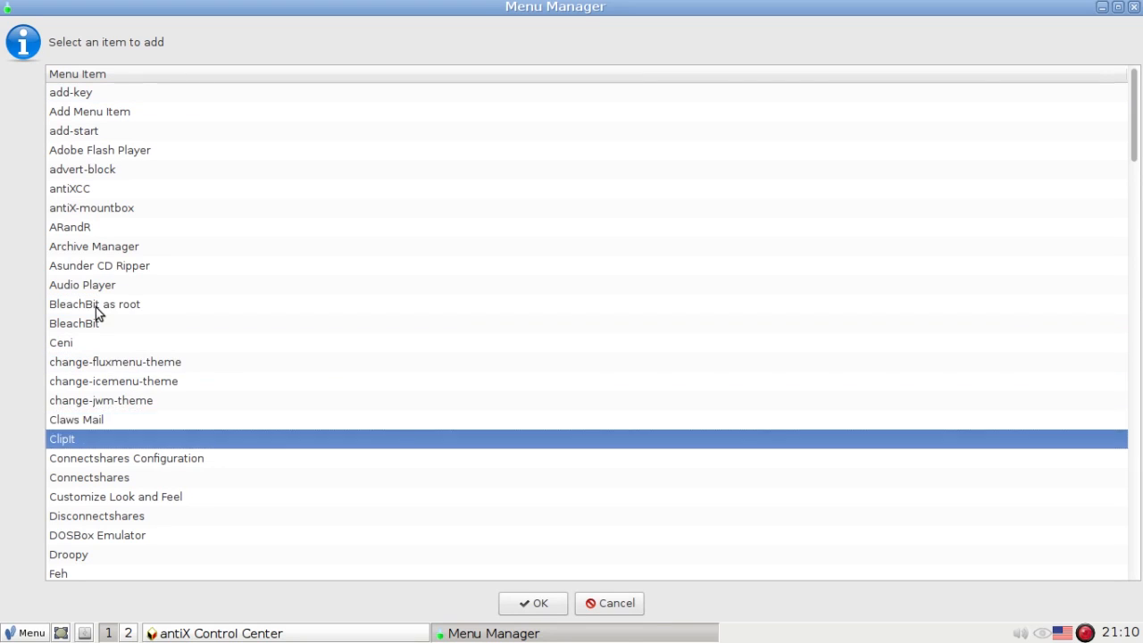
left_click(89, 477)
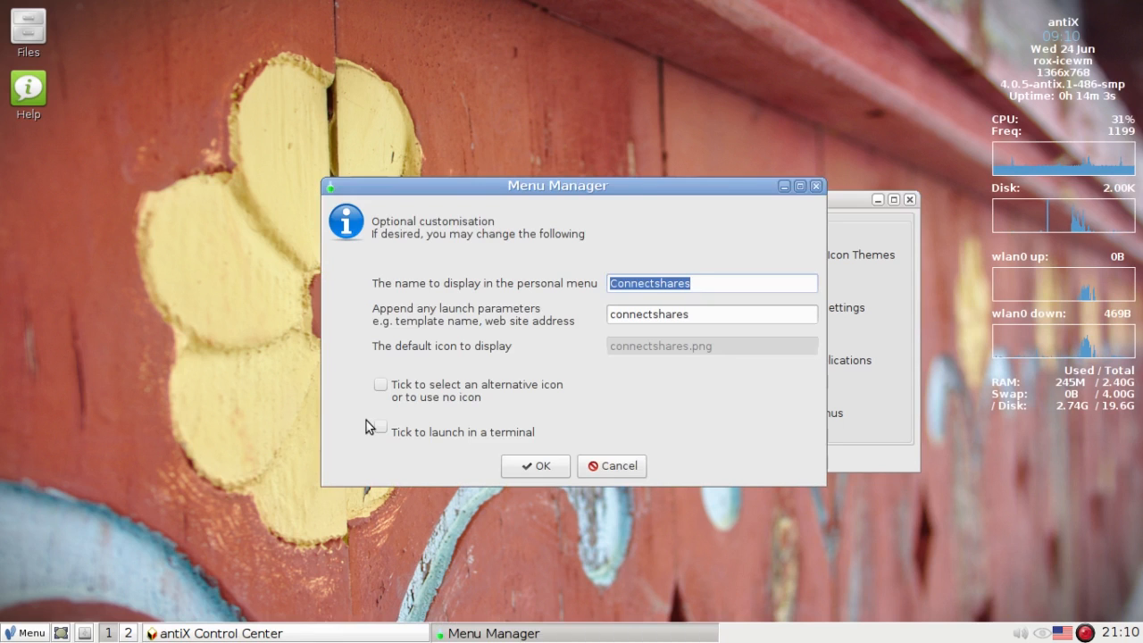
mouse_move(491, 300)
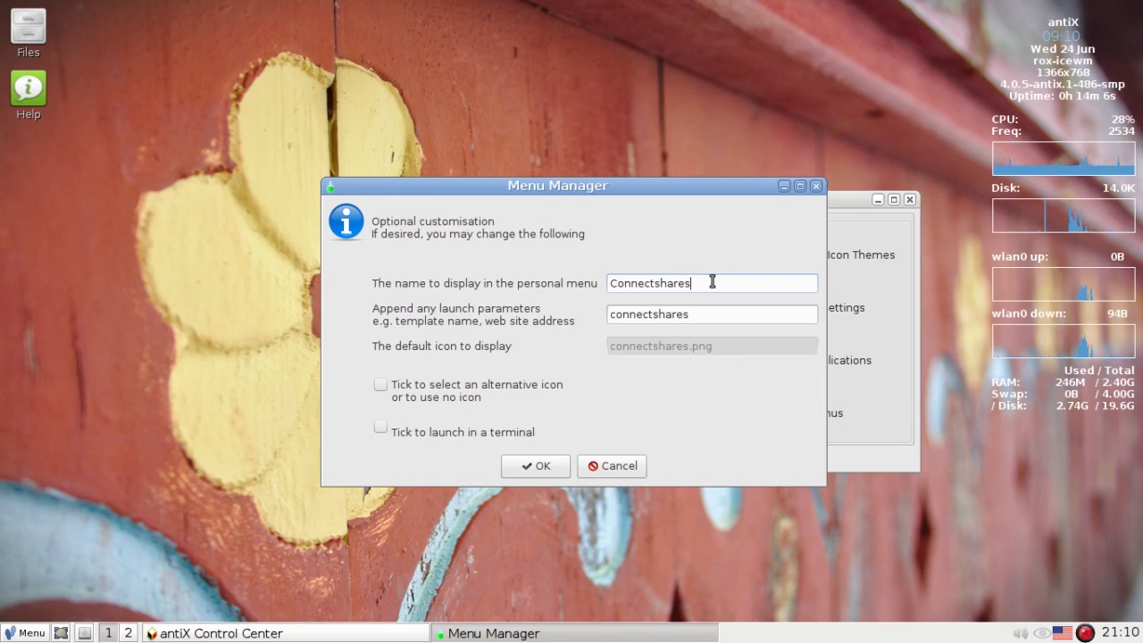
Name the entry Connectshares-homenetwork with launch parameters 'connectshares homenetwork.conf' and confirm.
type("-homenetwork")
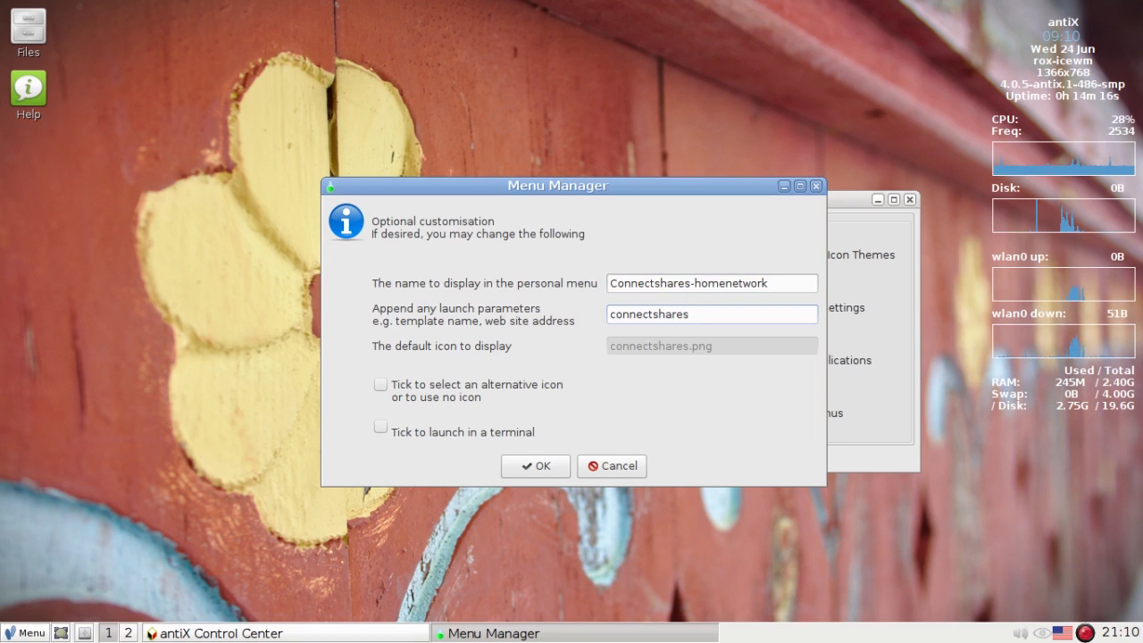
left_click(711, 314)
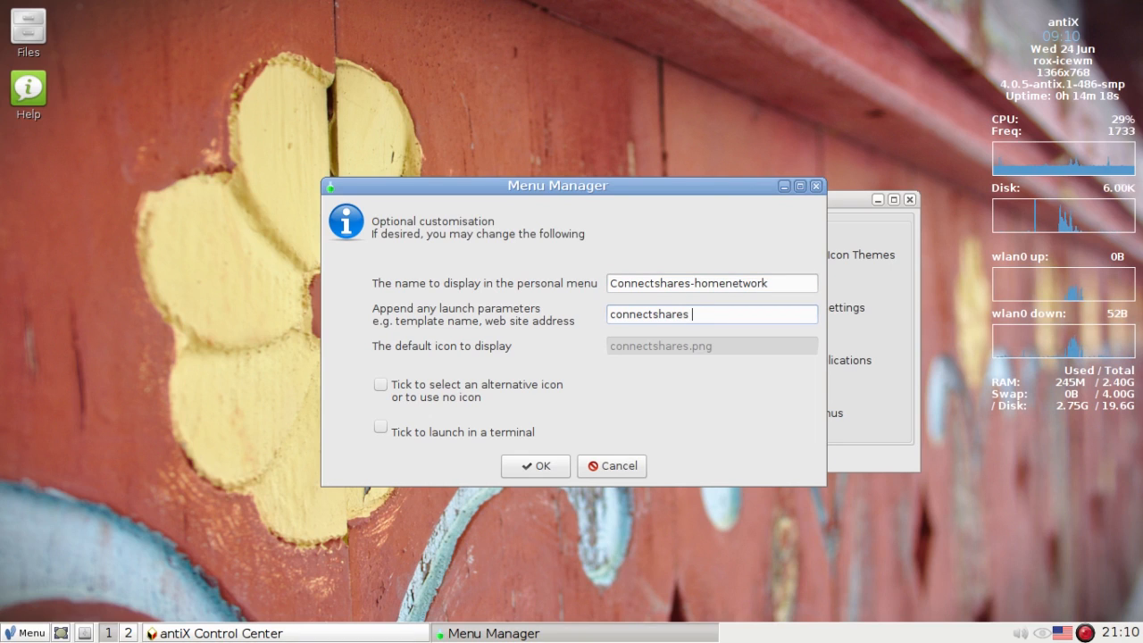
type("homenetwork.conf")
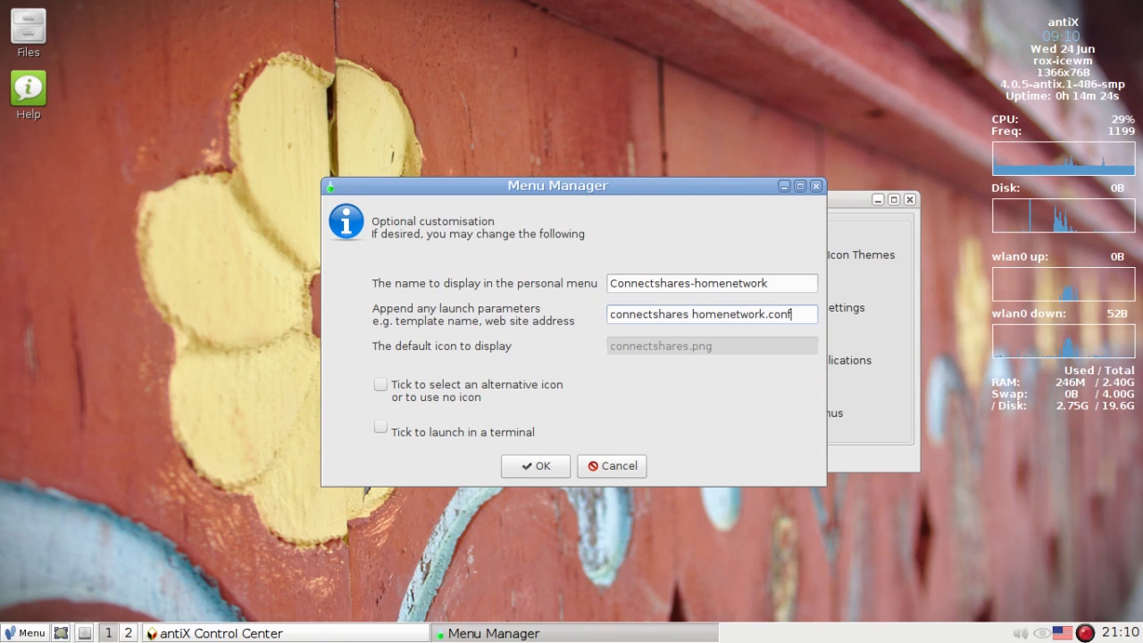
mouse_move(586, 386)
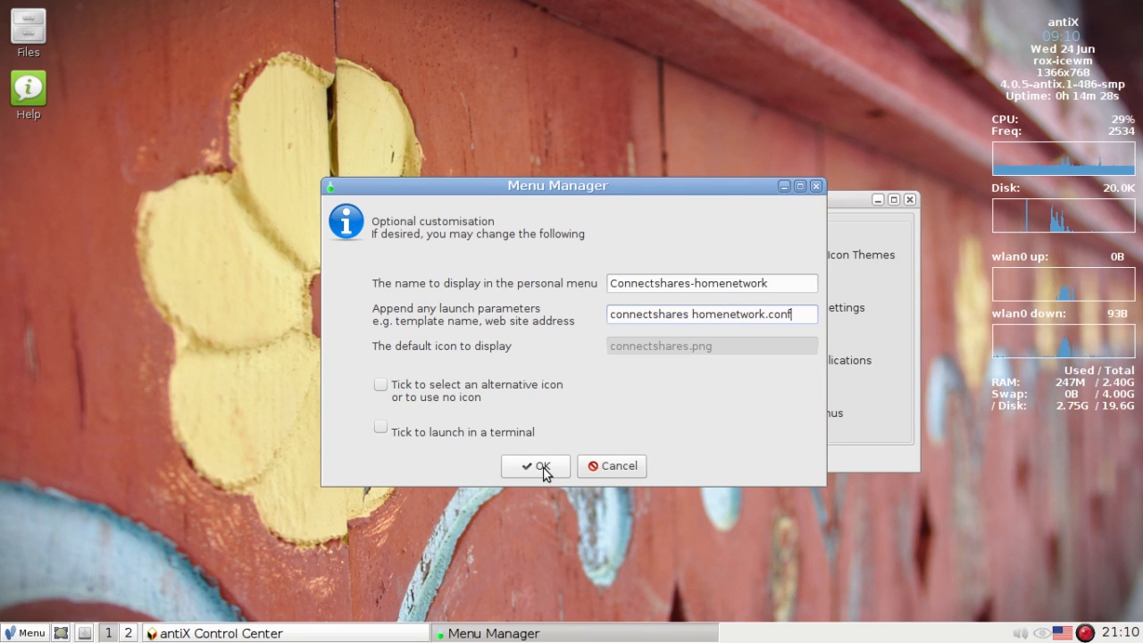
left_click(536, 464)
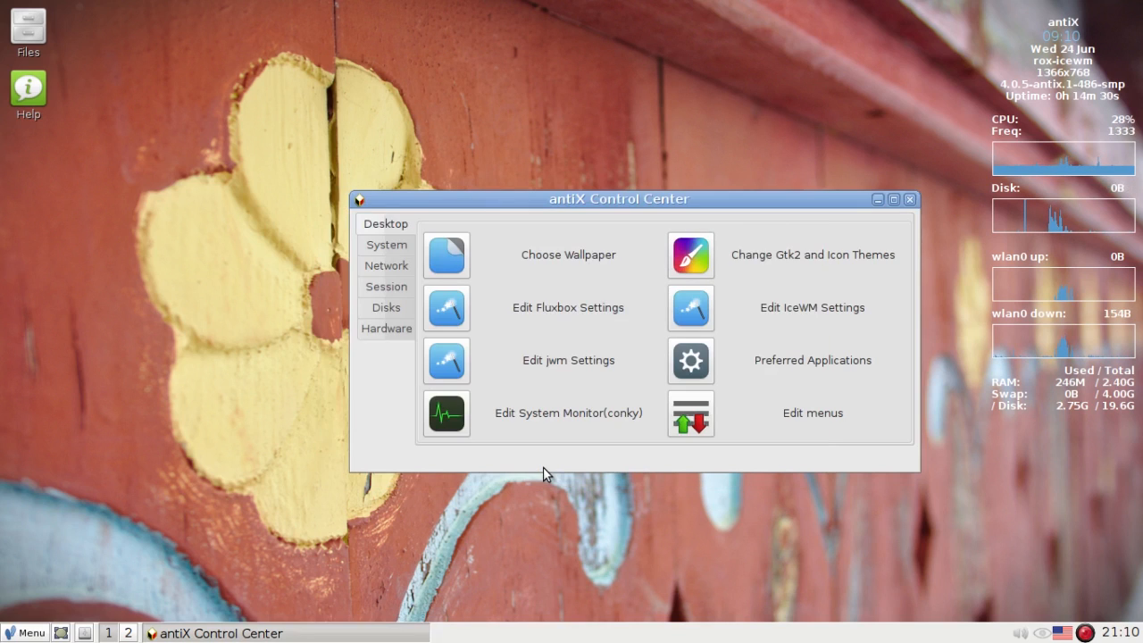
Make another change before refreshing and pick Connectshares again from the addable items.
left_click(811, 412)
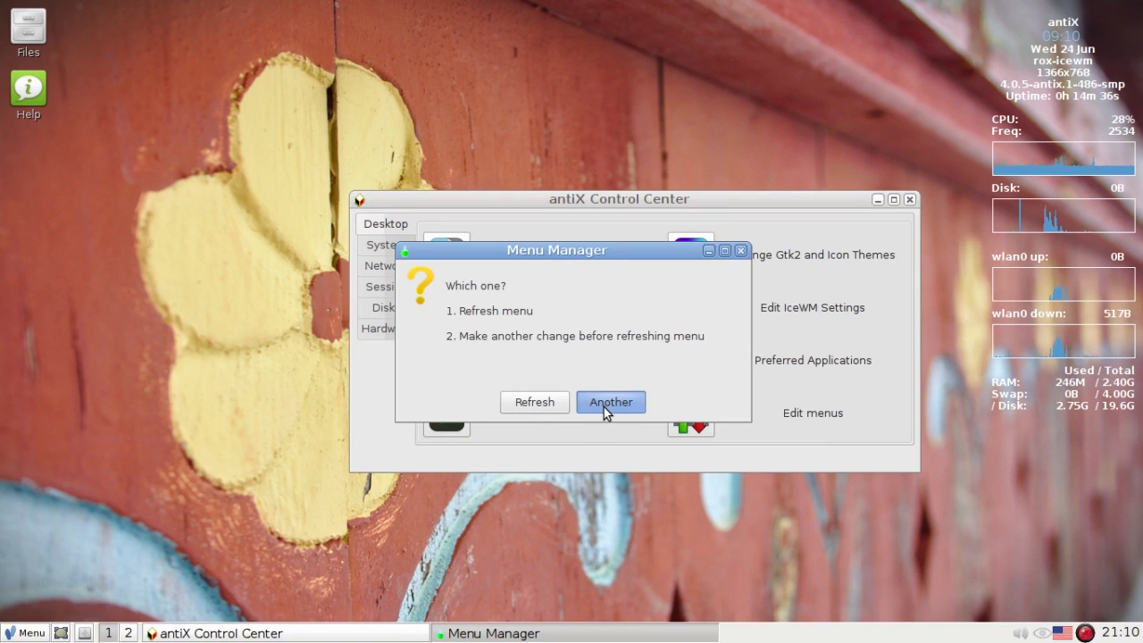
left_click(611, 402)
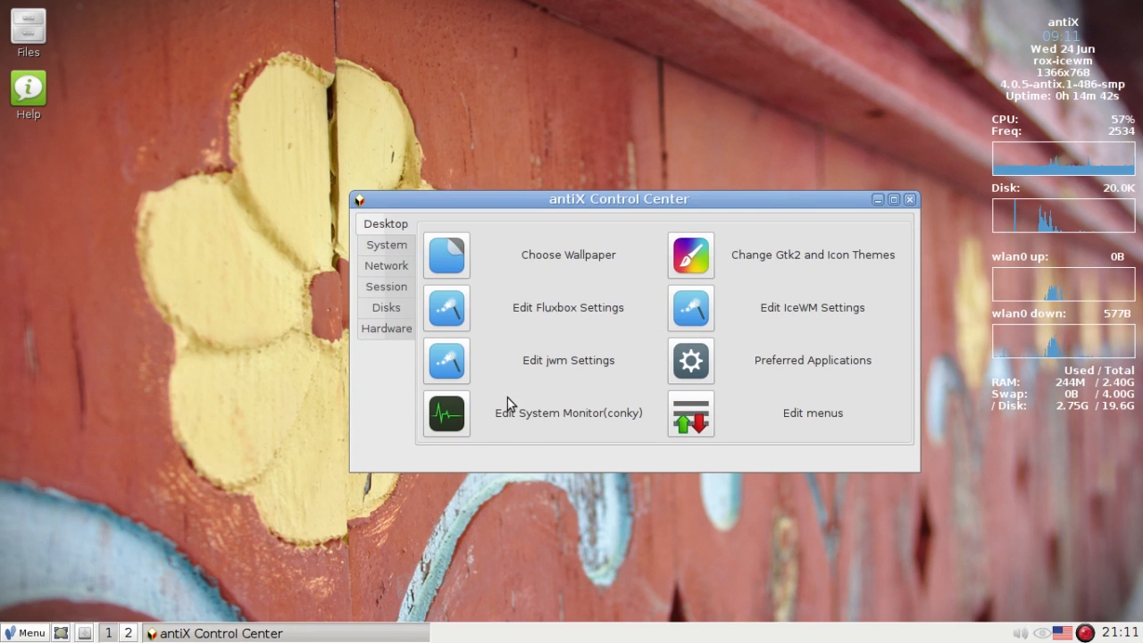
left_click(811, 413)
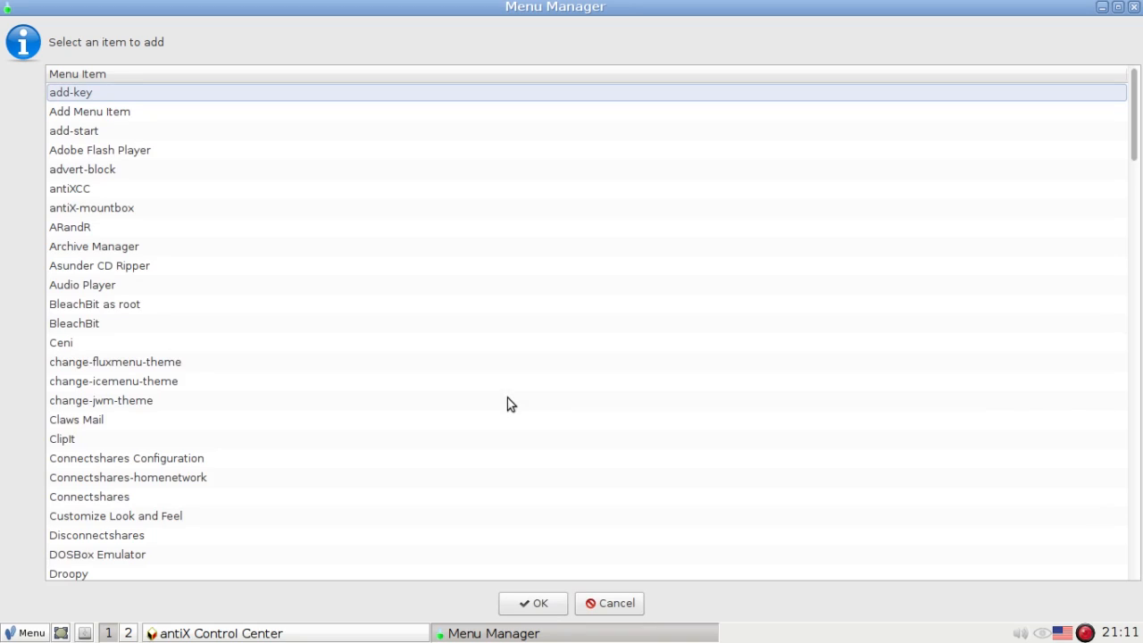
left_click(82, 284)
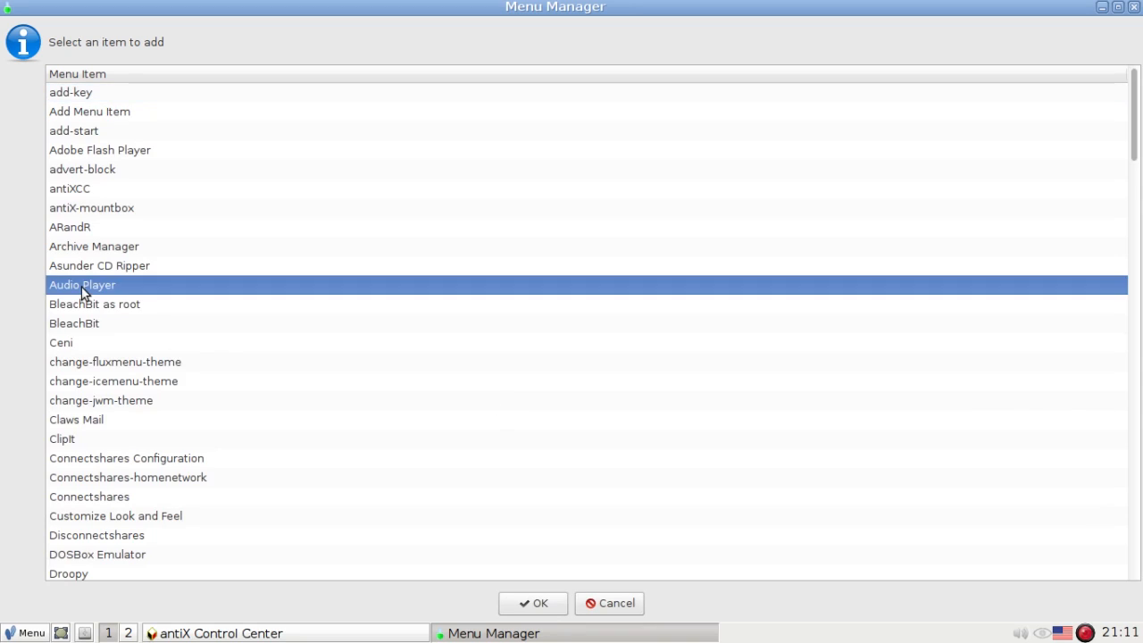
left_click(61, 439)
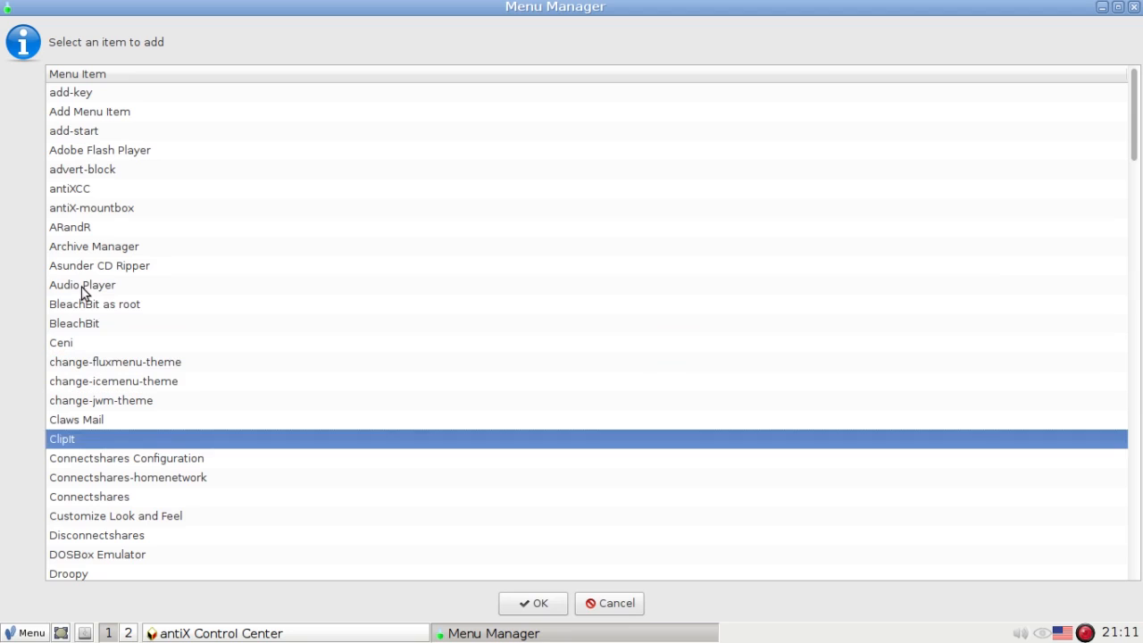
left_click(128, 477)
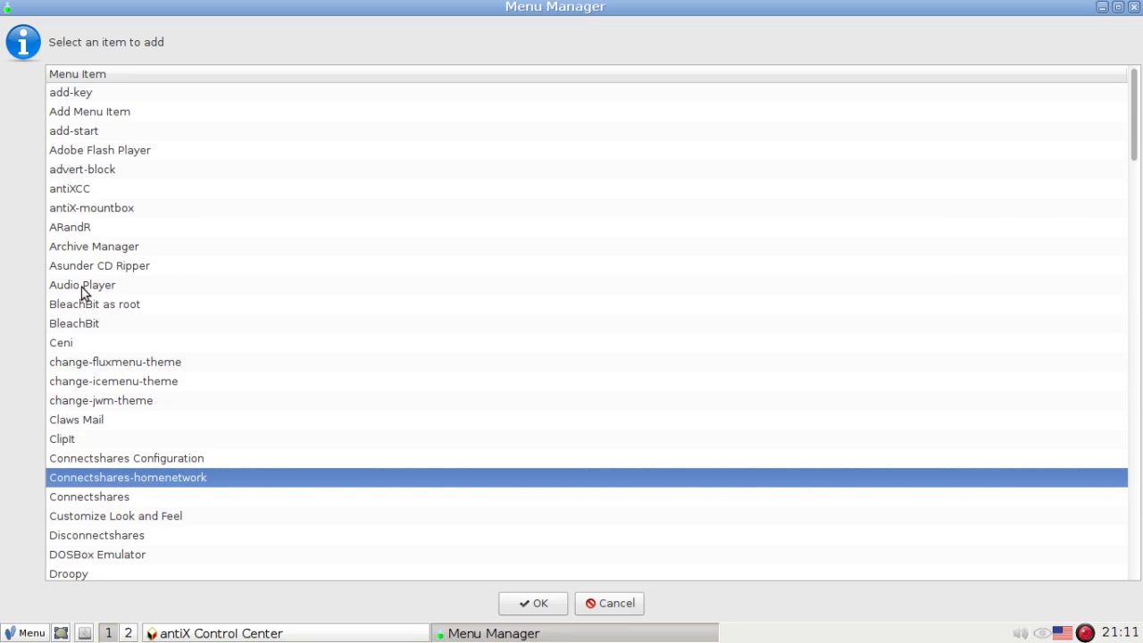
mouse_move(159, 504)
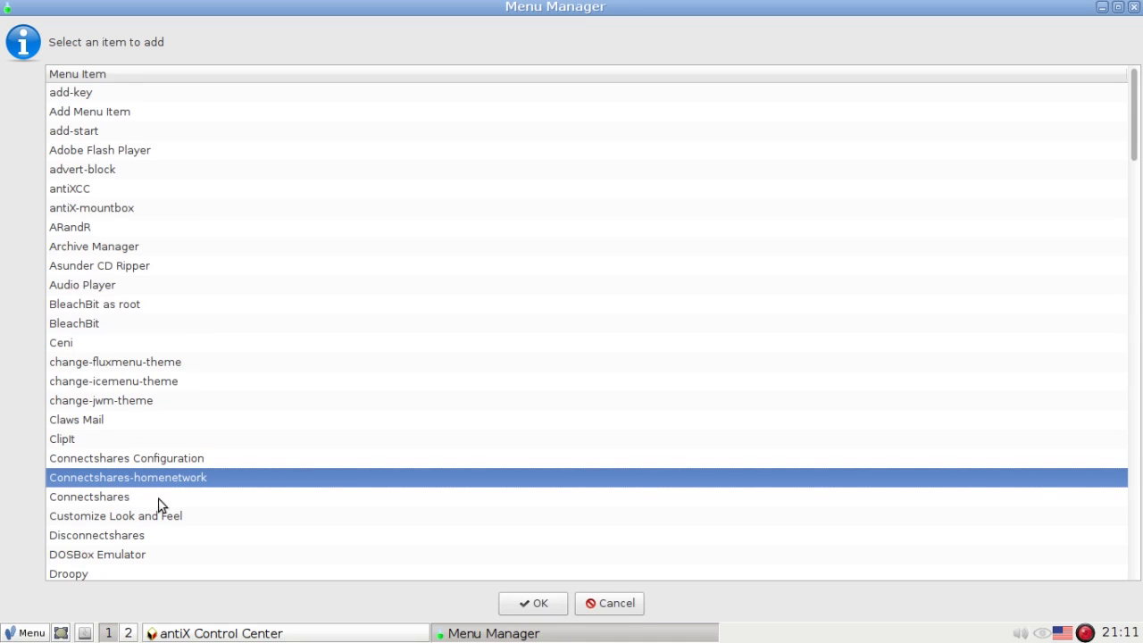
mouse_move(97, 502)
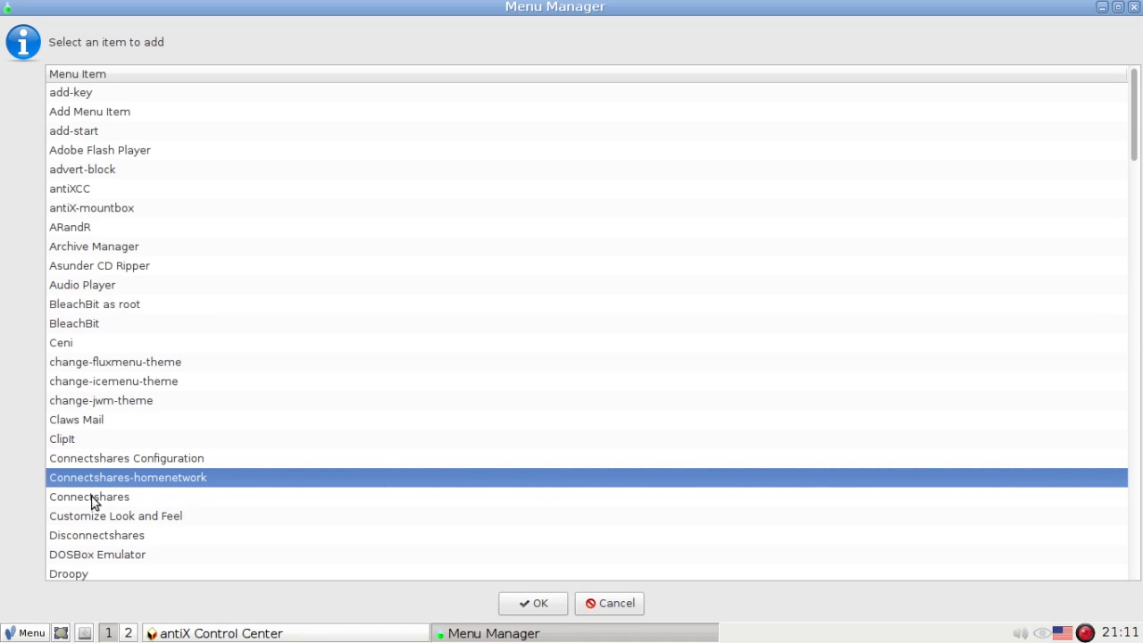
mouse_move(100, 499)
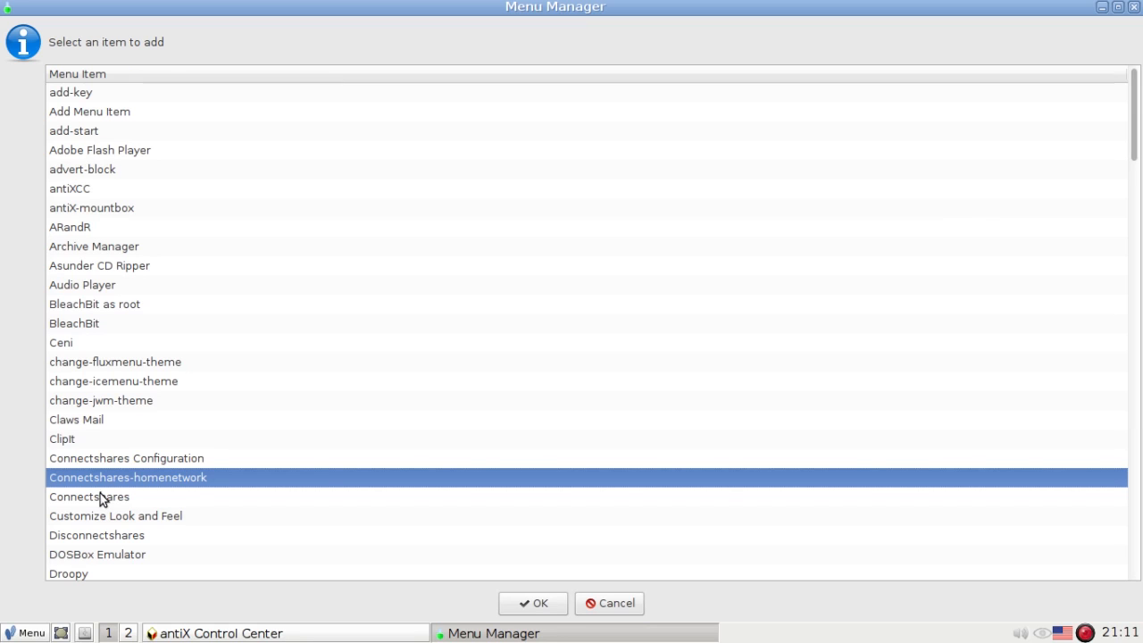
left_click(90, 497)
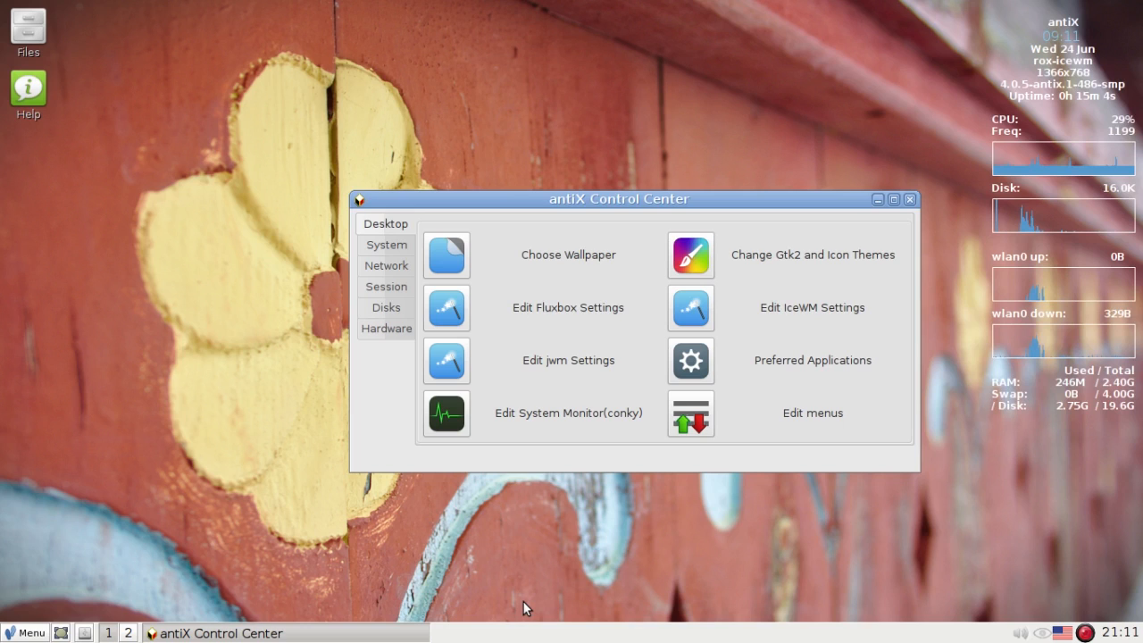
Name the entry 'Connectshares work network' with parameter worknet.conf, confirm and refresh the menu.
left_click(811, 413)
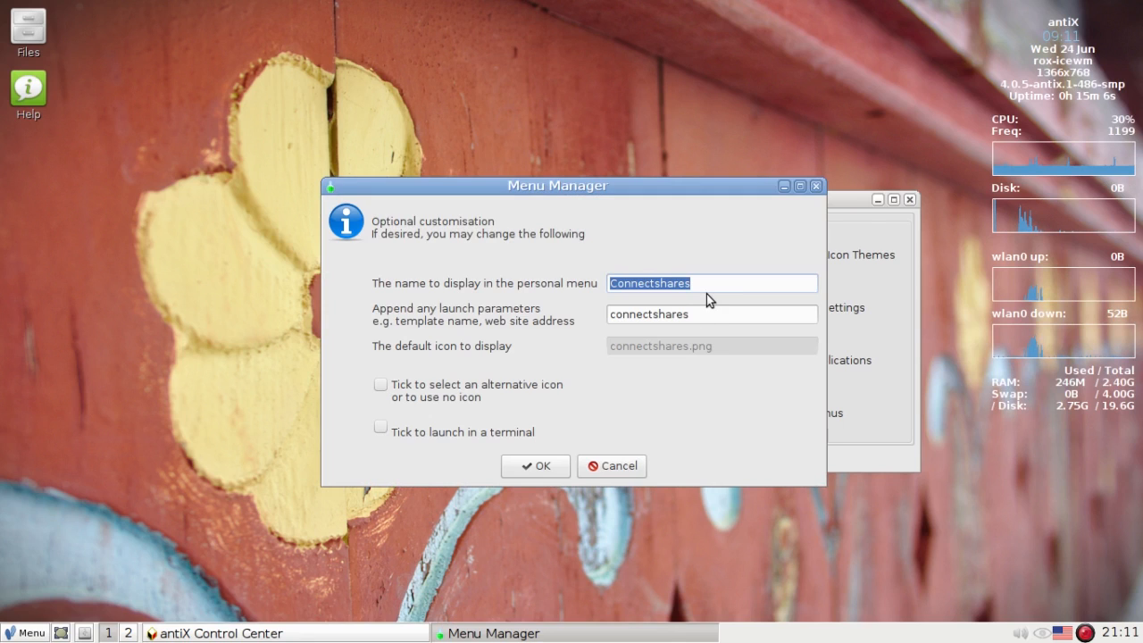
type("work net")
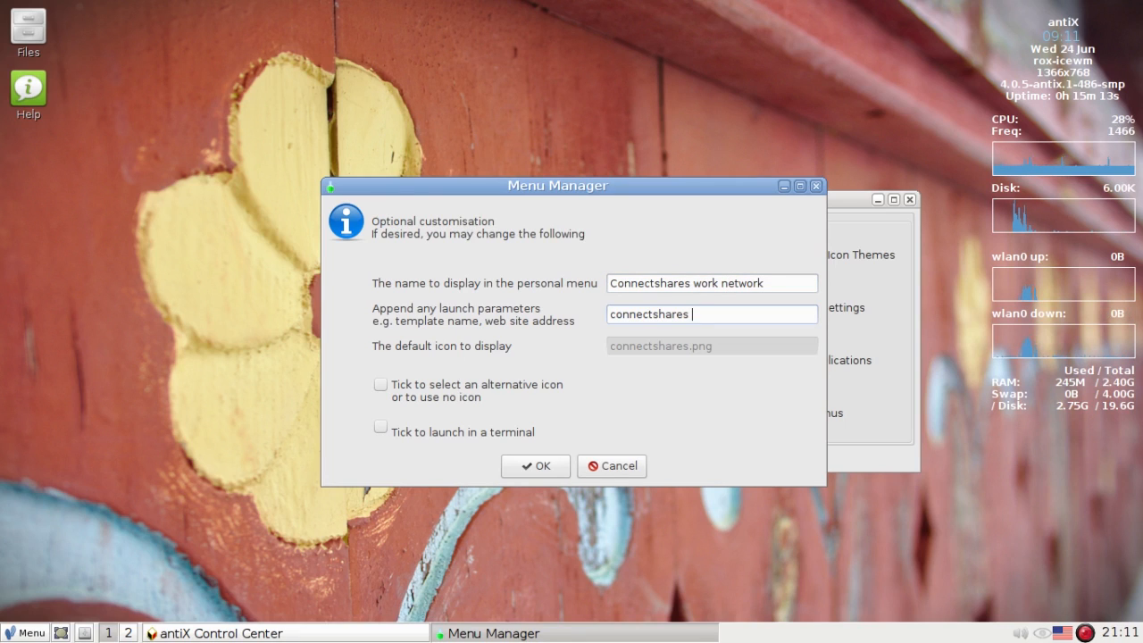
type("worknet")
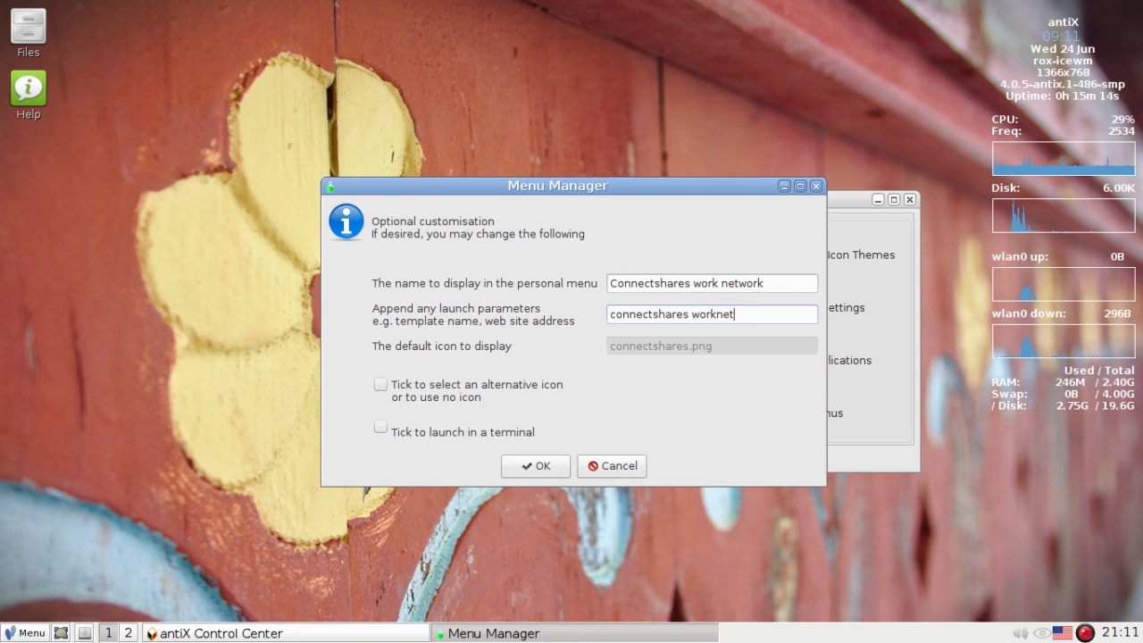
type(".conf")
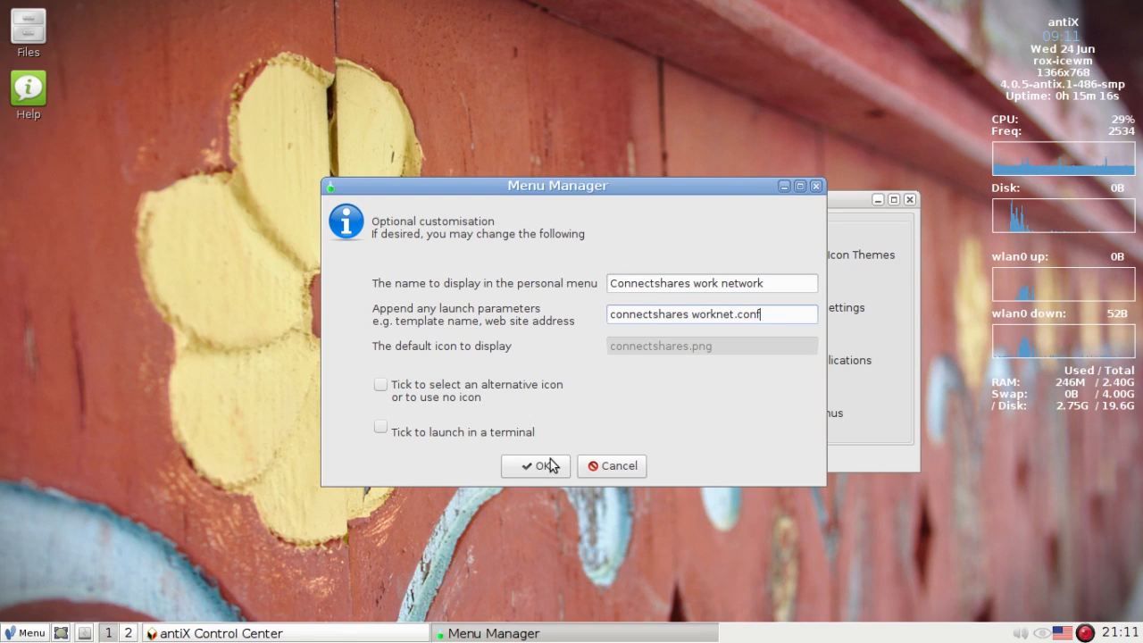
left_click(536, 464)
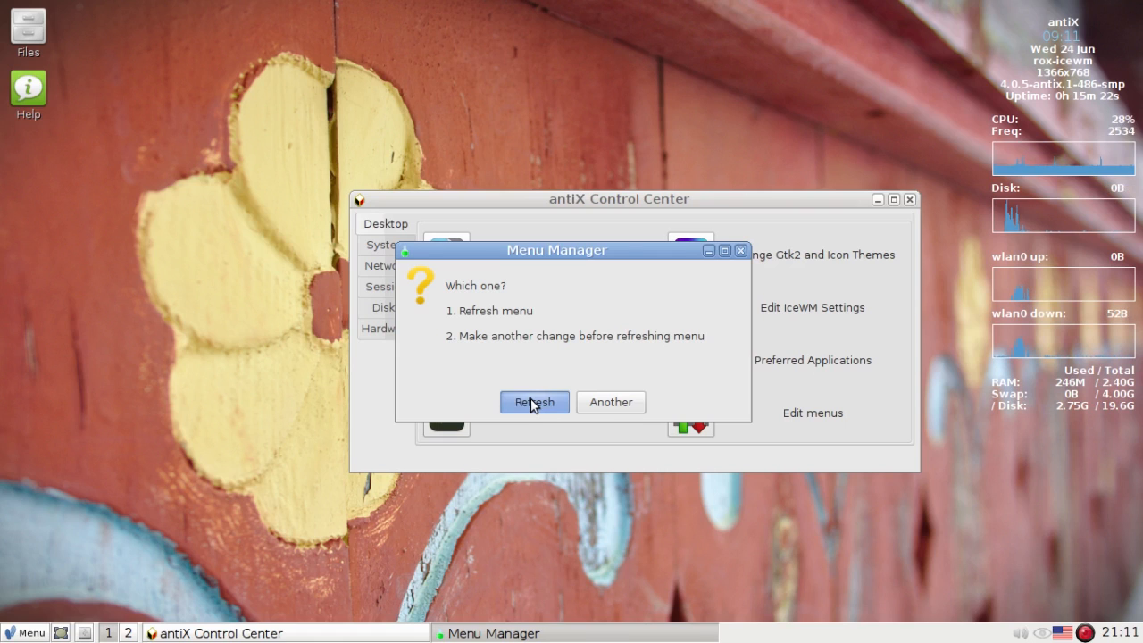
left_click(534, 402)
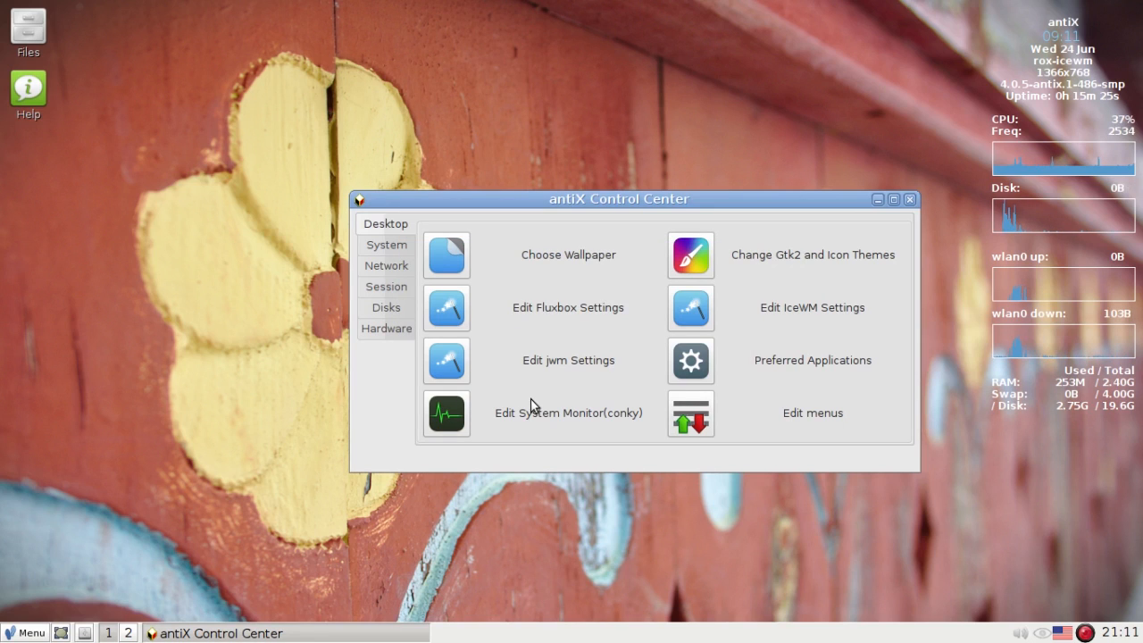
left_click(811, 413)
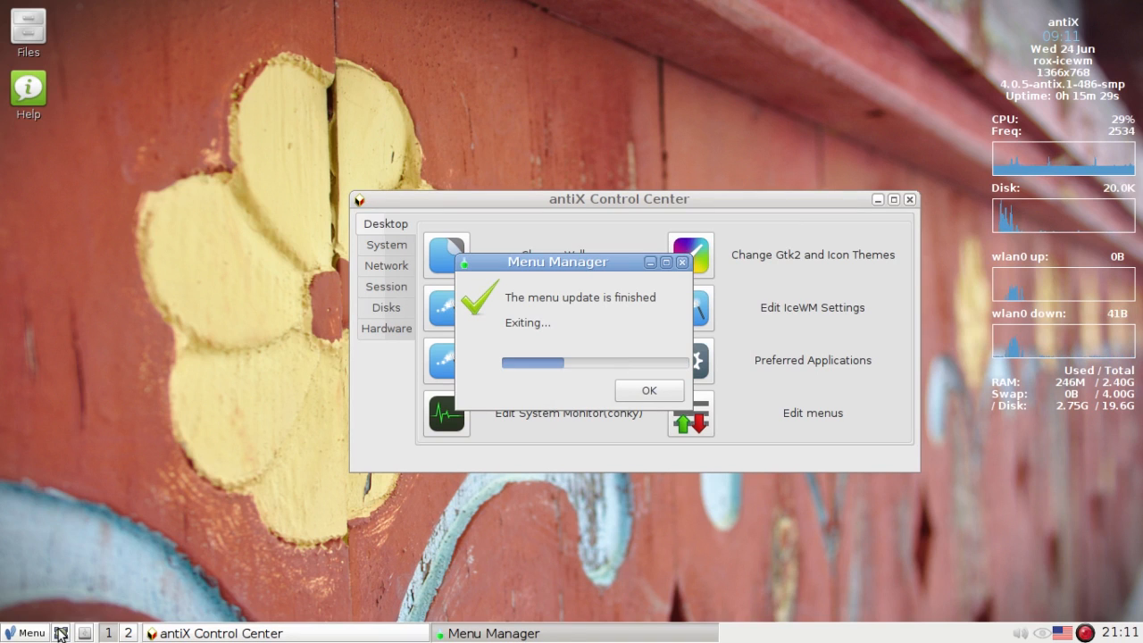
left_click(649, 389)
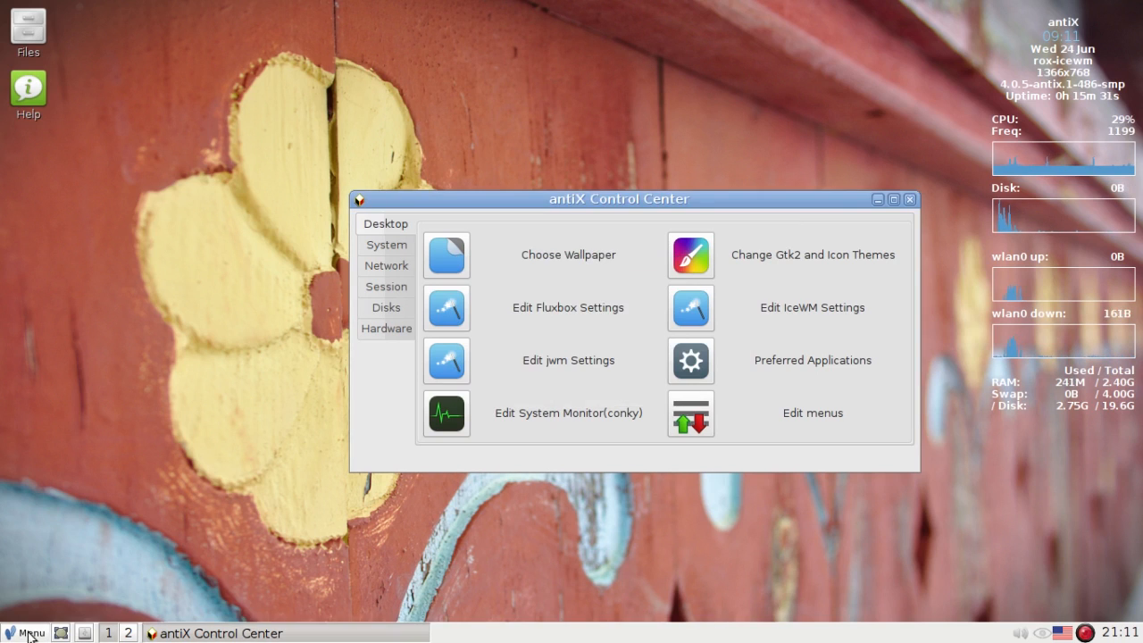
left_click(28, 633)
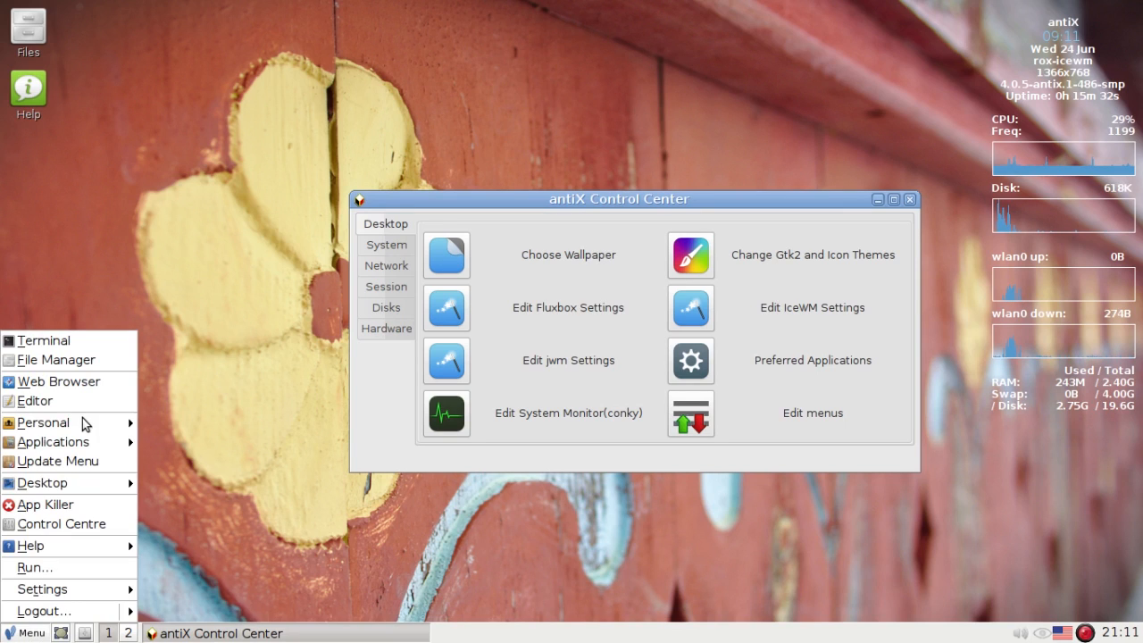
left_click(43, 422)
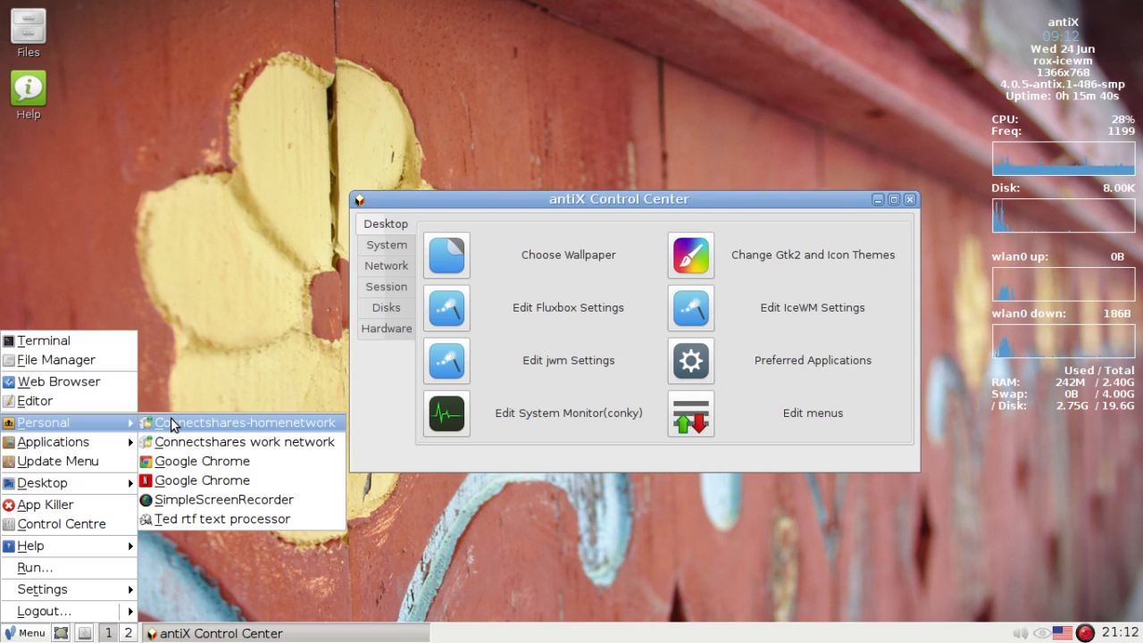
mouse_move(254, 372)
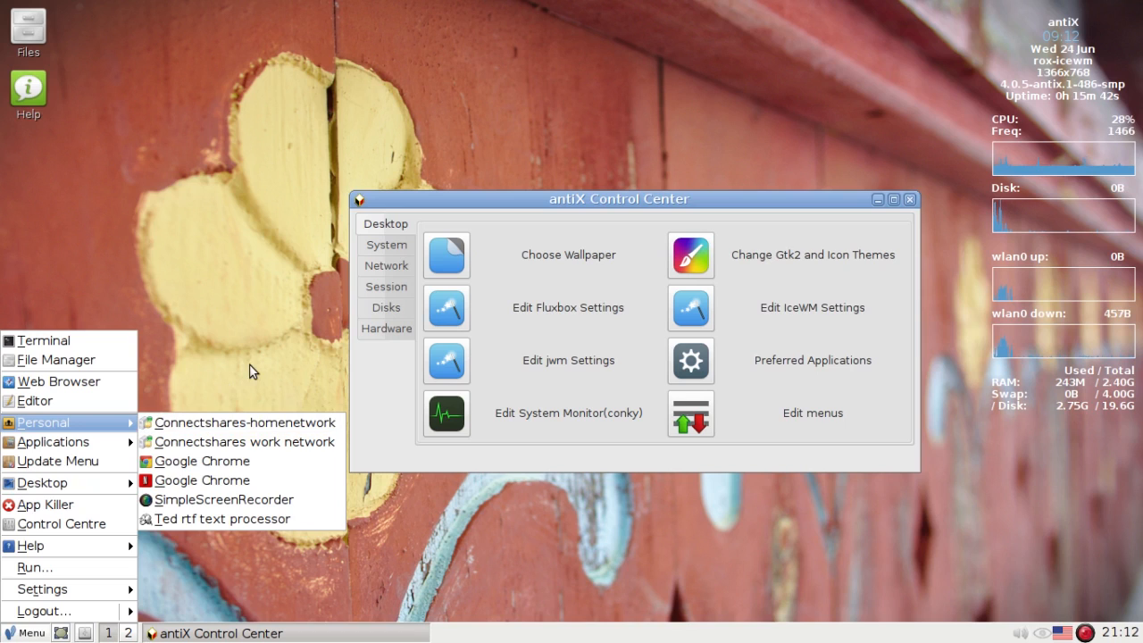
mouse_move(454, 507)
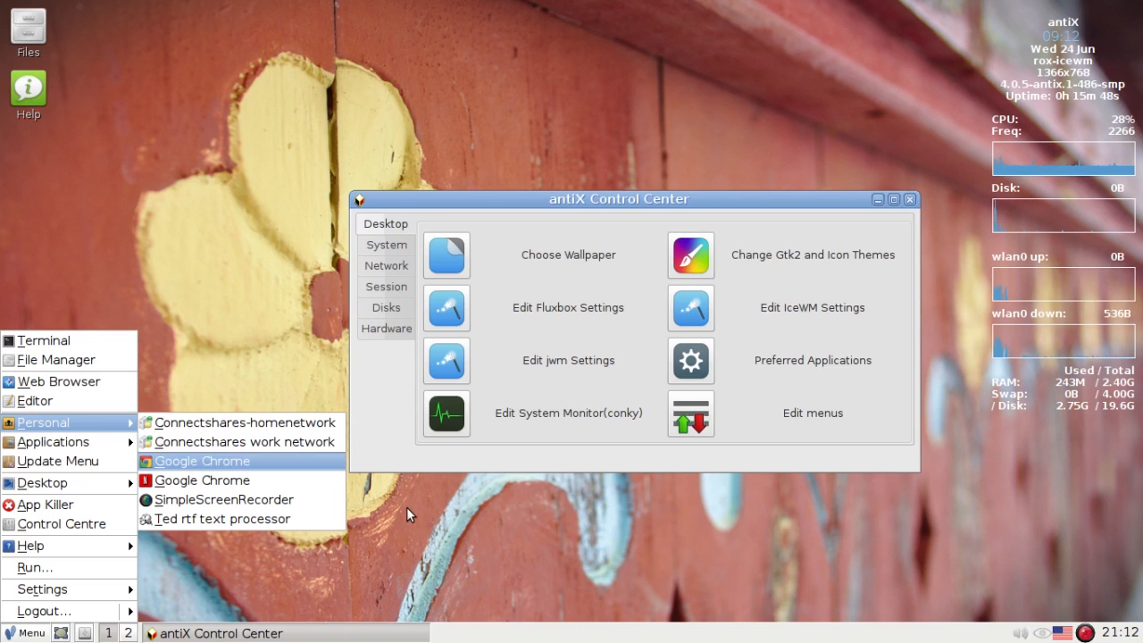
left_click(408, 514)
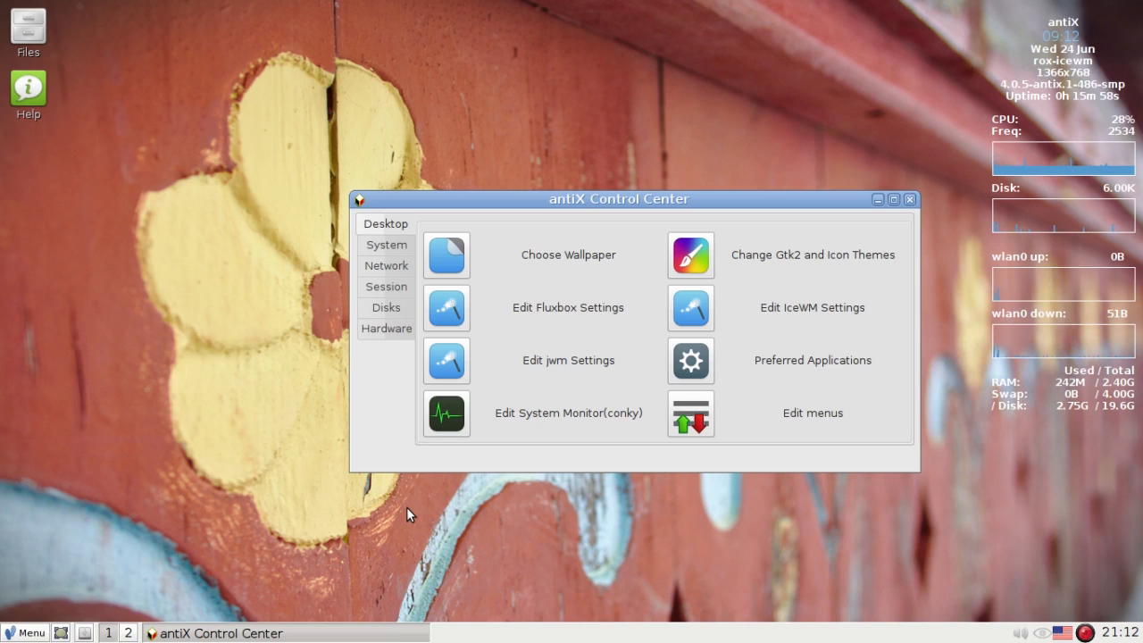
mouse_move(282, 529)
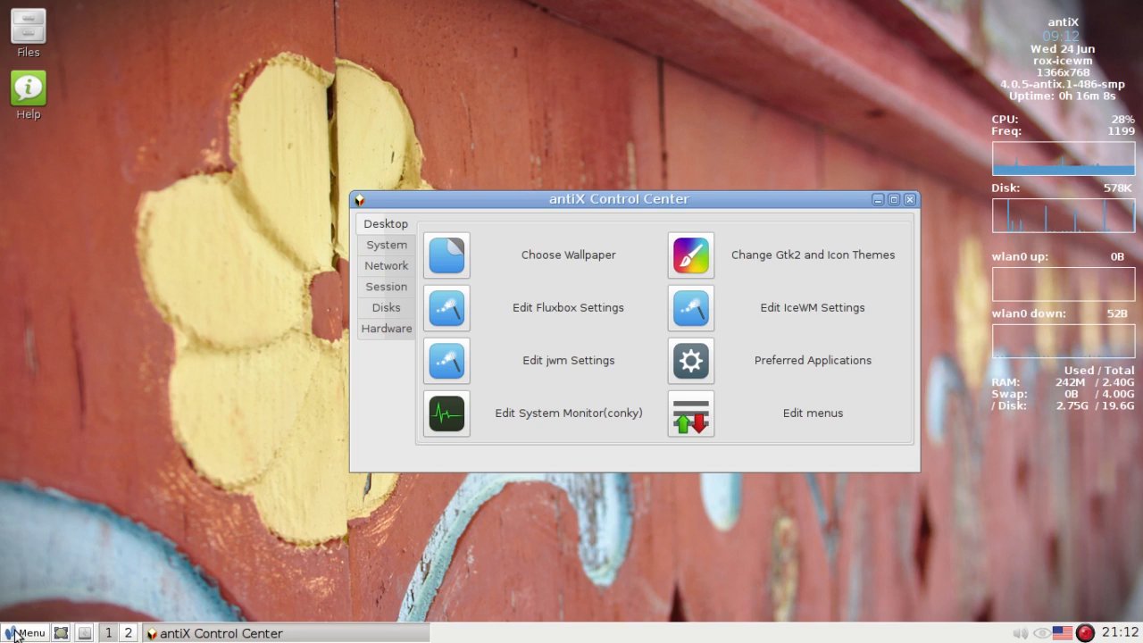
left_click(26, 632)
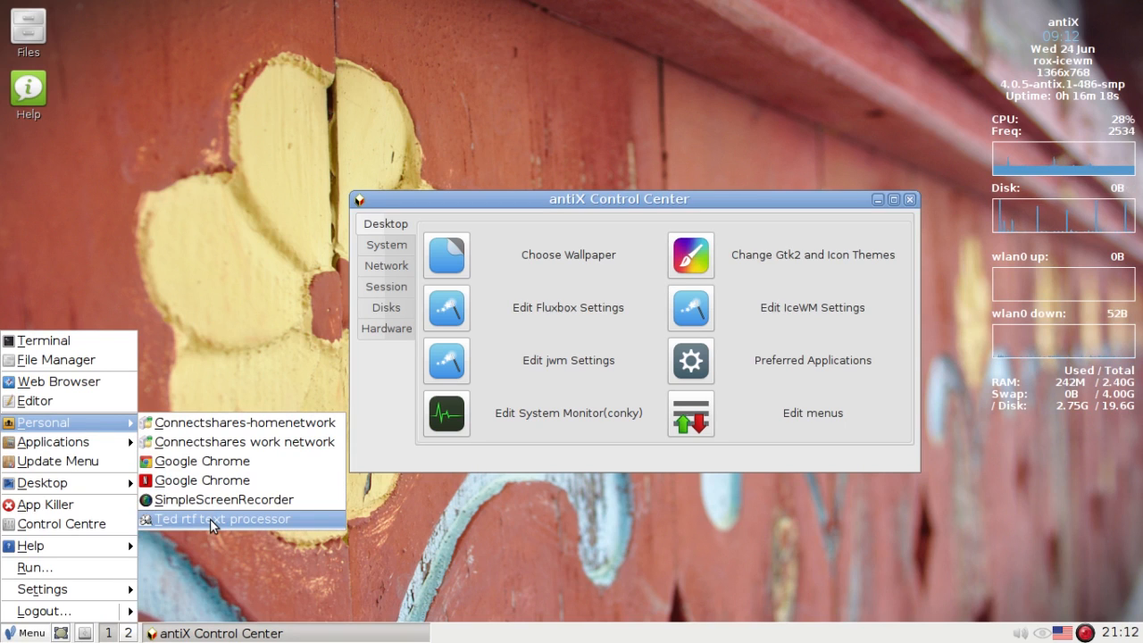
mouse_move(693, 415)
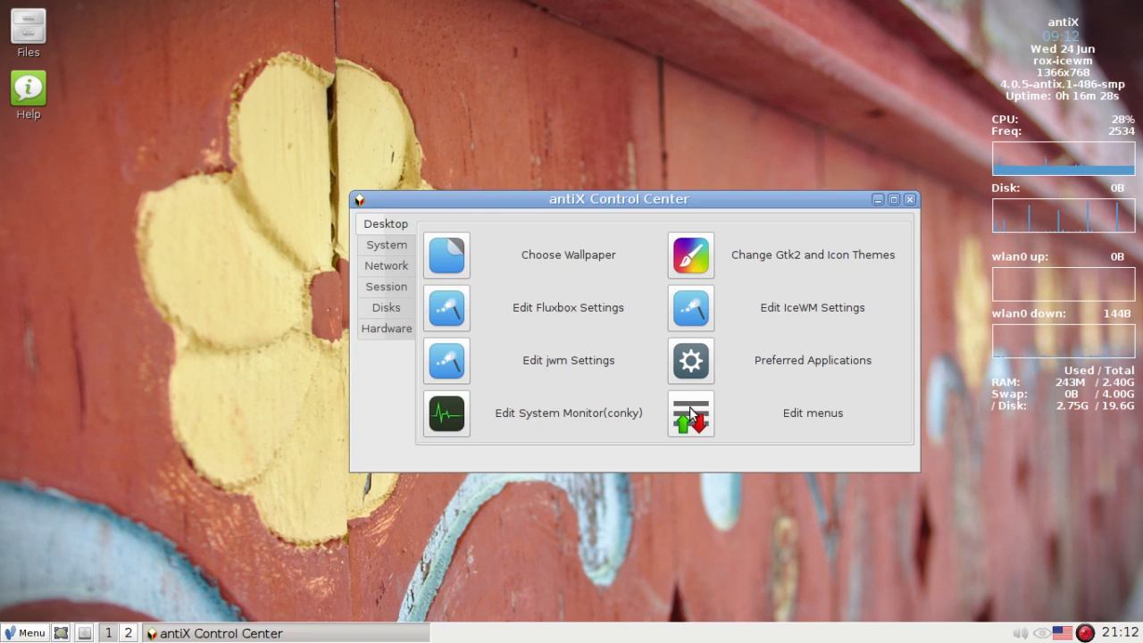
mouse_move(724, 473)
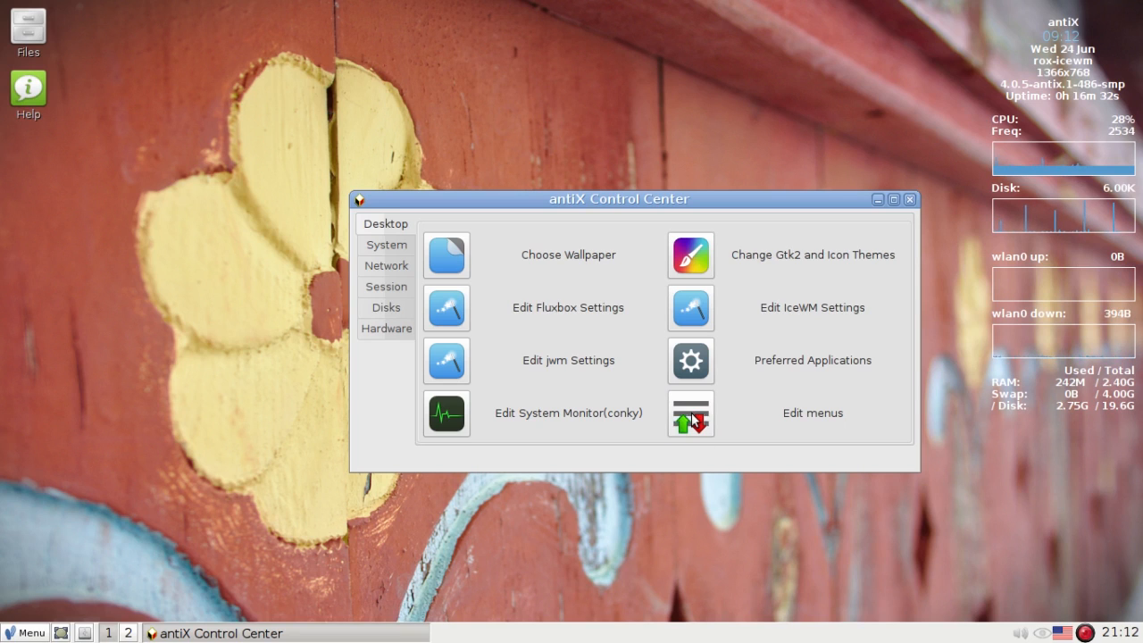
Start a new personal-menu entry in Menu Manager using Text Editor as the base item.
left_click(690, 415)
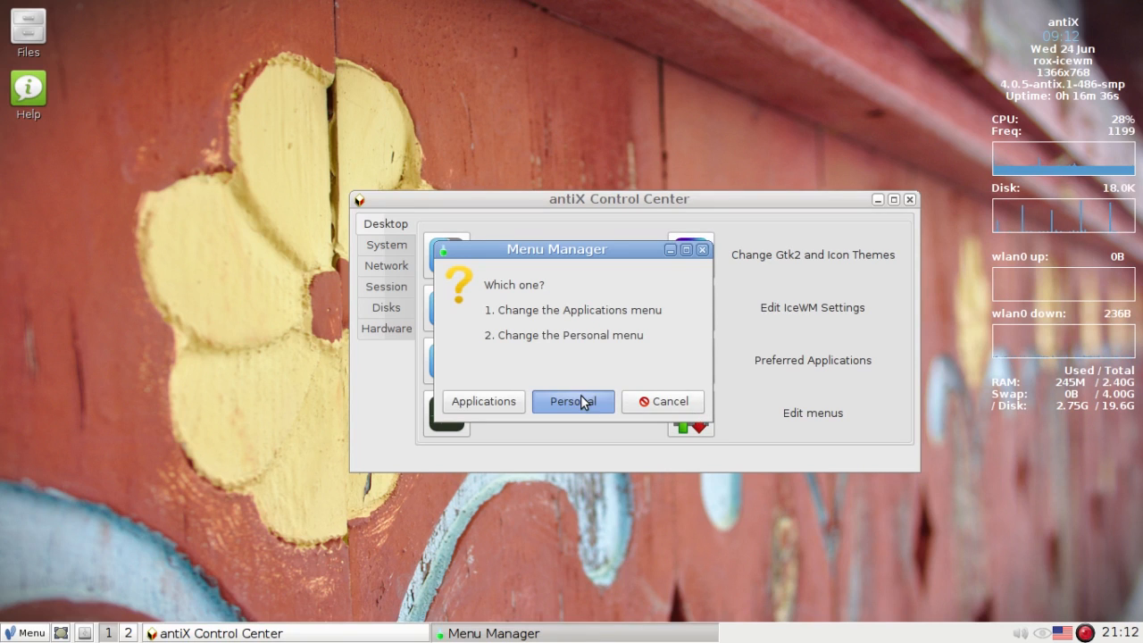
left_click(574, 400)
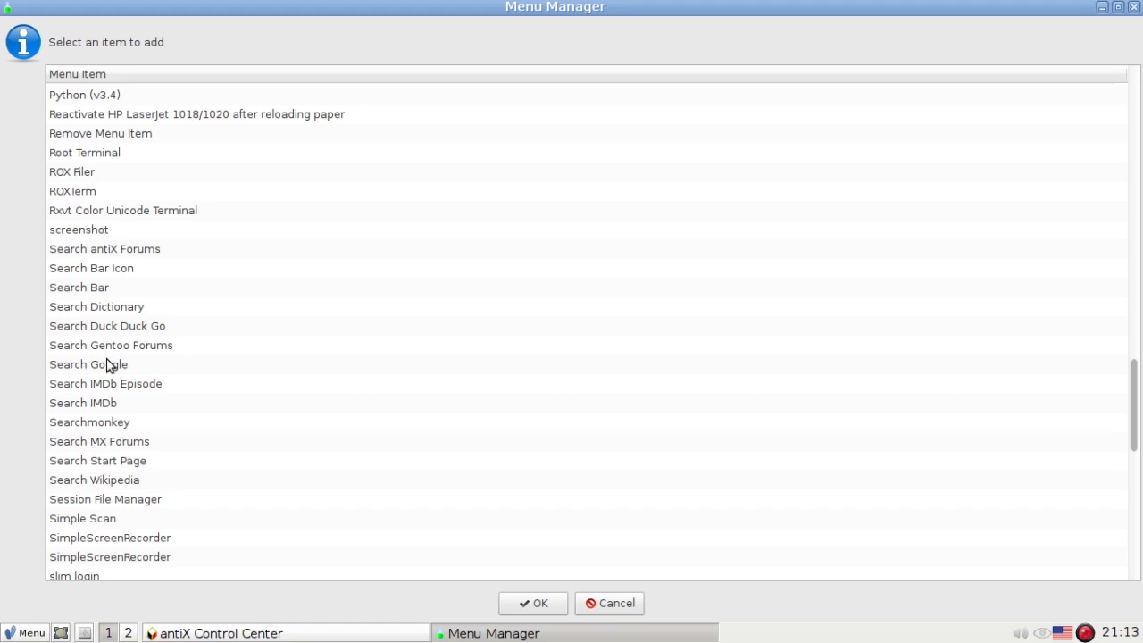
scroll("down", 3)
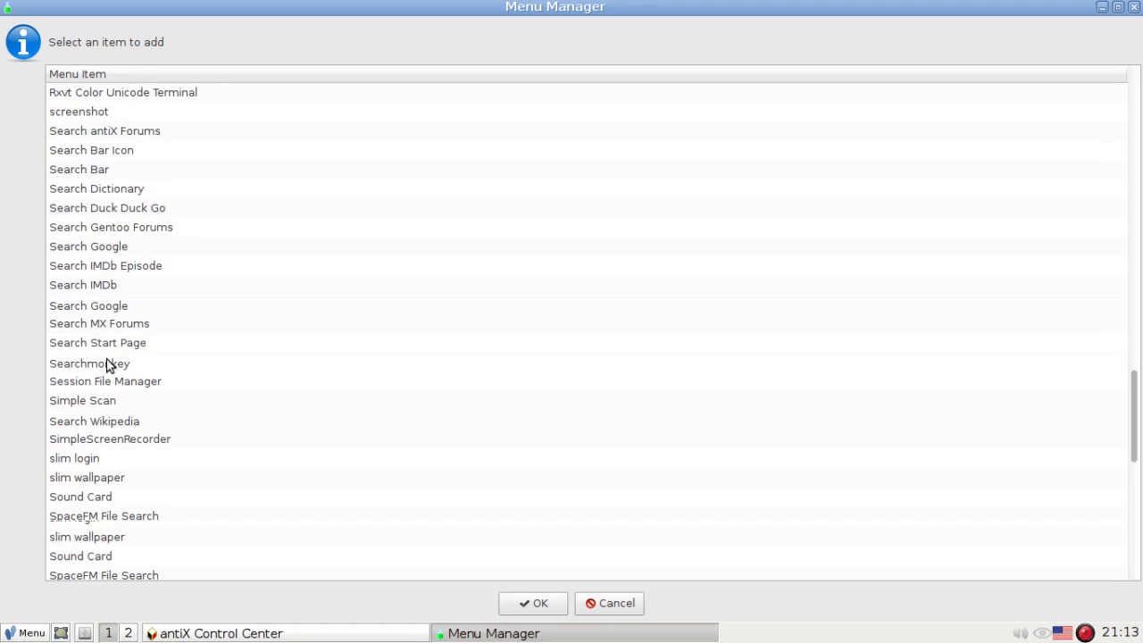
scroll("down", 3)
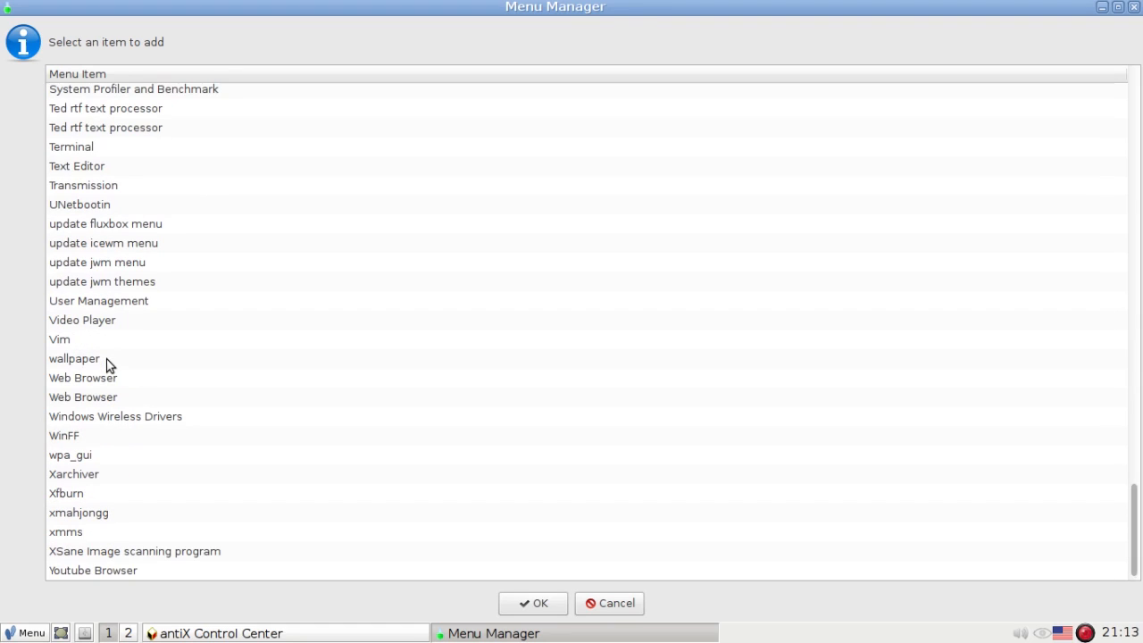
mouse_move(157, 420)
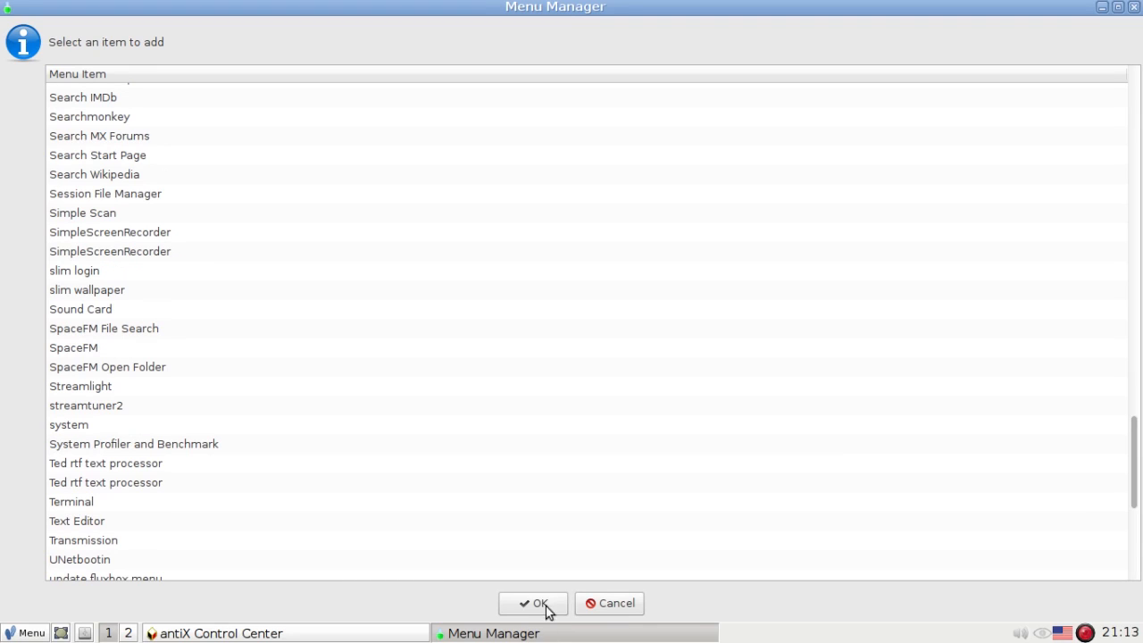
left_click(77, 521)
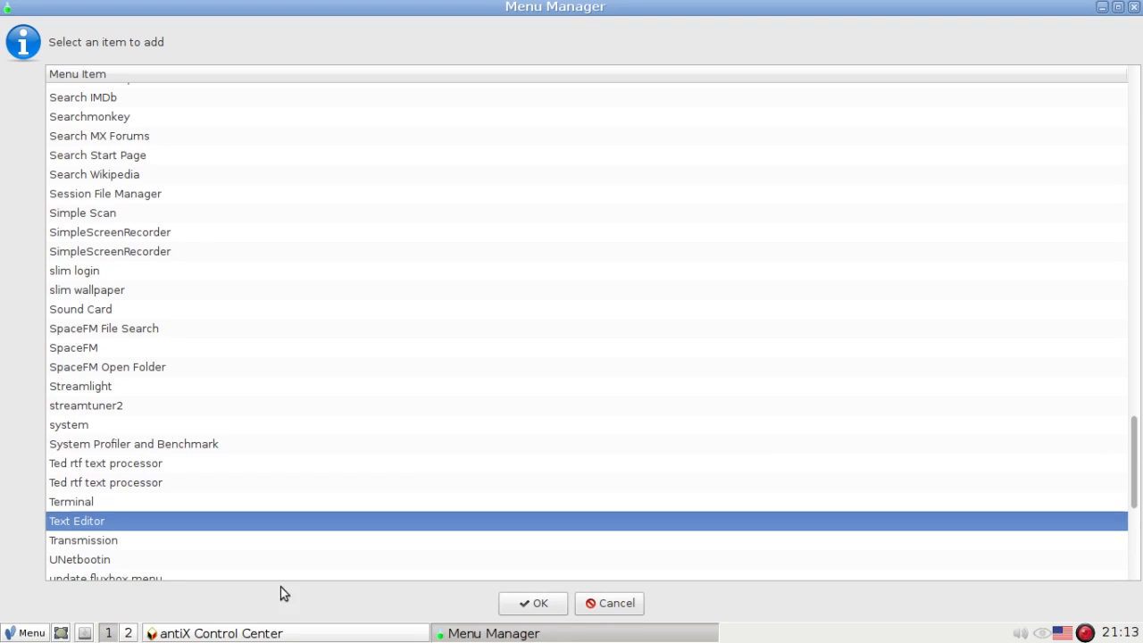
left_click(609, 603)
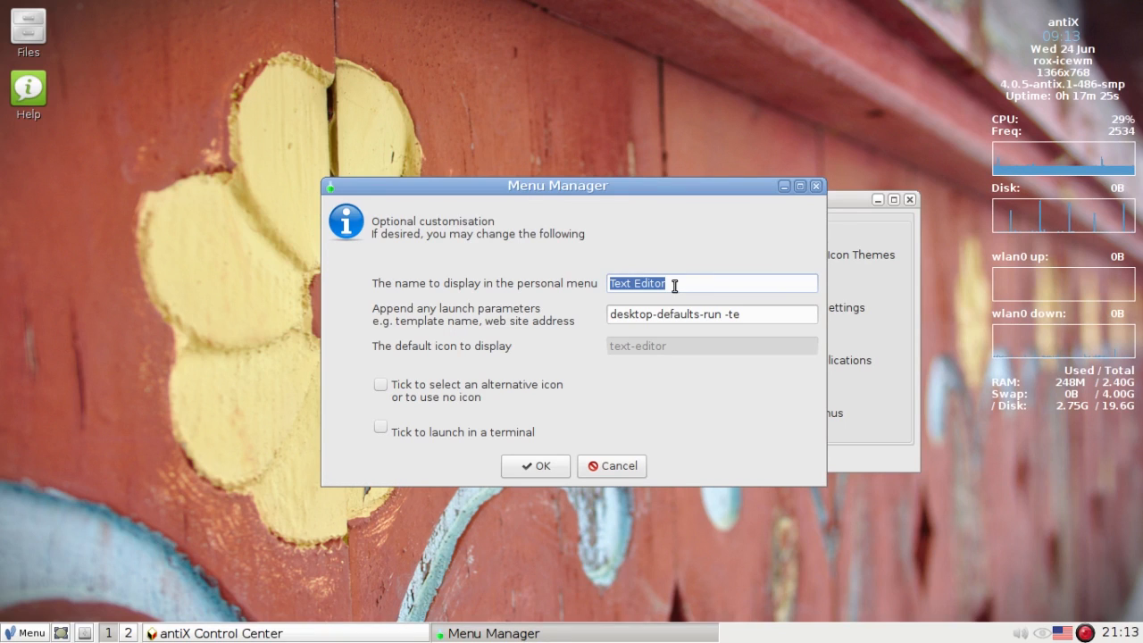
Name the entry Synaptic (personal) with launch command gksu synaptic.
type("Synaptic")
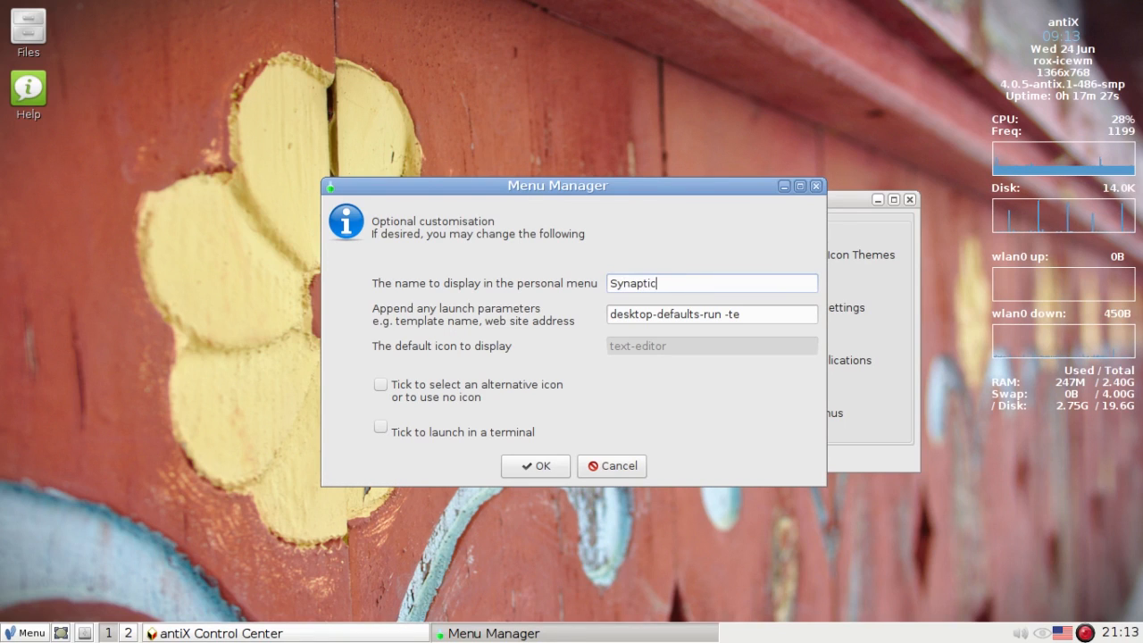
type("(pesonal")
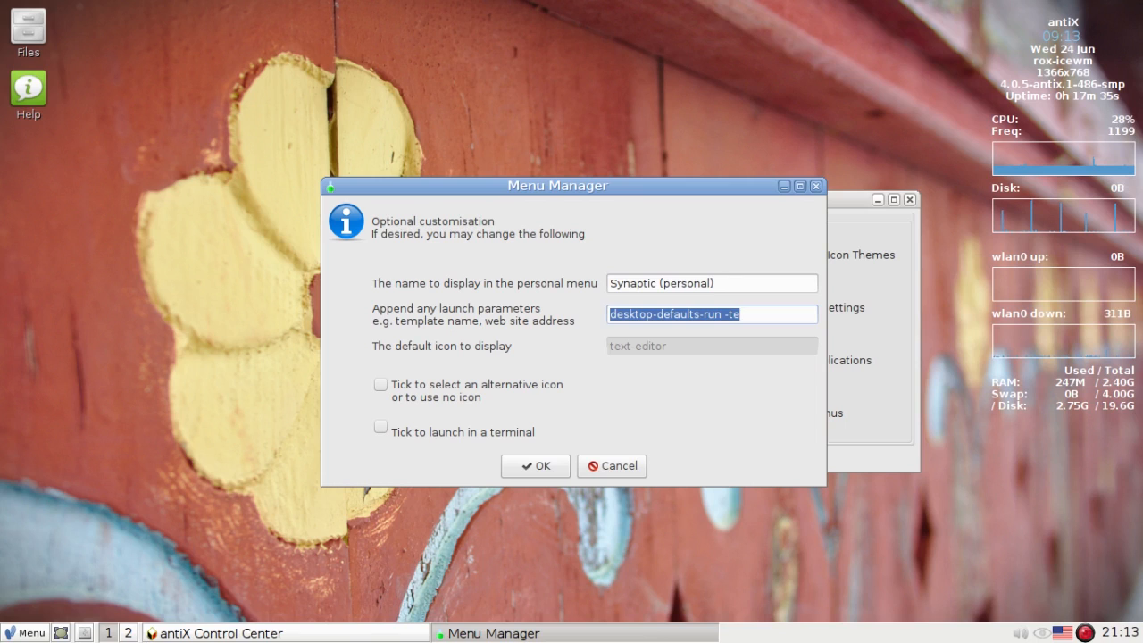
type("gksu synaptic")
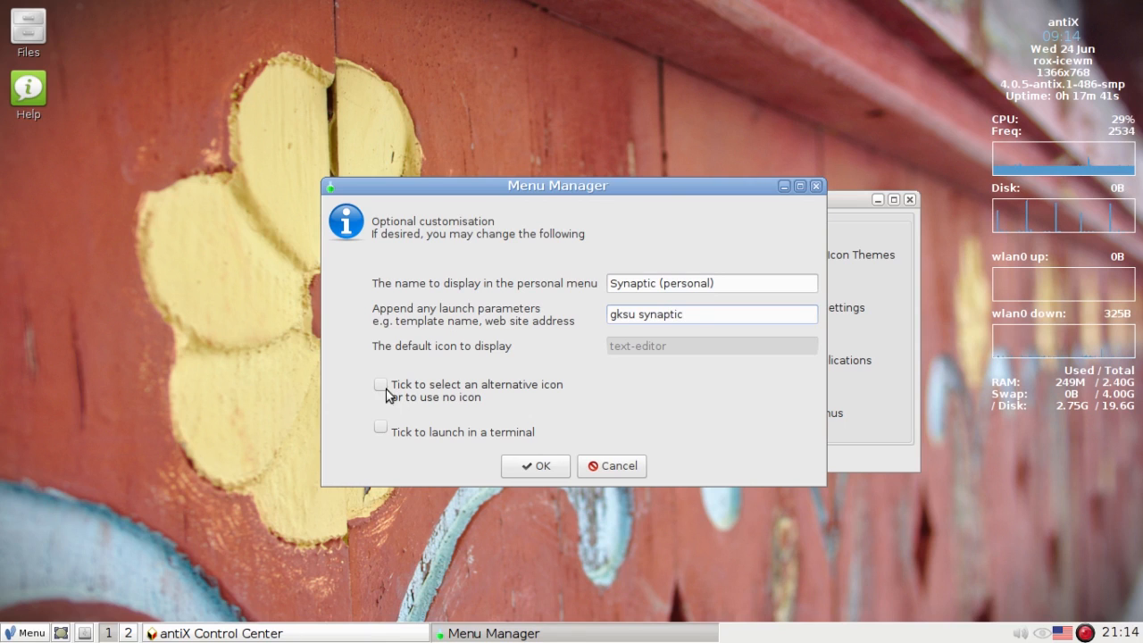
Pick an alternative icon from /usr/share/icons/Faenza-Cupertino-mini/apps/48 for the Synaptic entry.
left_click(536, 465)
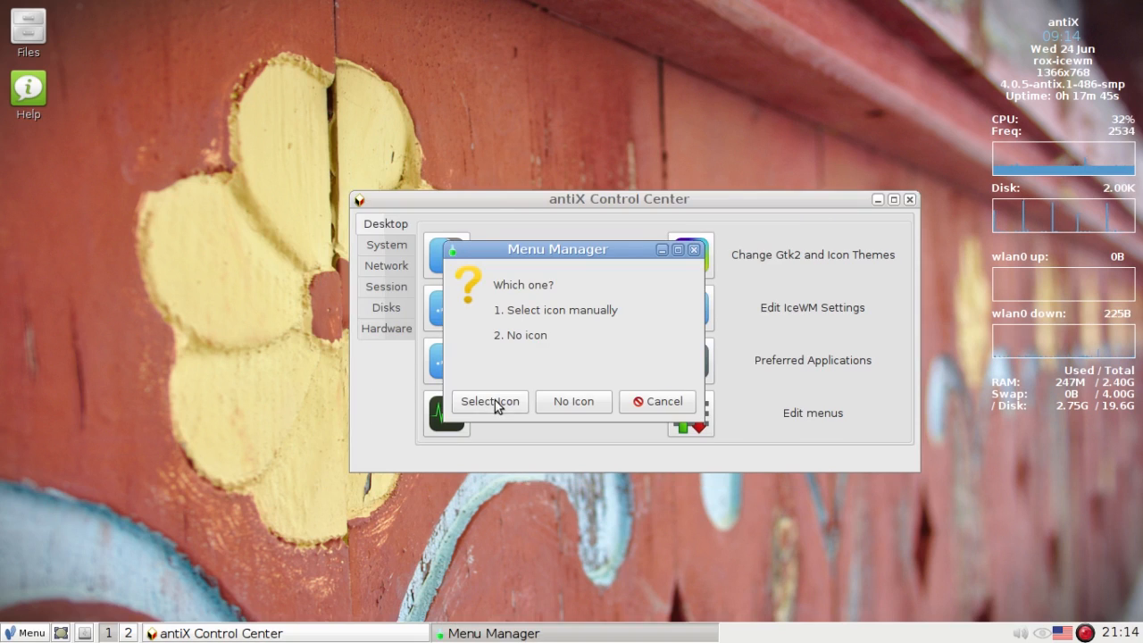
left_click(489, 400)
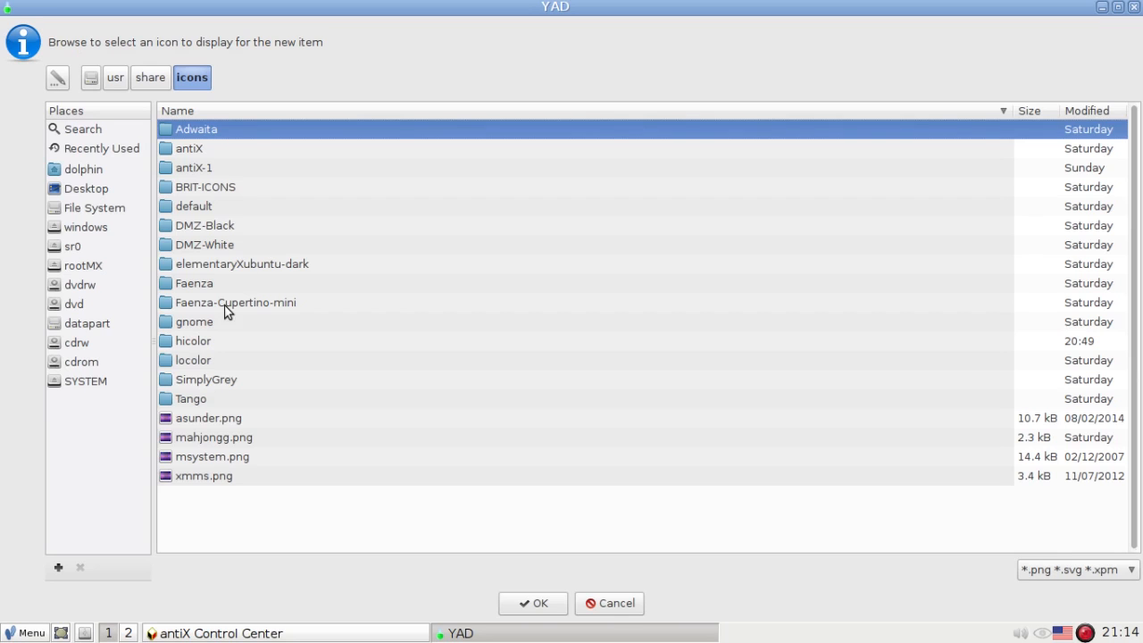
left_click(236, 301)
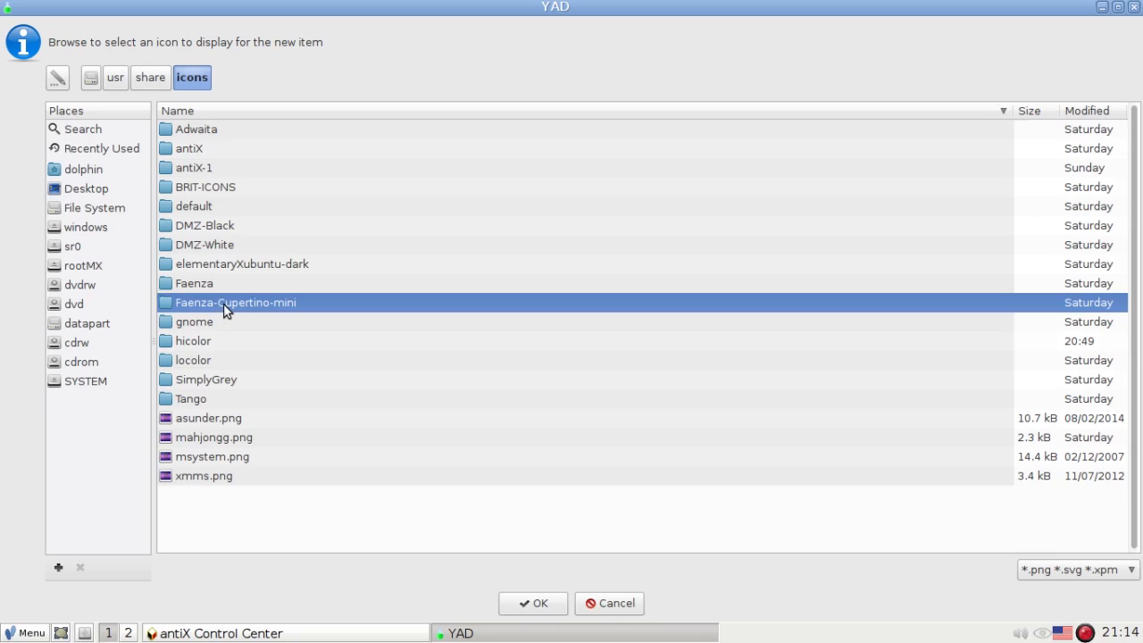
double_click(236, 302)
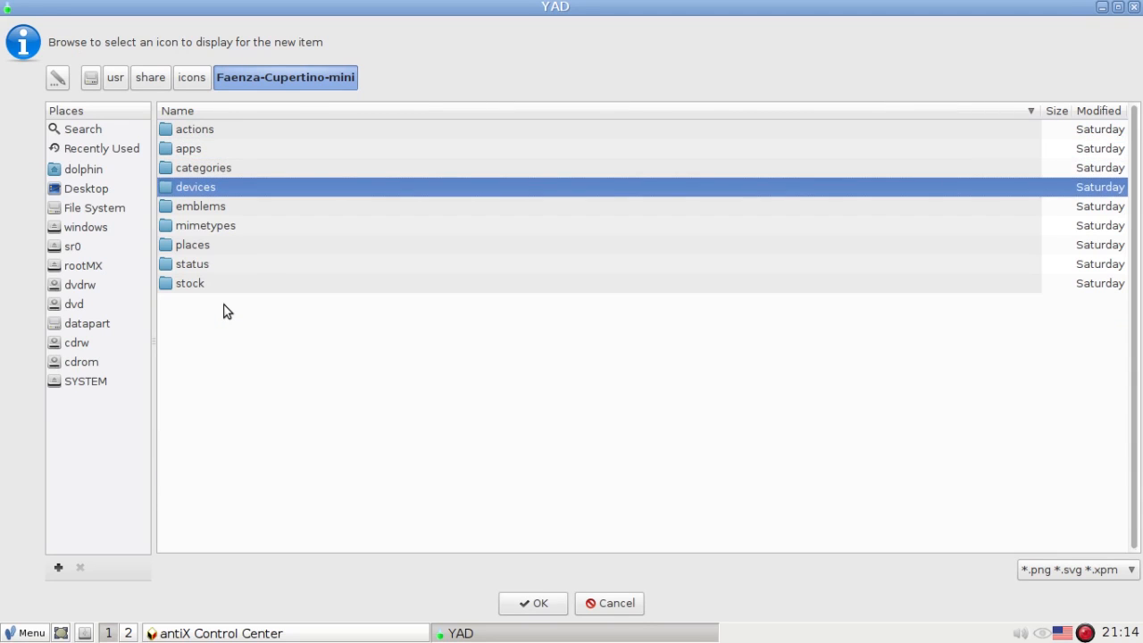
double_click(187, 148)
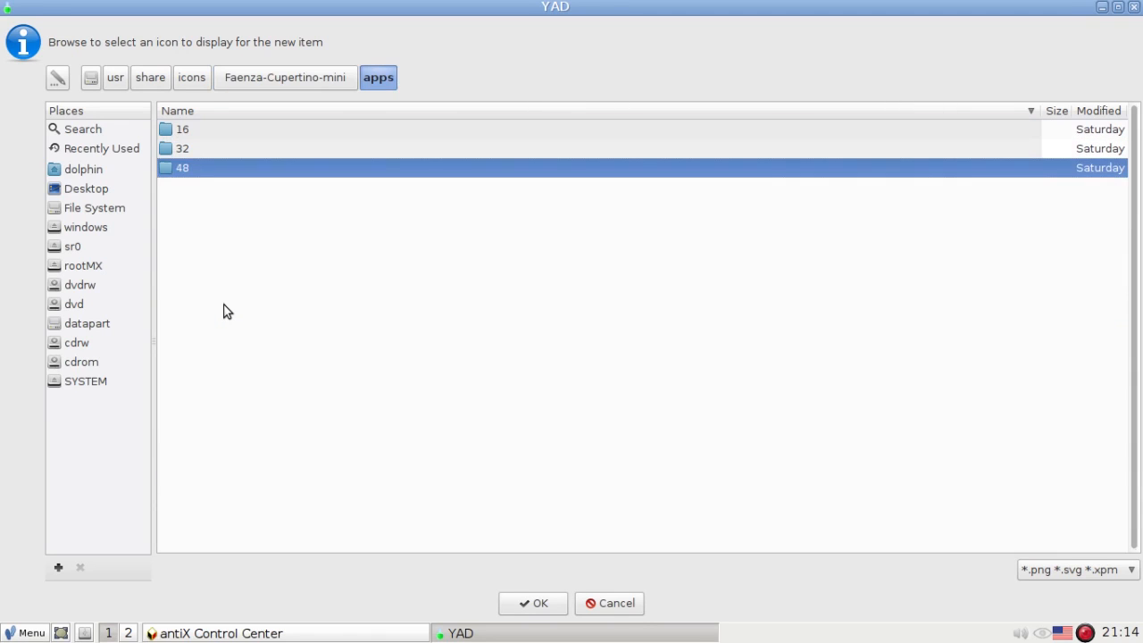
double_click(182, 168)
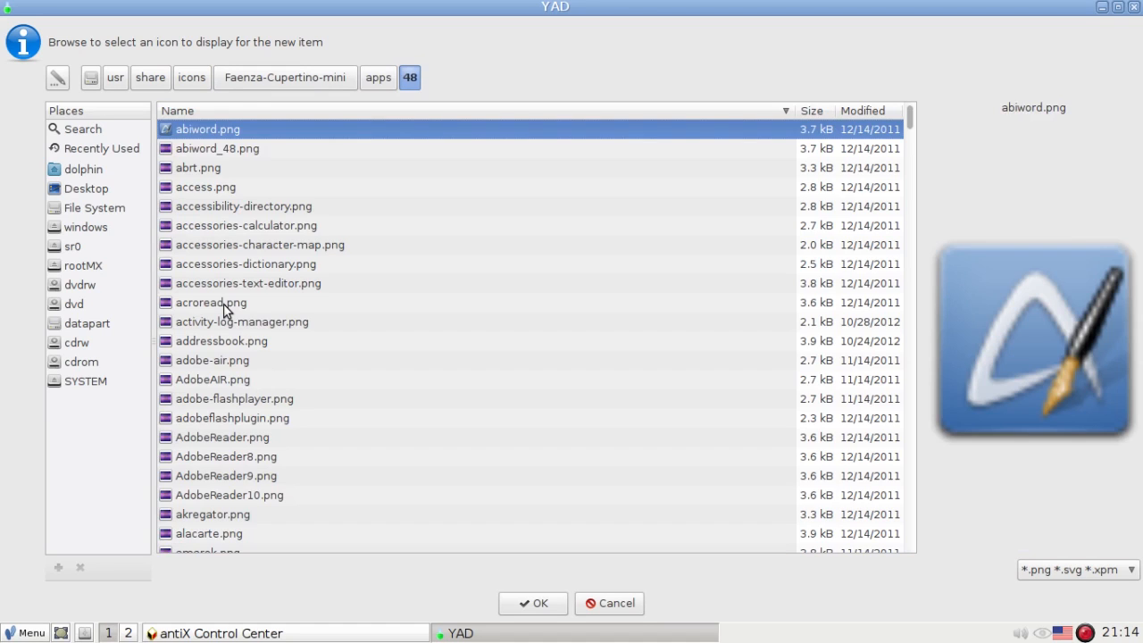
left_click(210, 302)
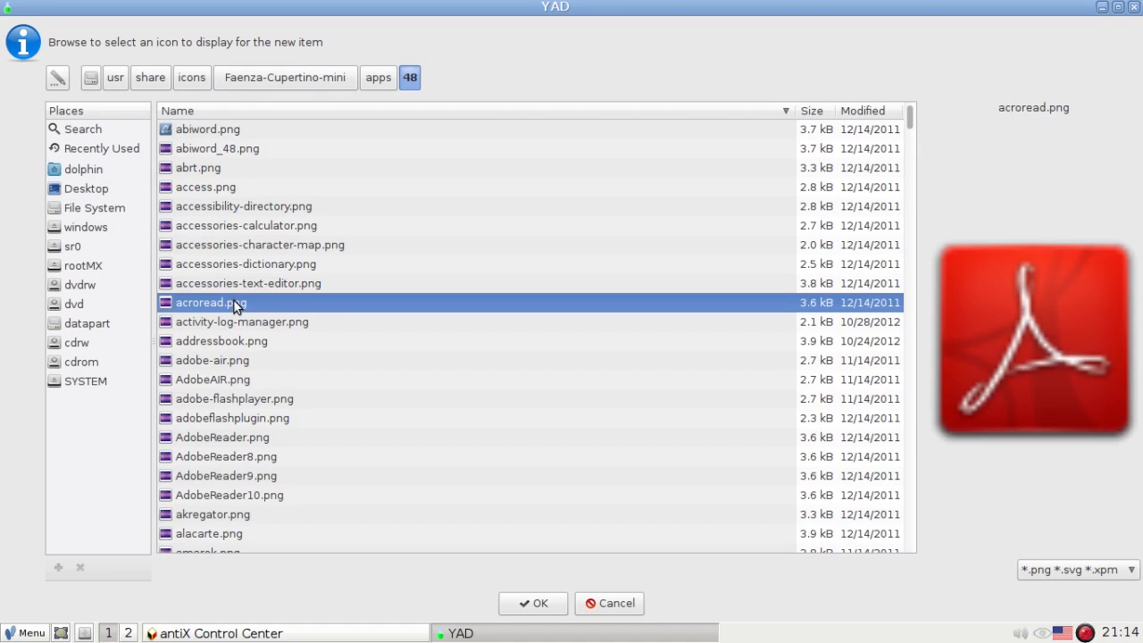
type("syn")
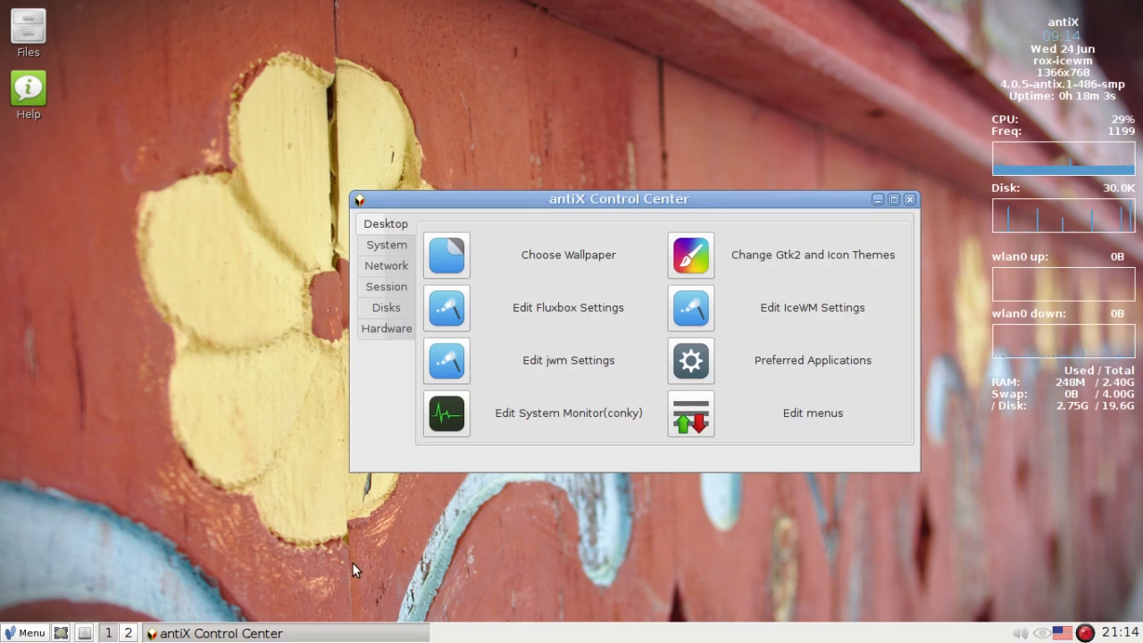
Refresh the menu, launch Synaptic (personal) from the Personal submenu once and close it.
left_click(812, 412)
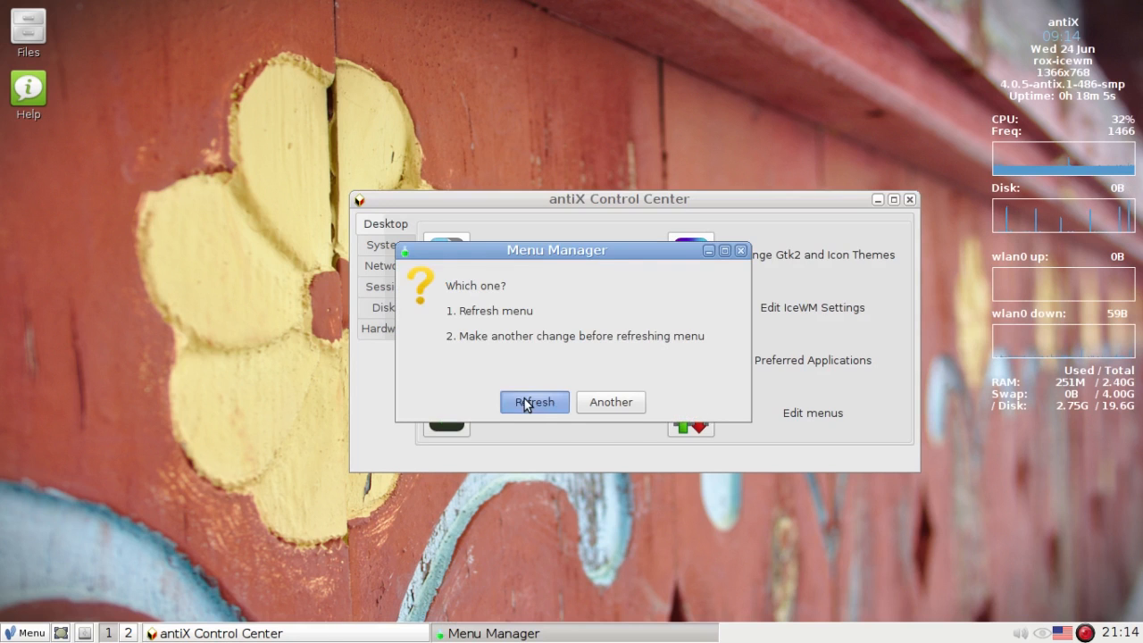
left_click(534, 402)
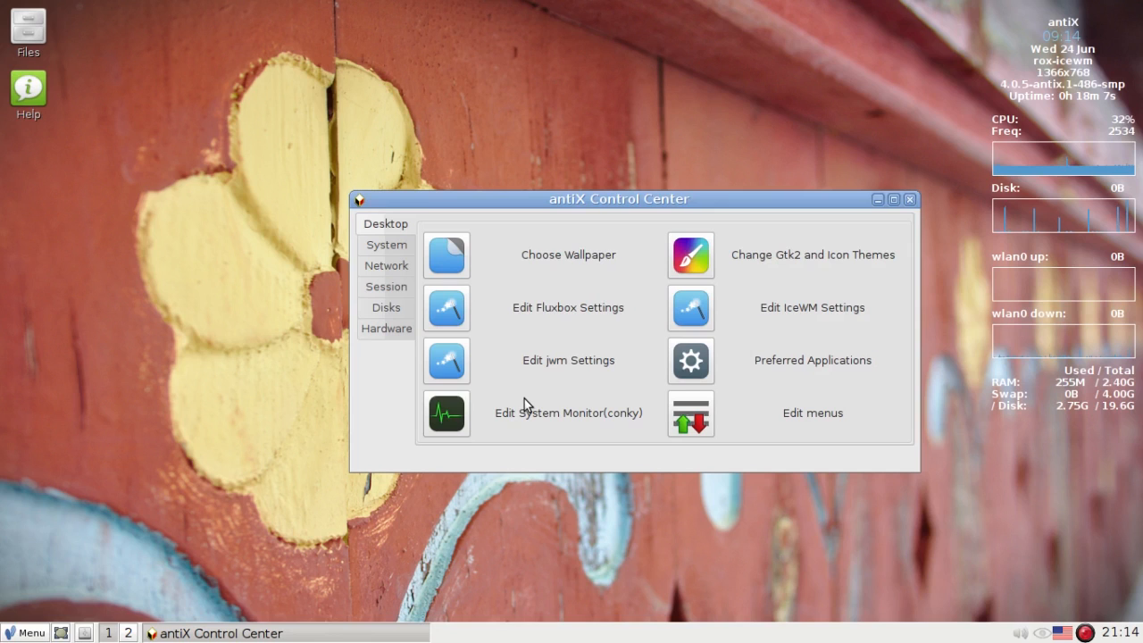
left_click(811, 413)
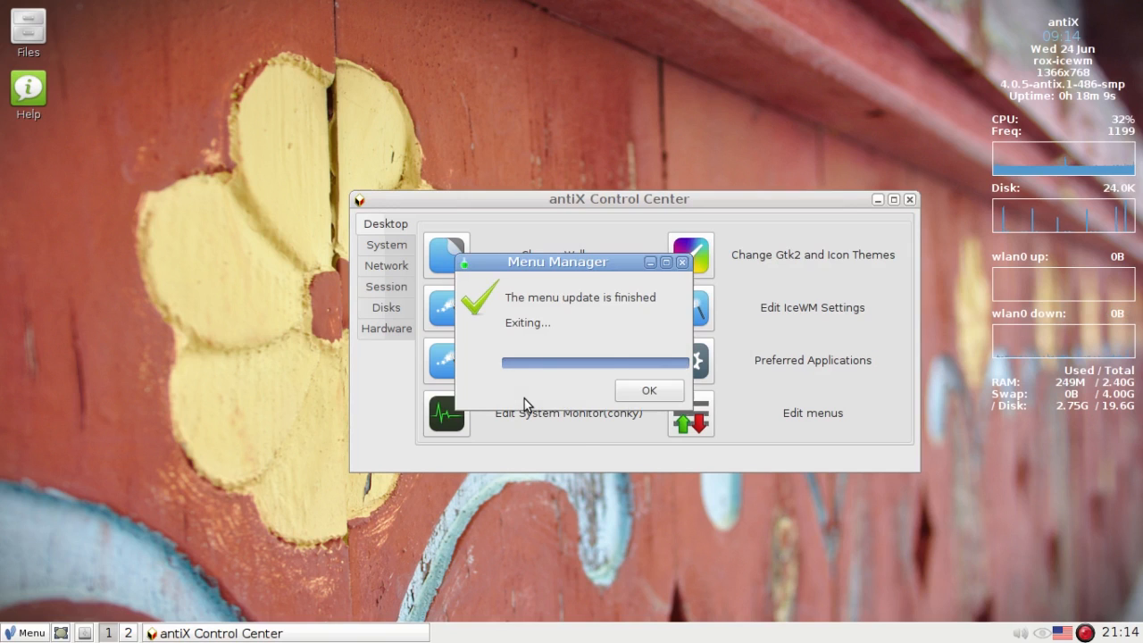
left_click(650, 389)
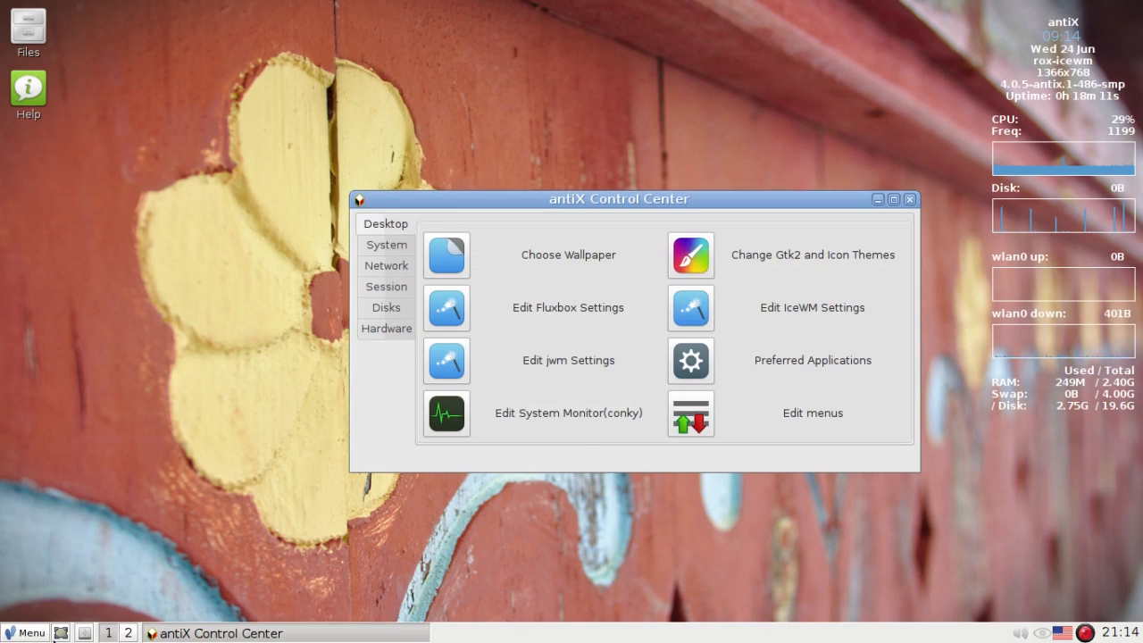
mouse_move(72, 458)
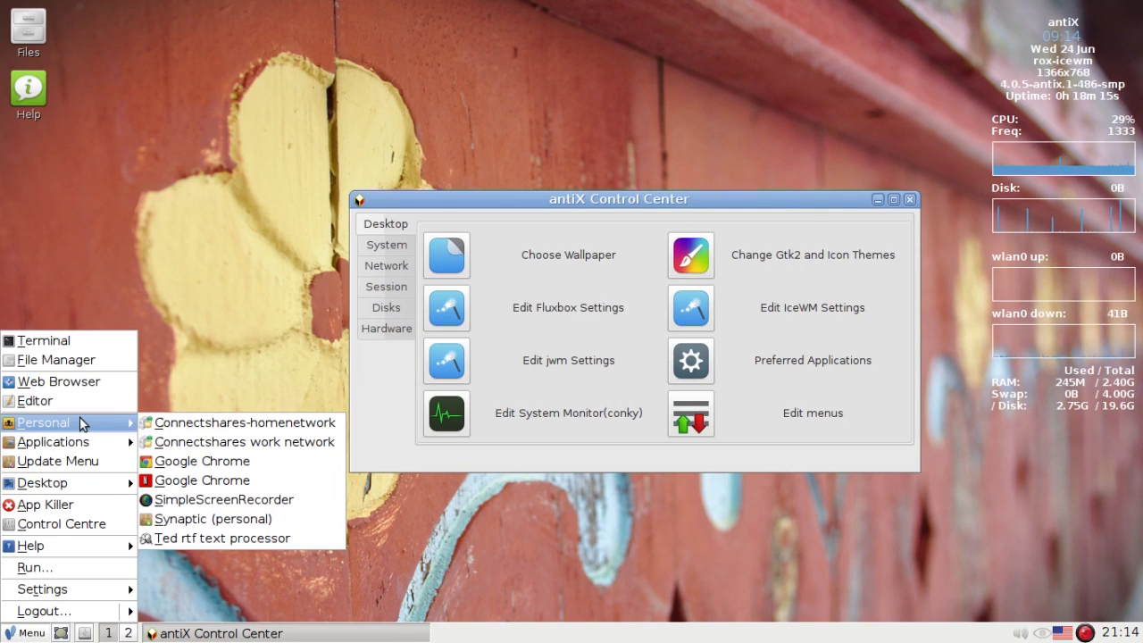
mouse_move(52, 441)
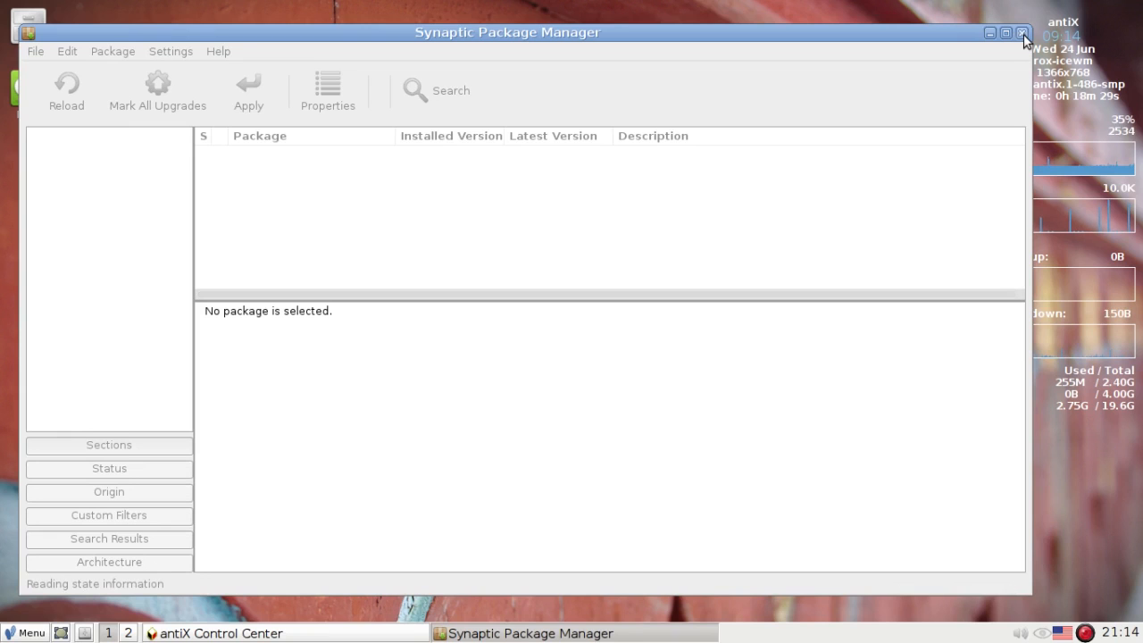
left_click(1022, 32)
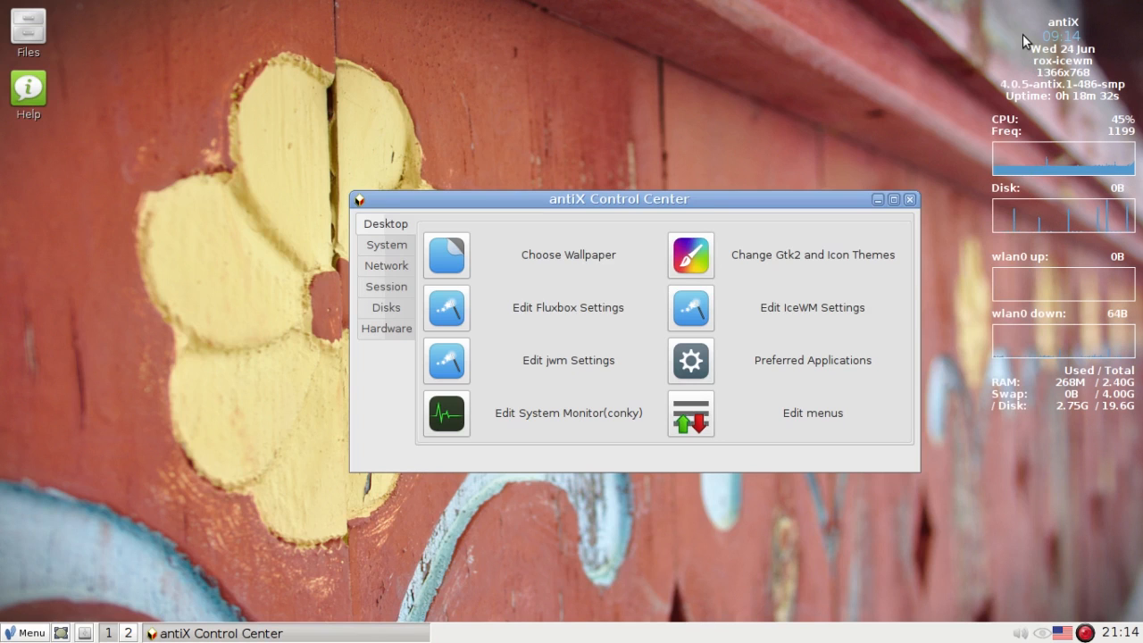
mouse_move(865, 362)
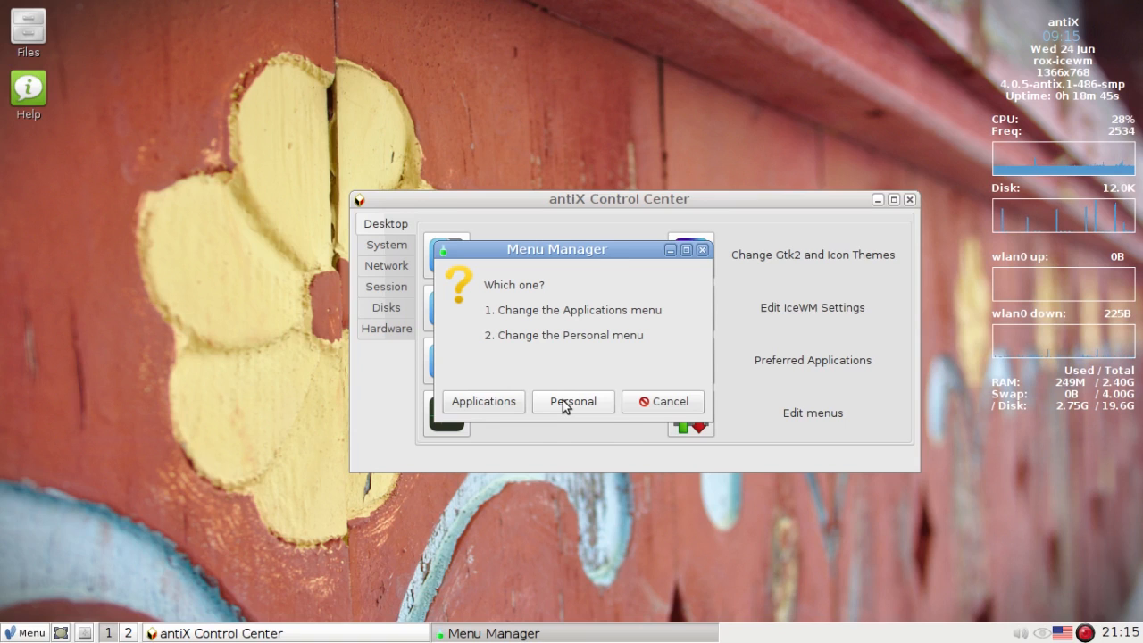
Add a generic Add Menu Item entry to the personal menu and reach its customisation step.
left_click(572, 400)
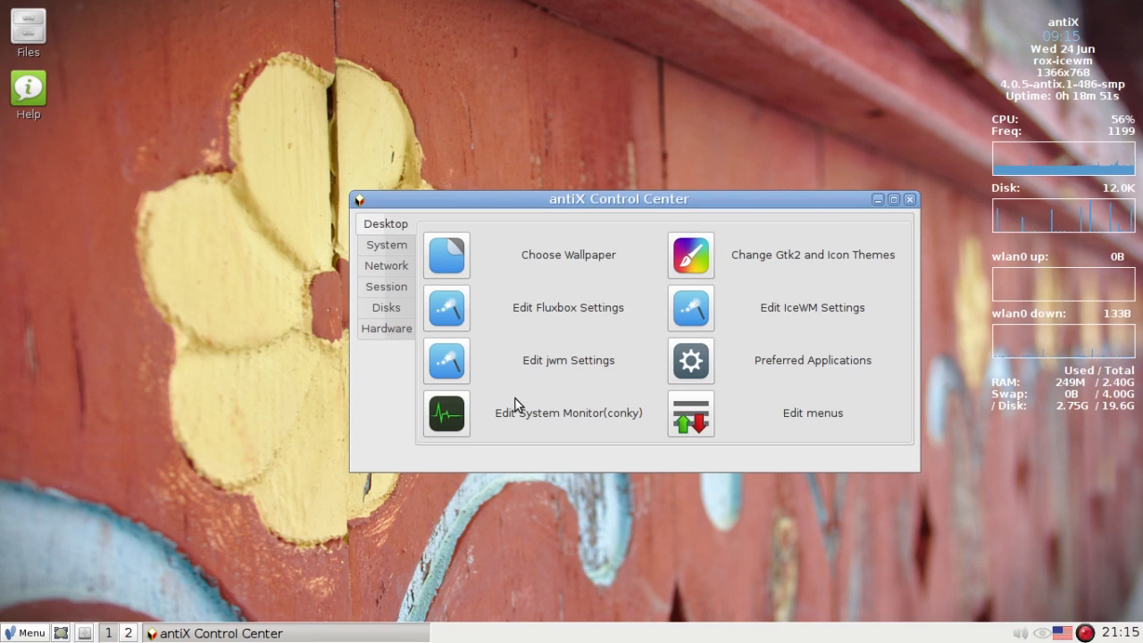
left_click(812, 412)
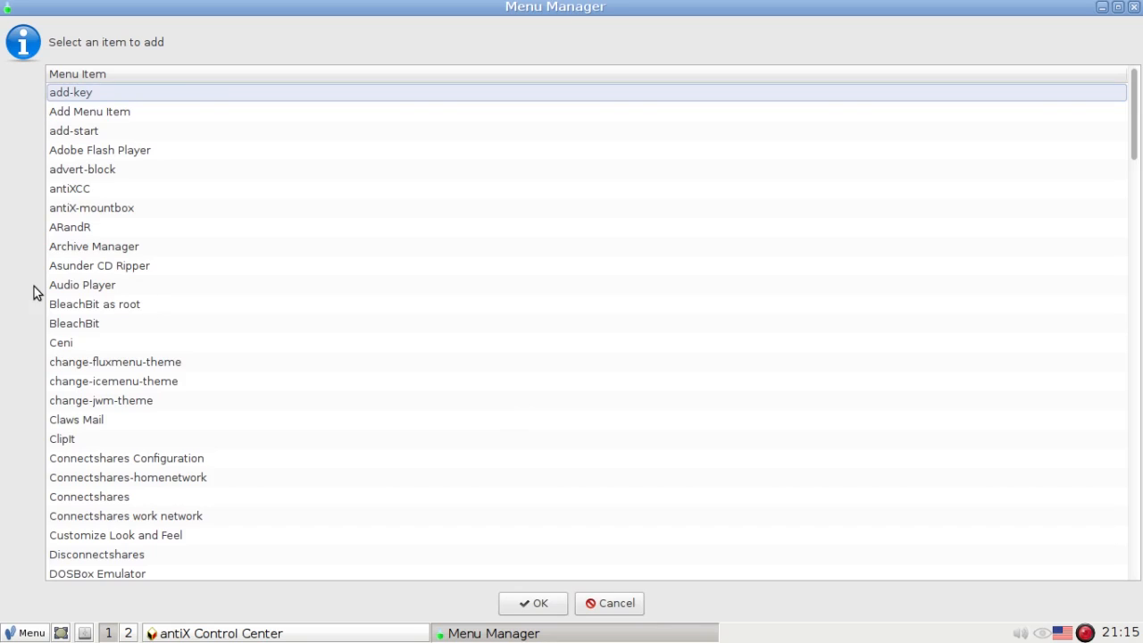
mouse_move(328, 436)
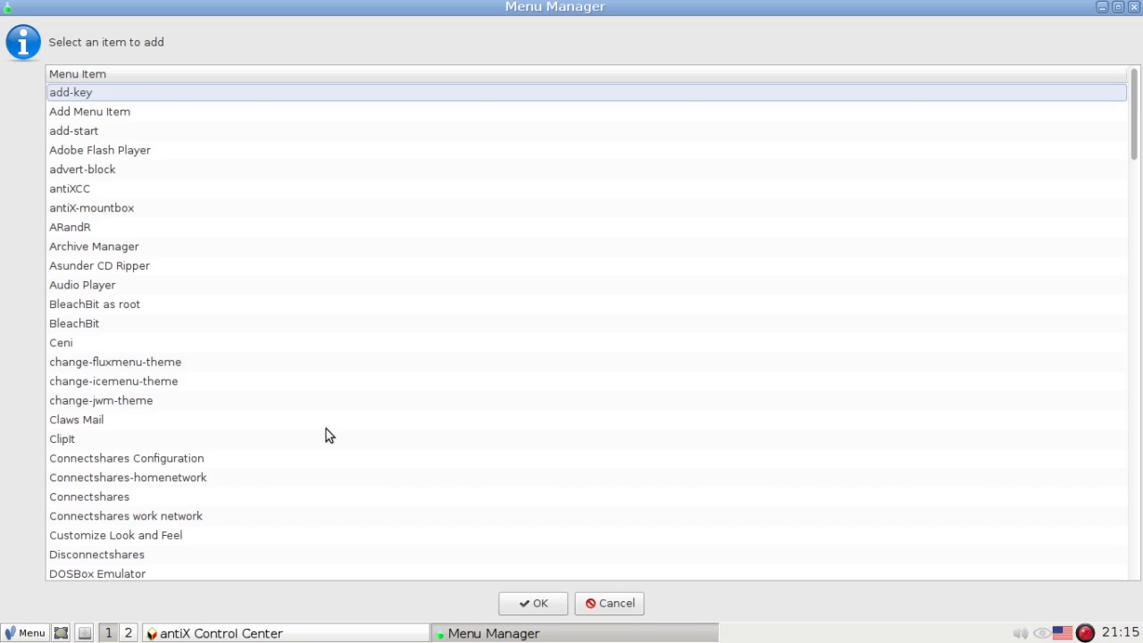
mouse_move(509, 588)
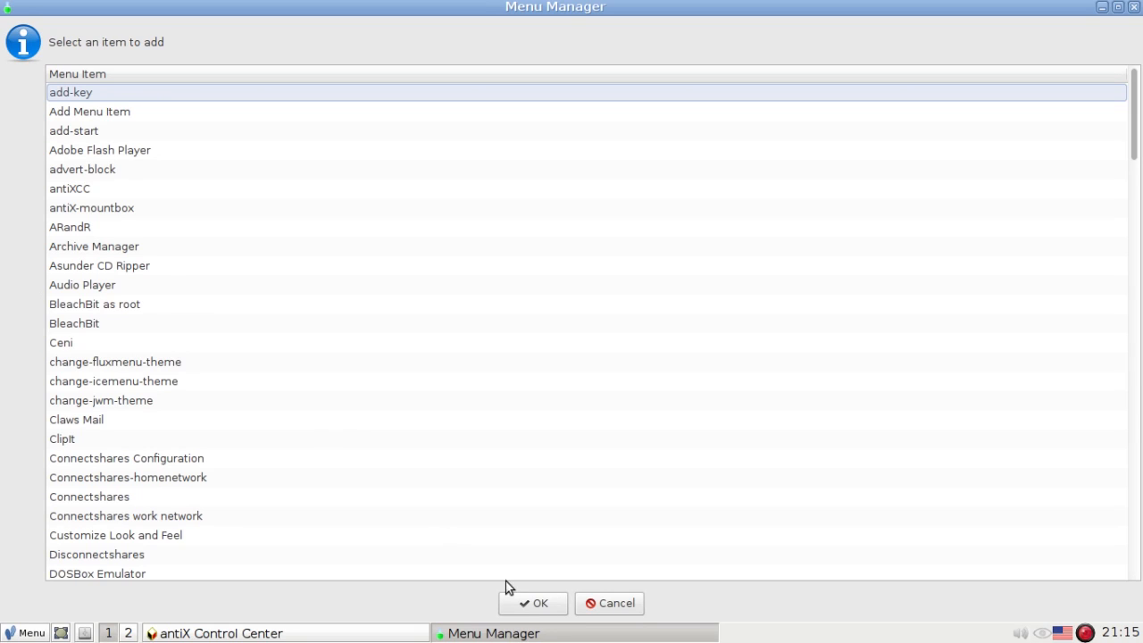
mouse_move(265, 433)
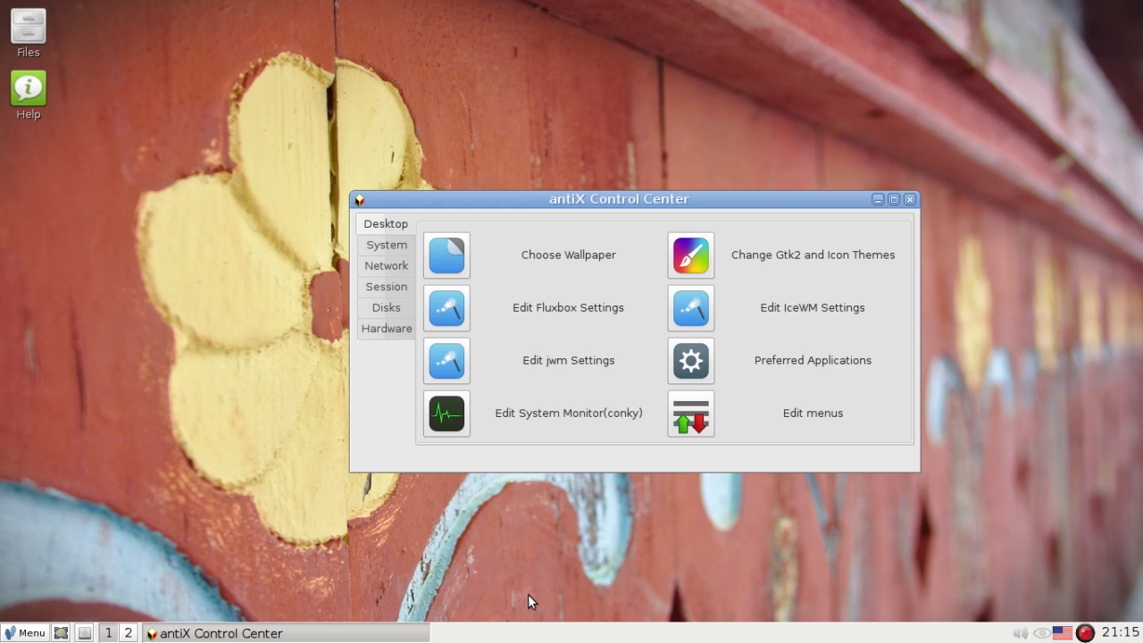
left_click(811, 412)
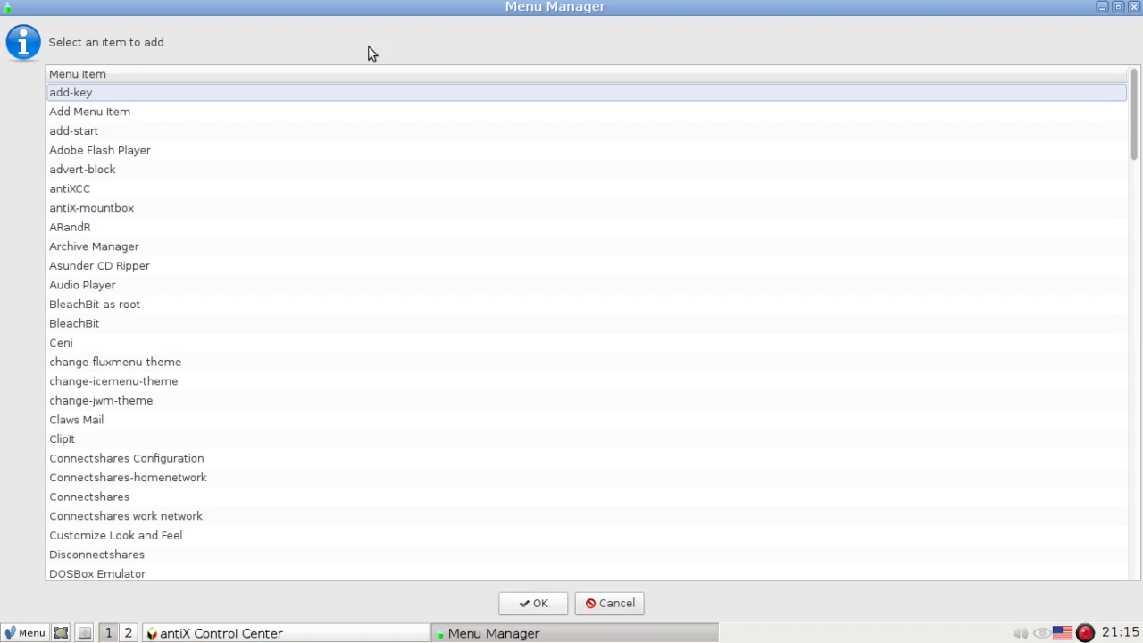
left_click(89, 111)
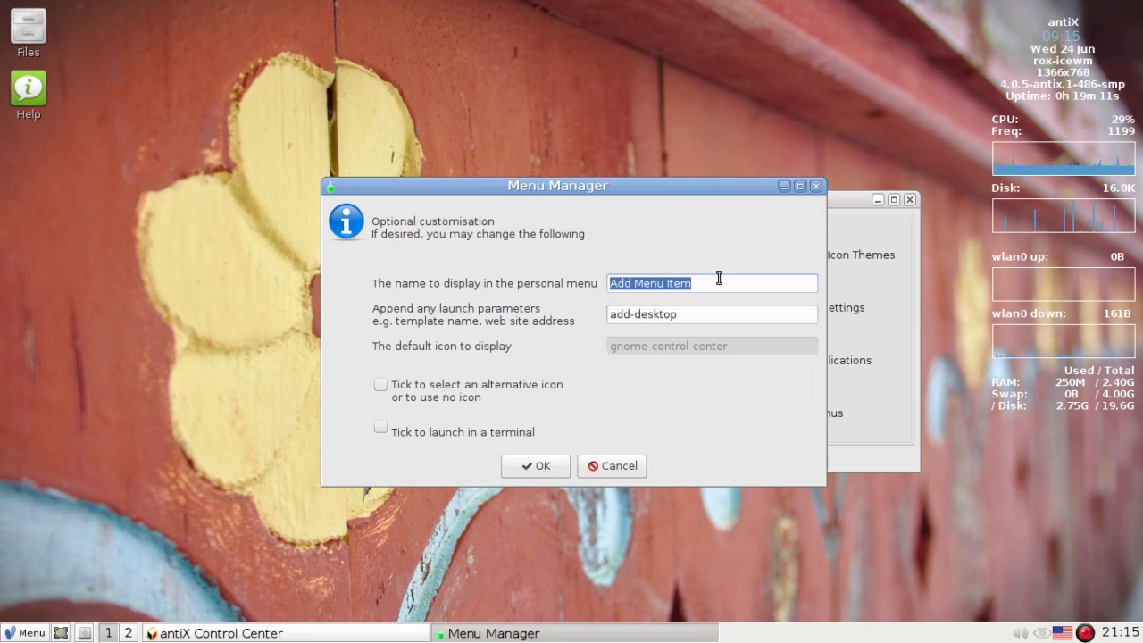
Define a cdw burner entry that runs cdw in a terminal and confirm it.
type("cdw burner")
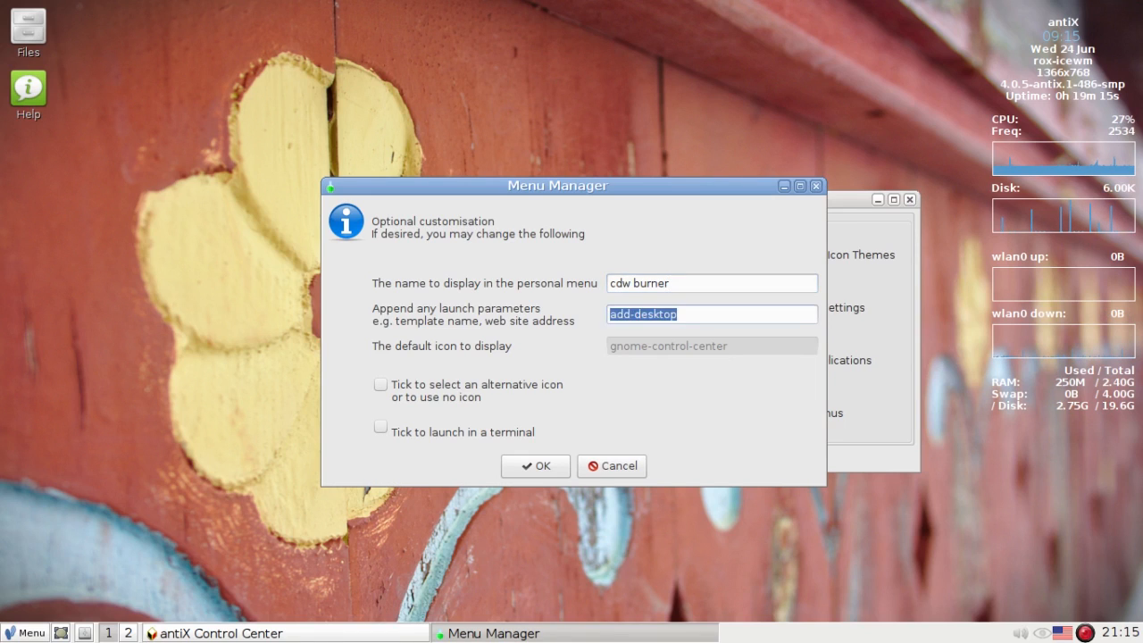
type("cdw")
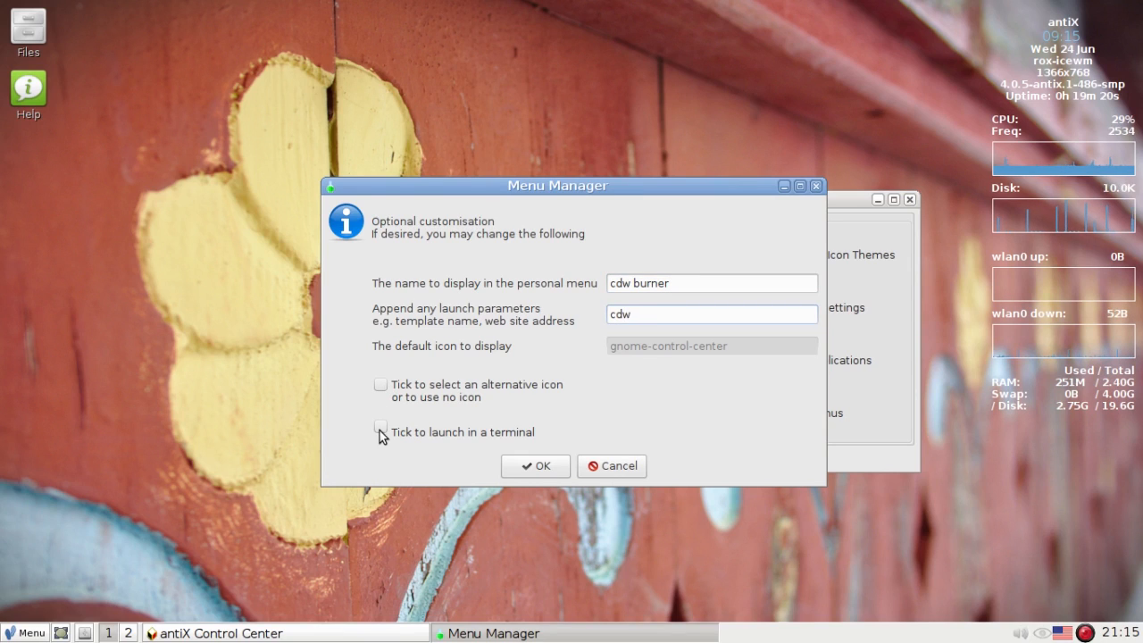
left_click(380, 429)
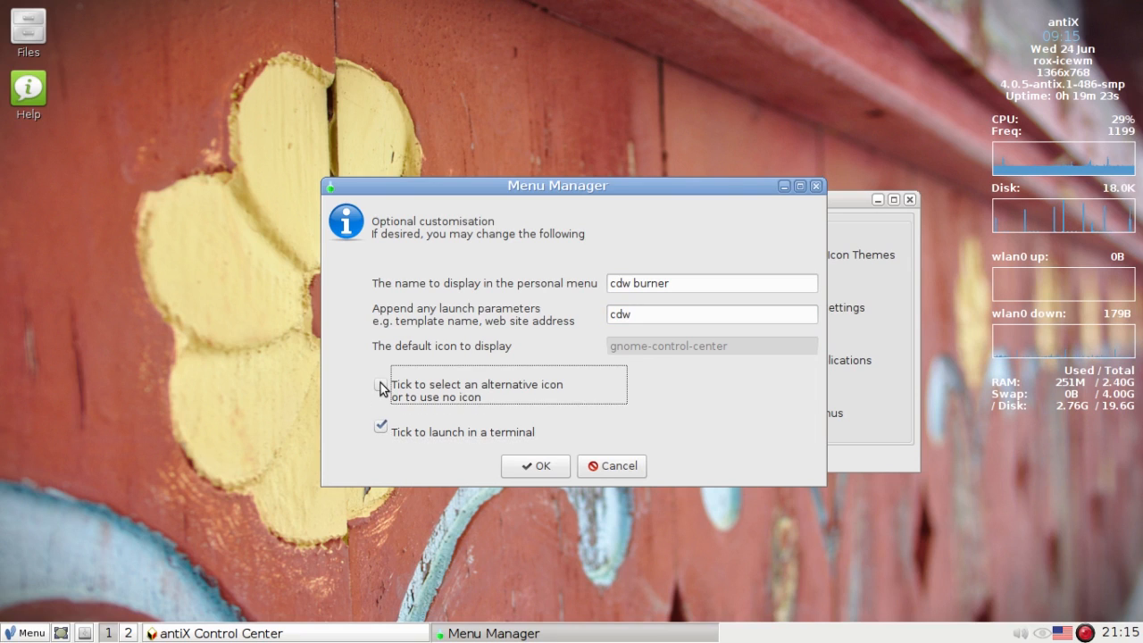
left_click(382, 382)
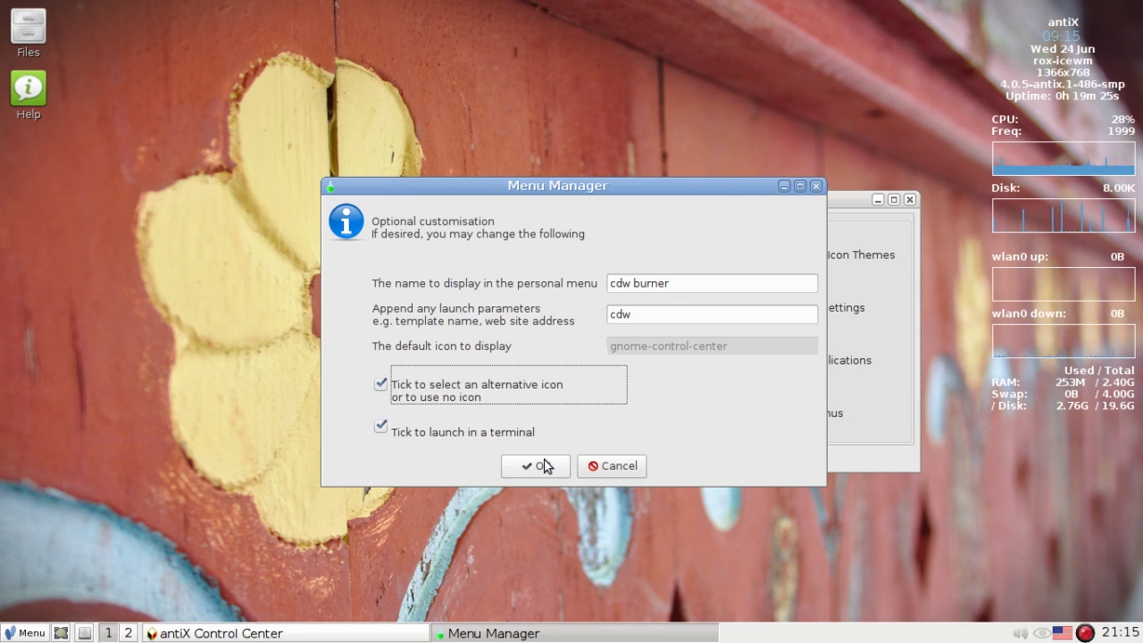
left_click(536, 465)
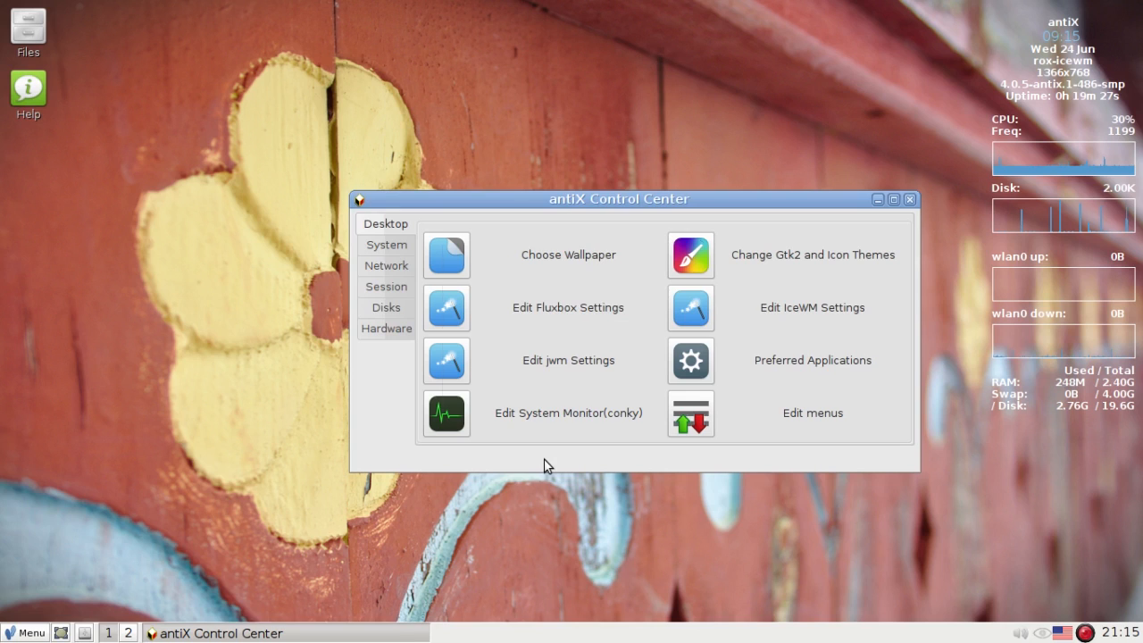
mouse_move(565, 411)
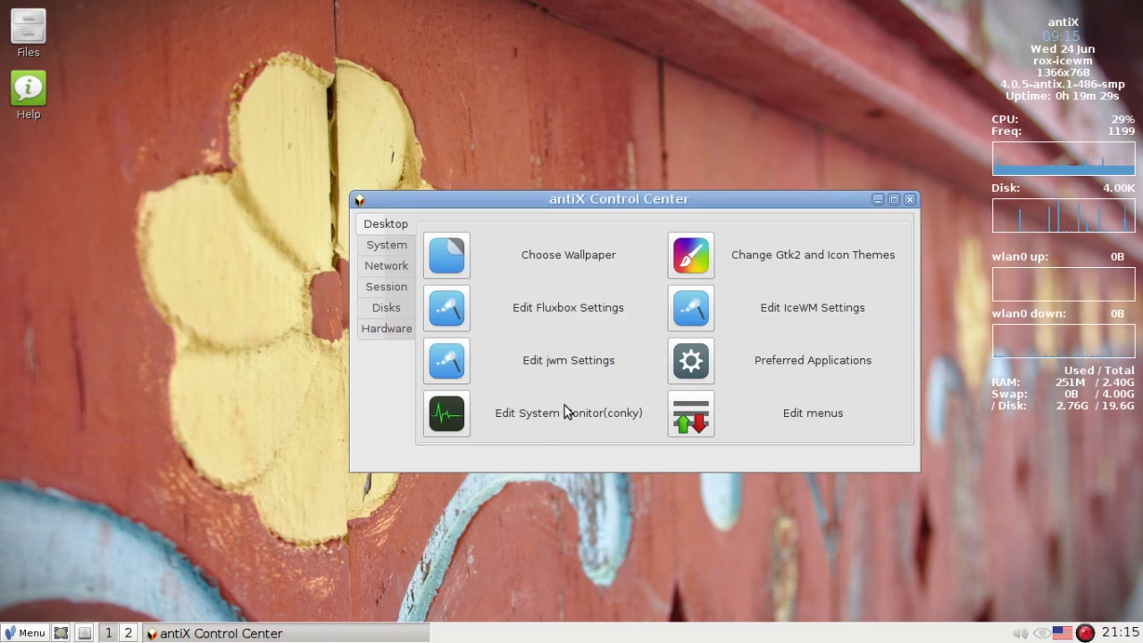
left_click(811, 412)
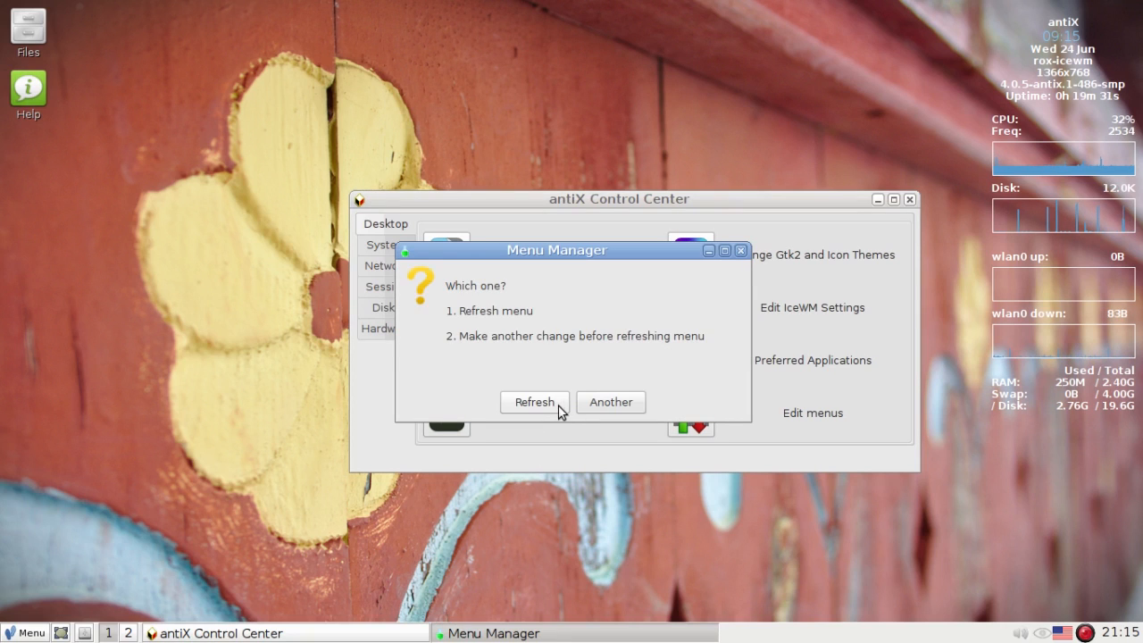
Refresh the menu, launch cdw burner from Personal, dismiss the config warning and close the terminal.
left_click(532, 402)
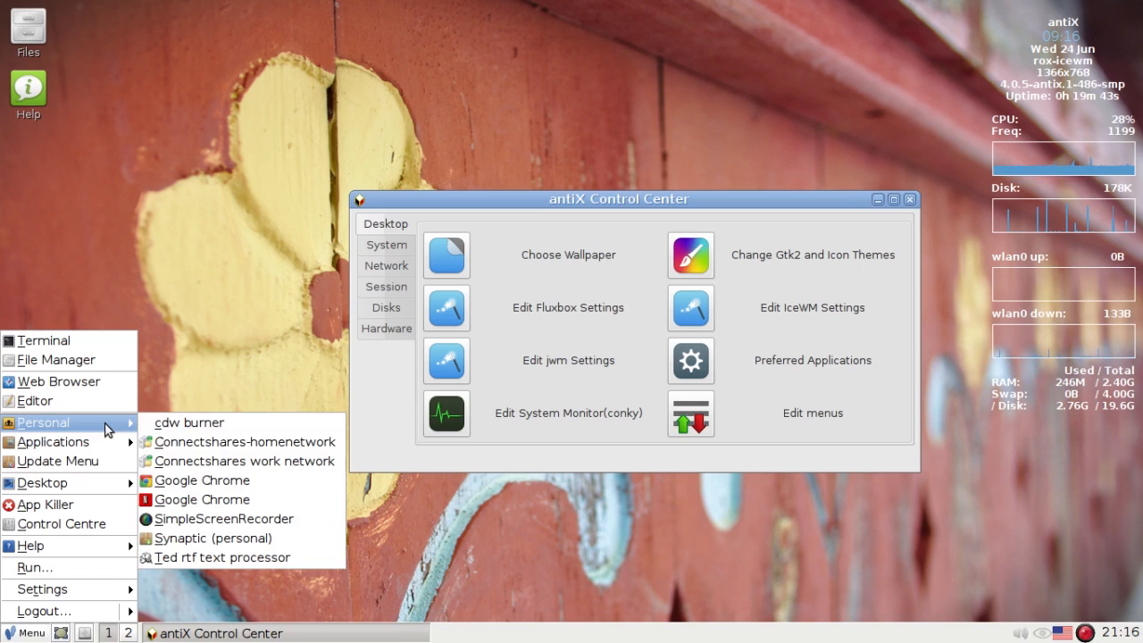
left_click(177, 429)
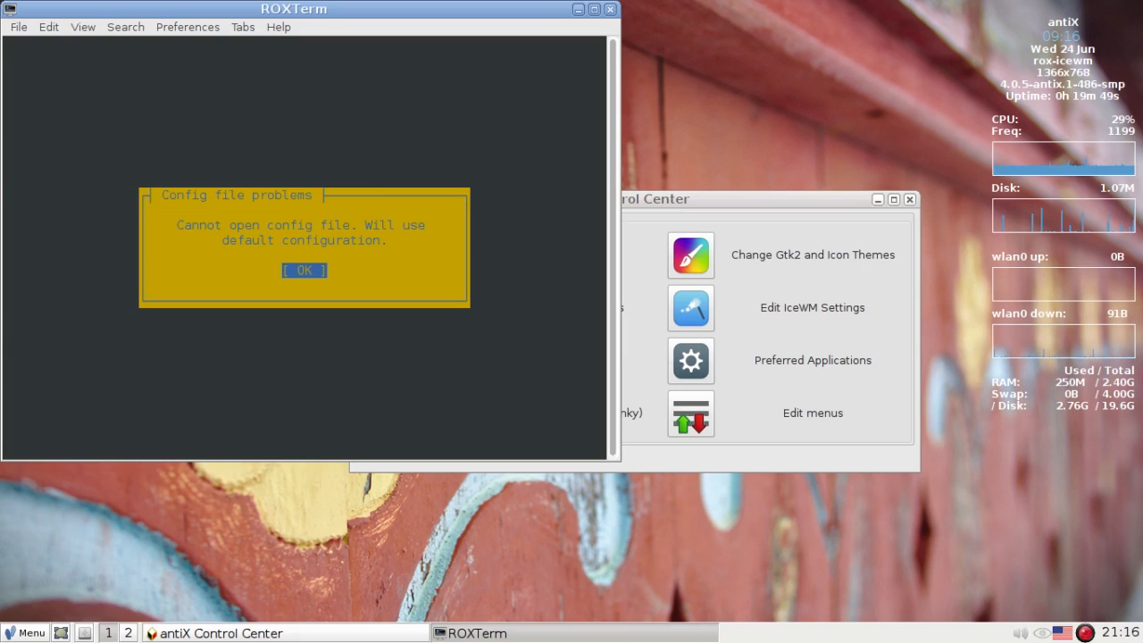
left_click(304, 270)
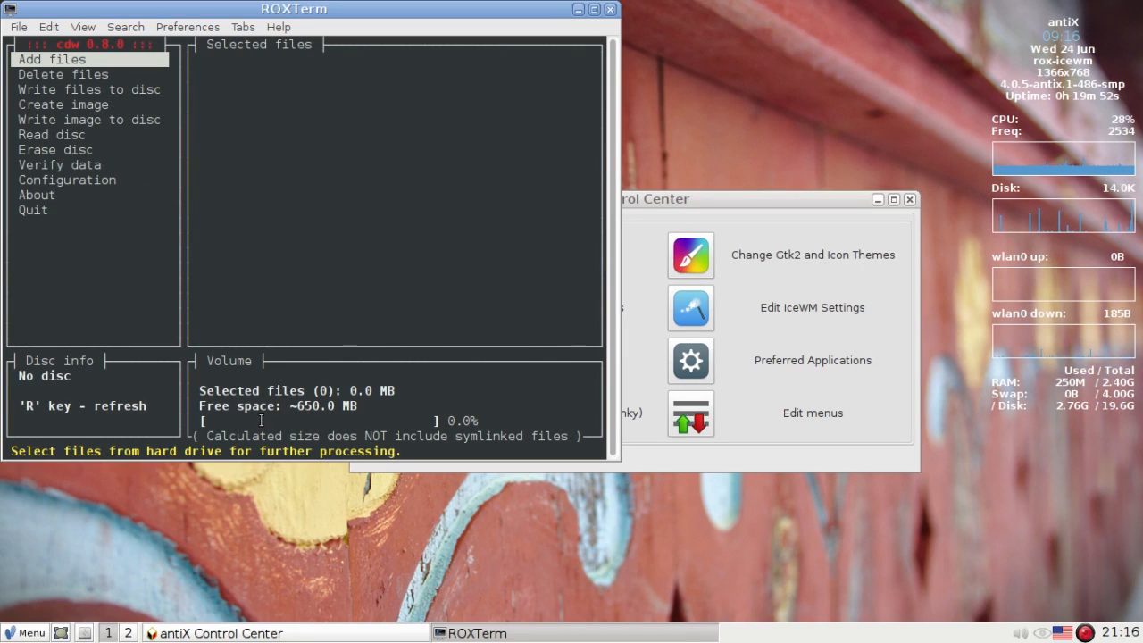
mouse_move(293, 264)
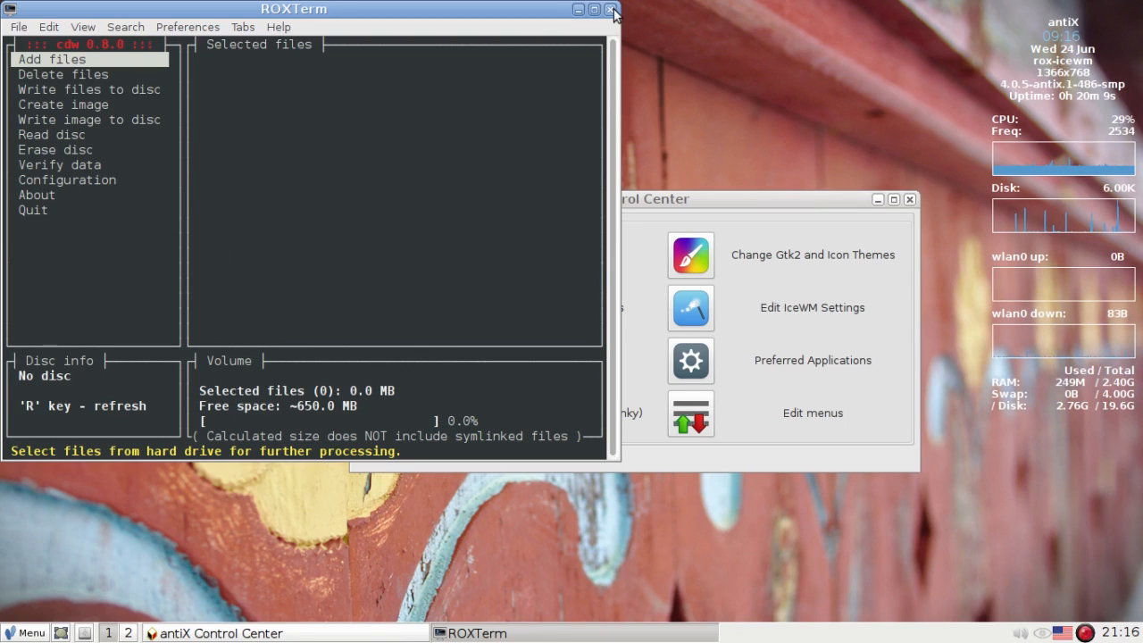
left_click(614, 11)
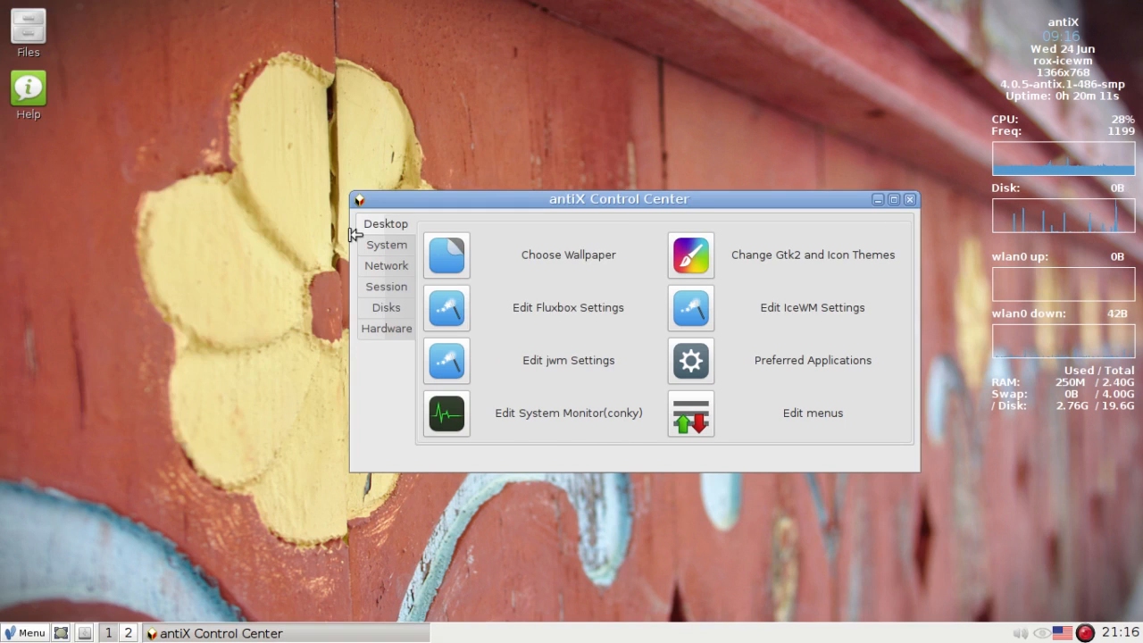
mouse_move(158, 550)
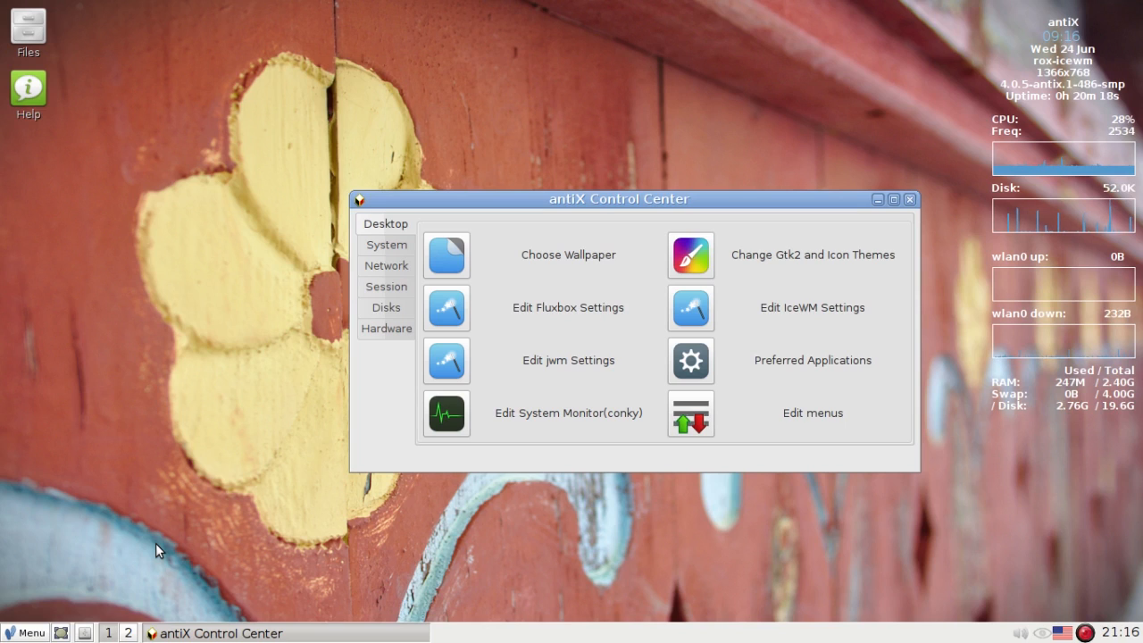
mouse_move(25, 632)
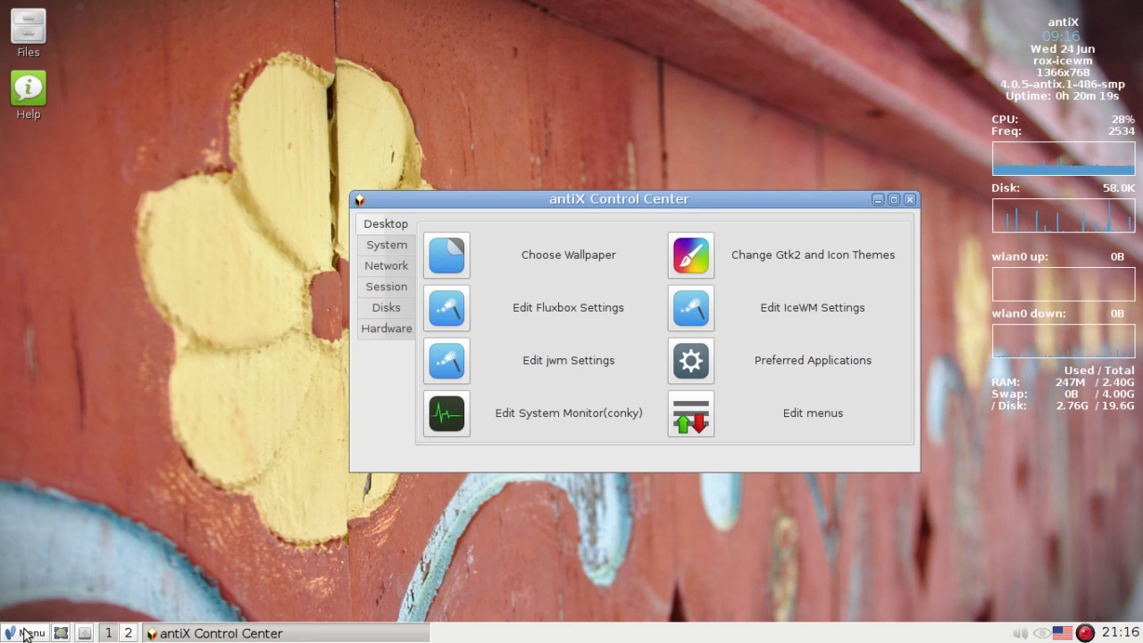
Check the personal menu, then start adding a new personal entry based on Leafpad.
left_click(32, 633)
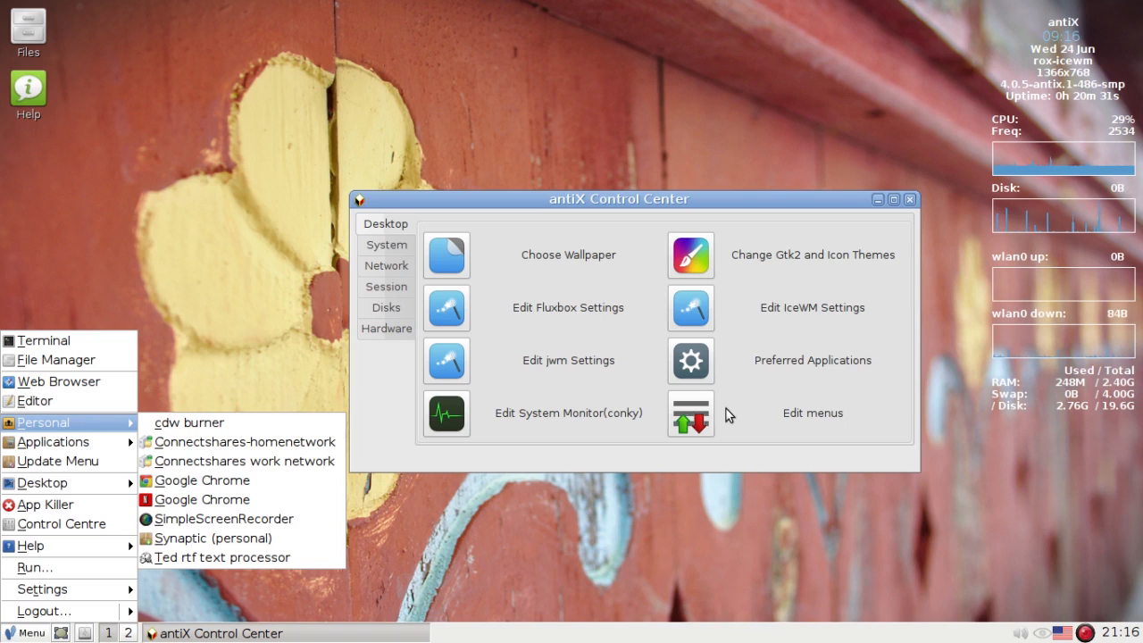
mouse_move(218, 502)
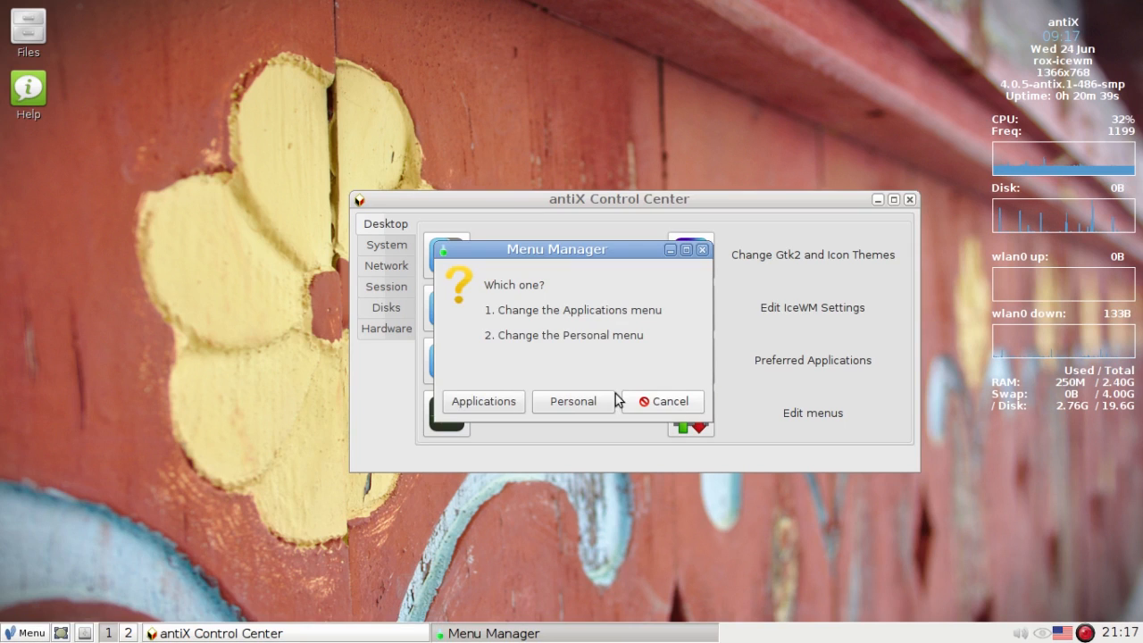
left_click(661, 400)
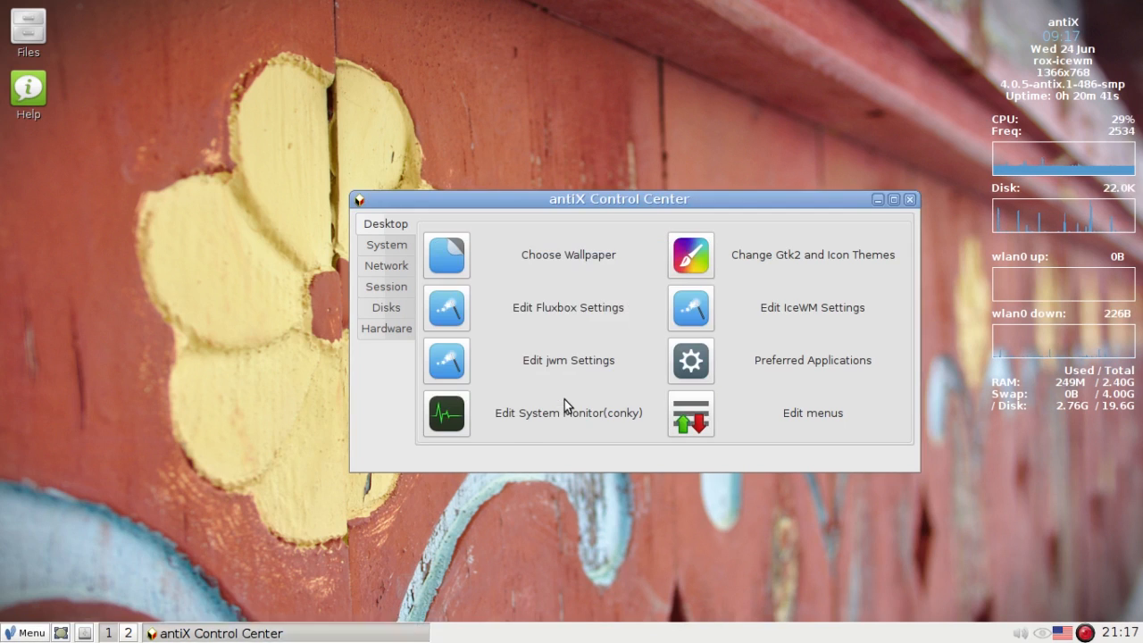
left_click(812, 413)
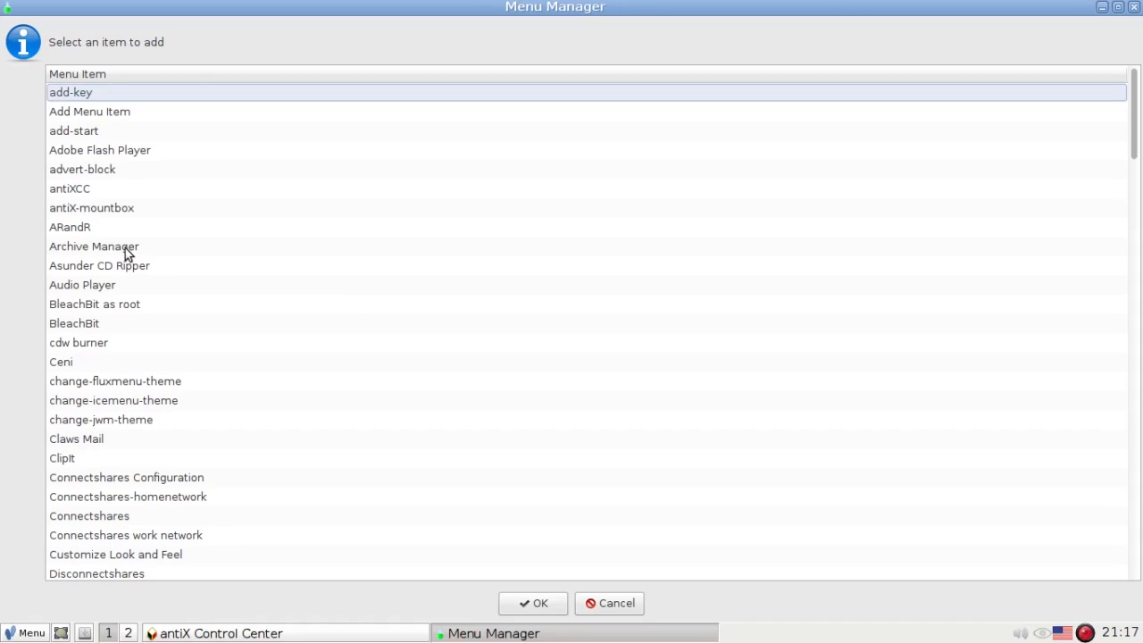
left_click(93, 246)
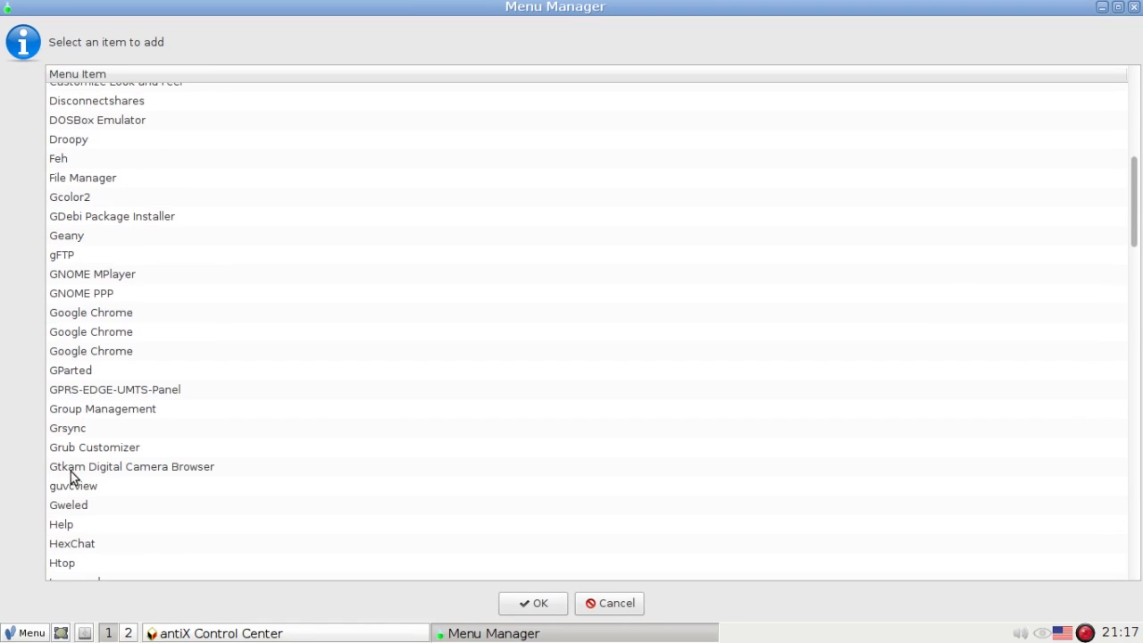
scroll("down", 3)
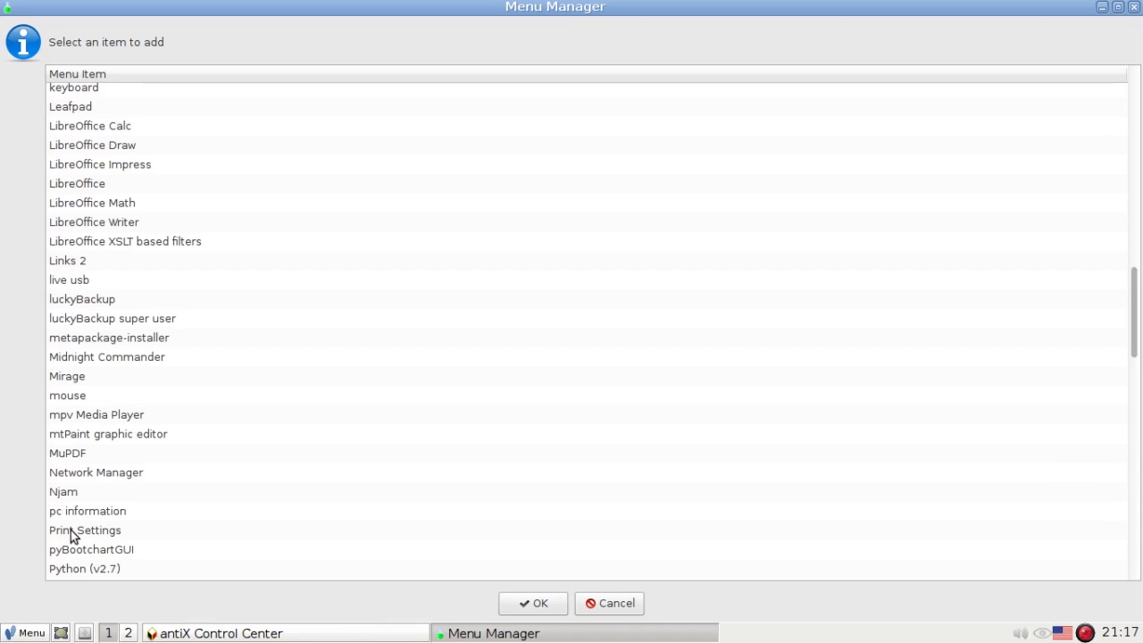
left_click(69, 107)
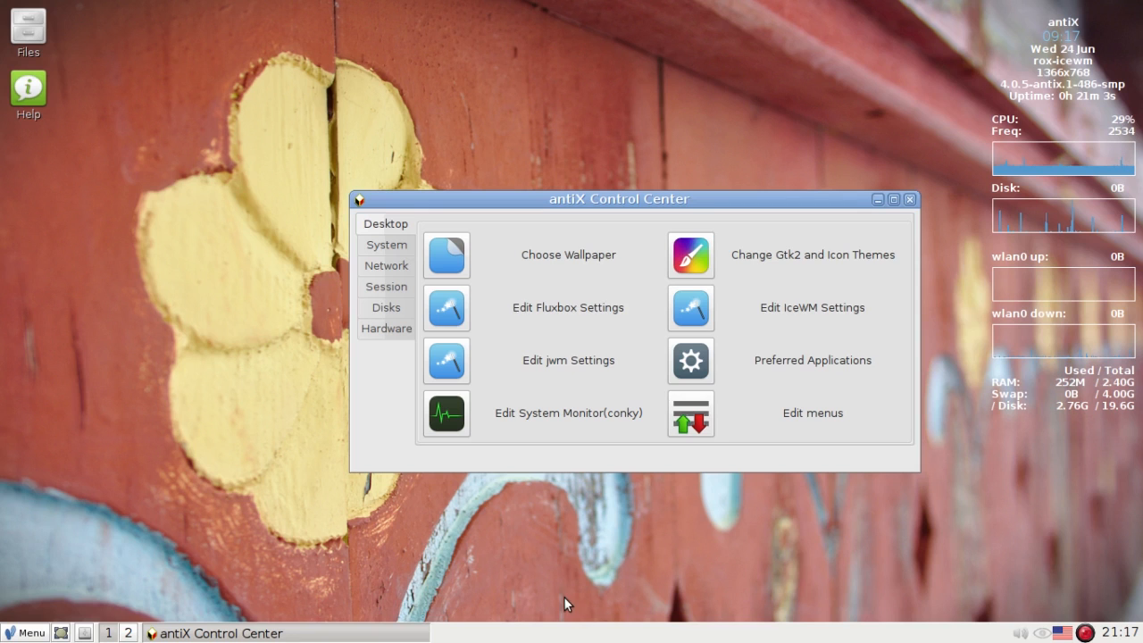
left_click(811, 413)
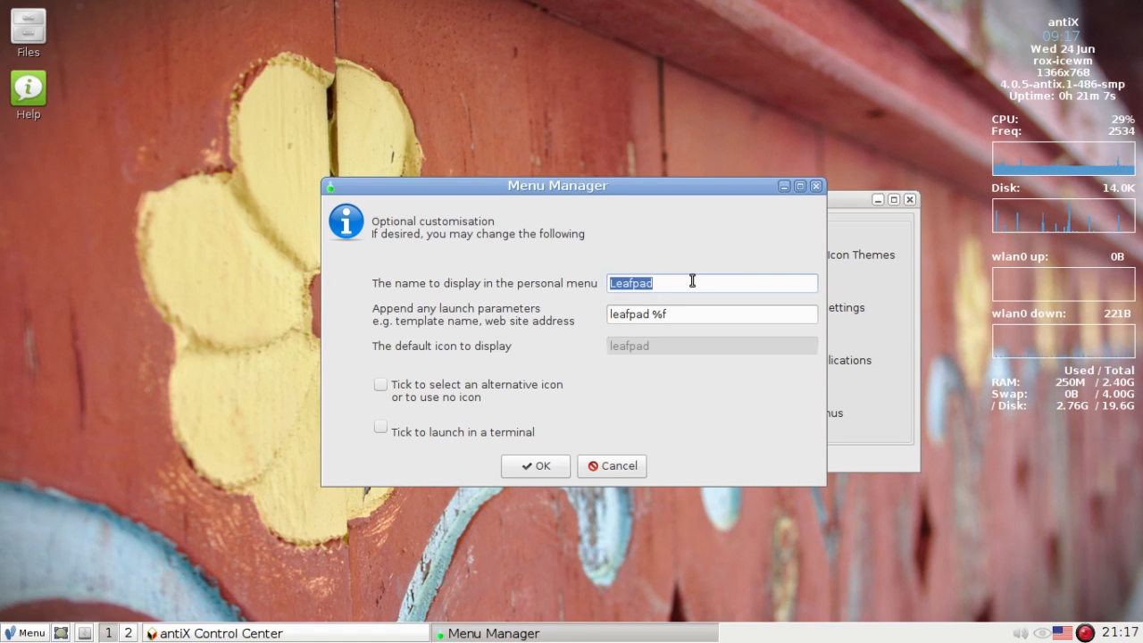
Name it todo list with command leafpad ~/todo.list.txt, confirm and refresh the menu.
type("L")
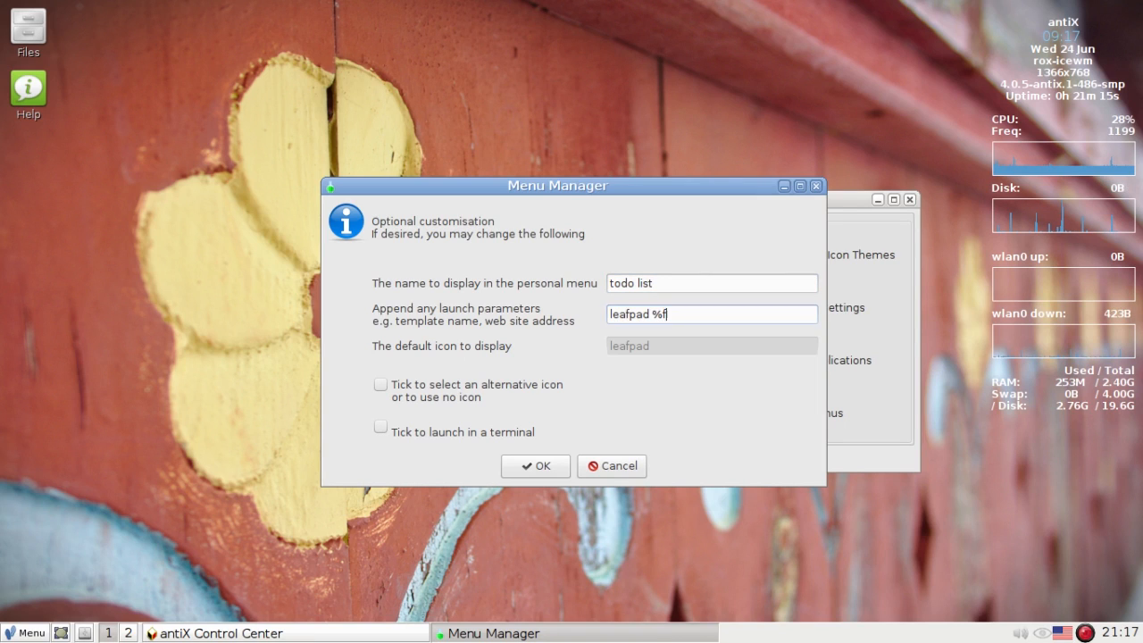
key("BackSpace")
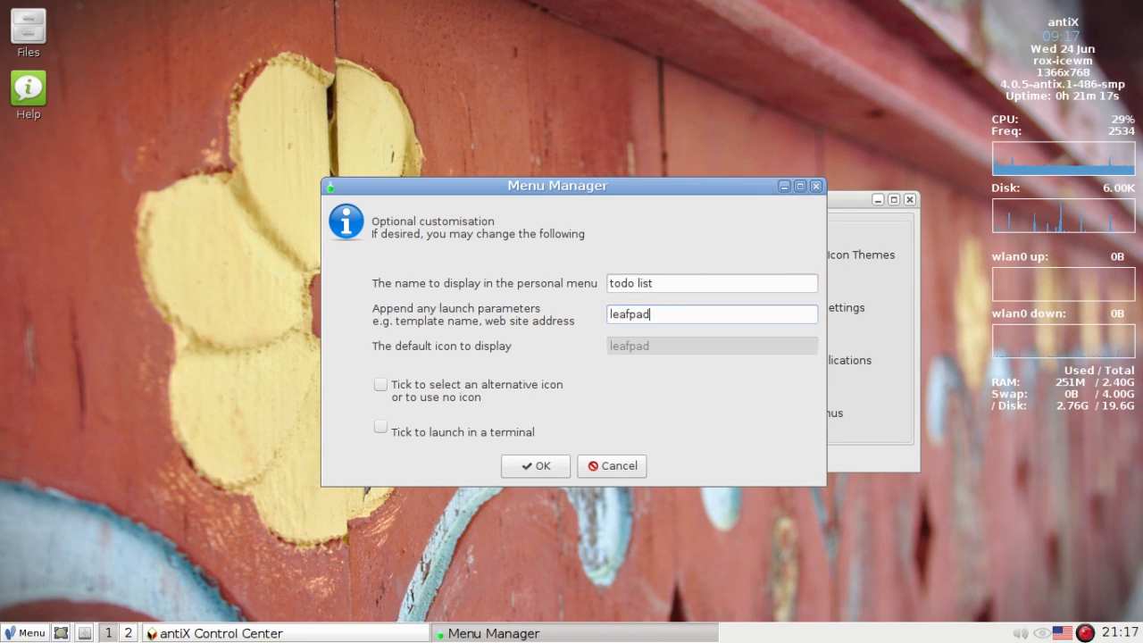
type("~")
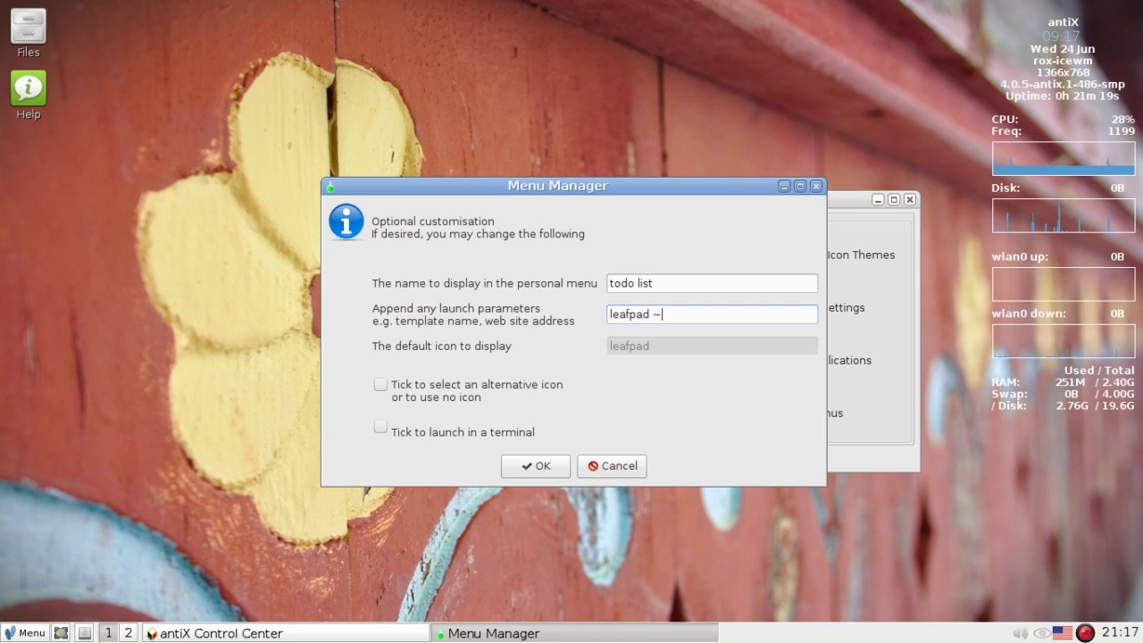
type("/")
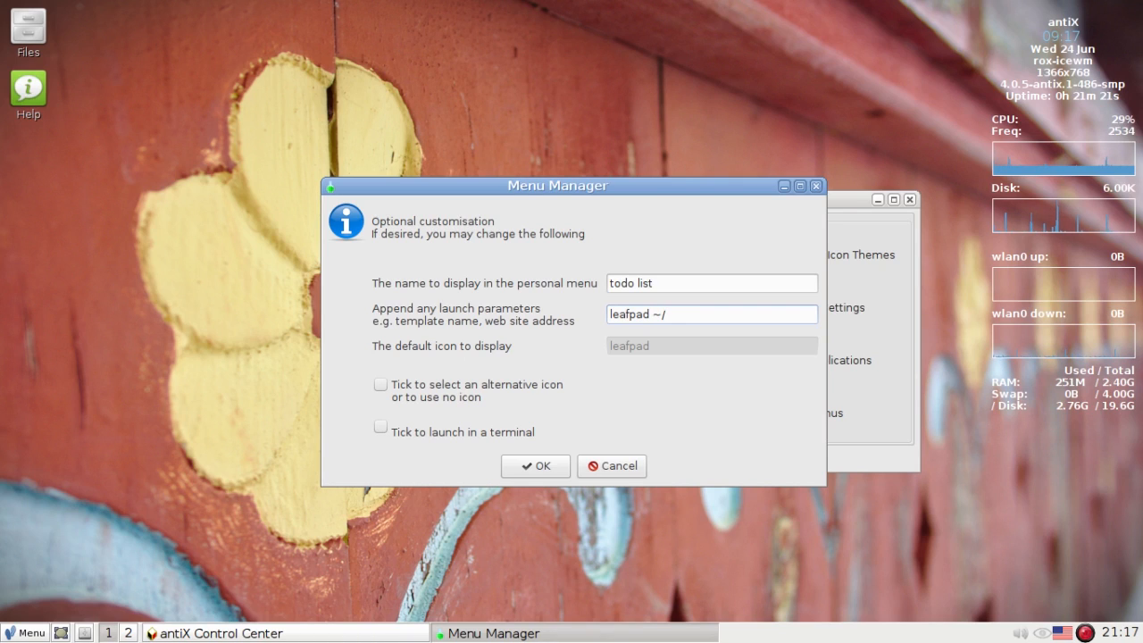
type("todo.lis")
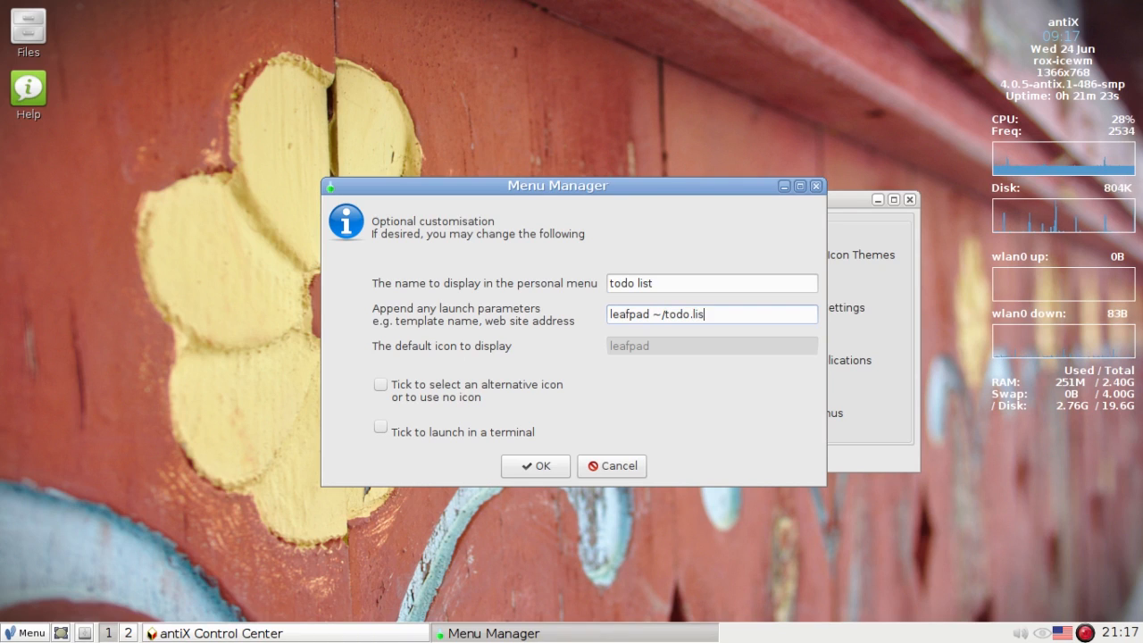
type("t.txt")
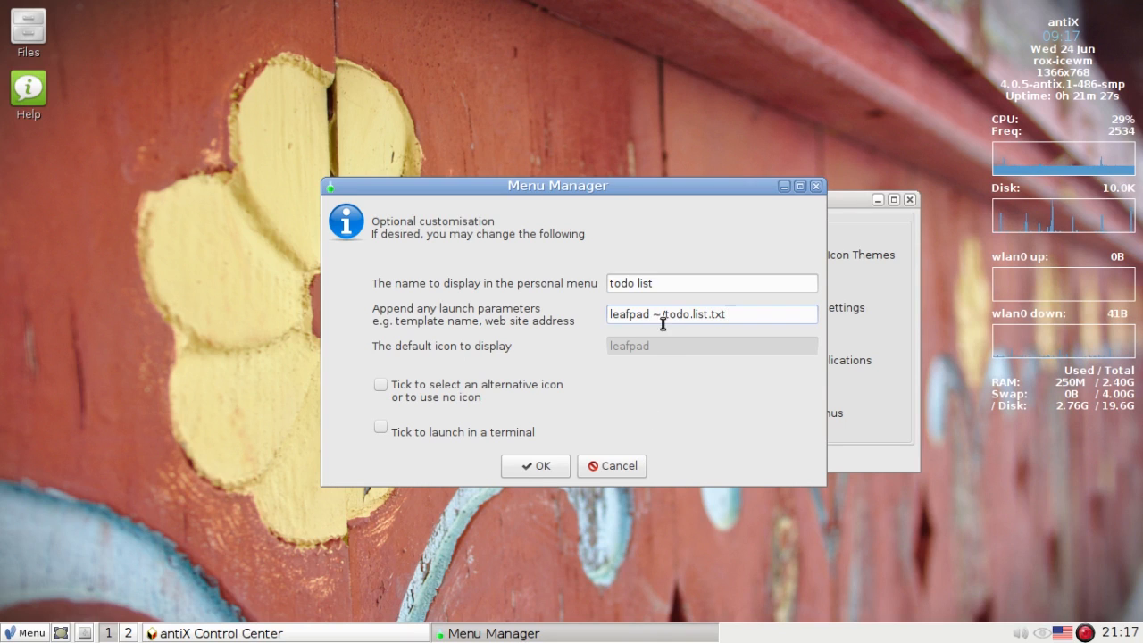
left_click(536, 466)
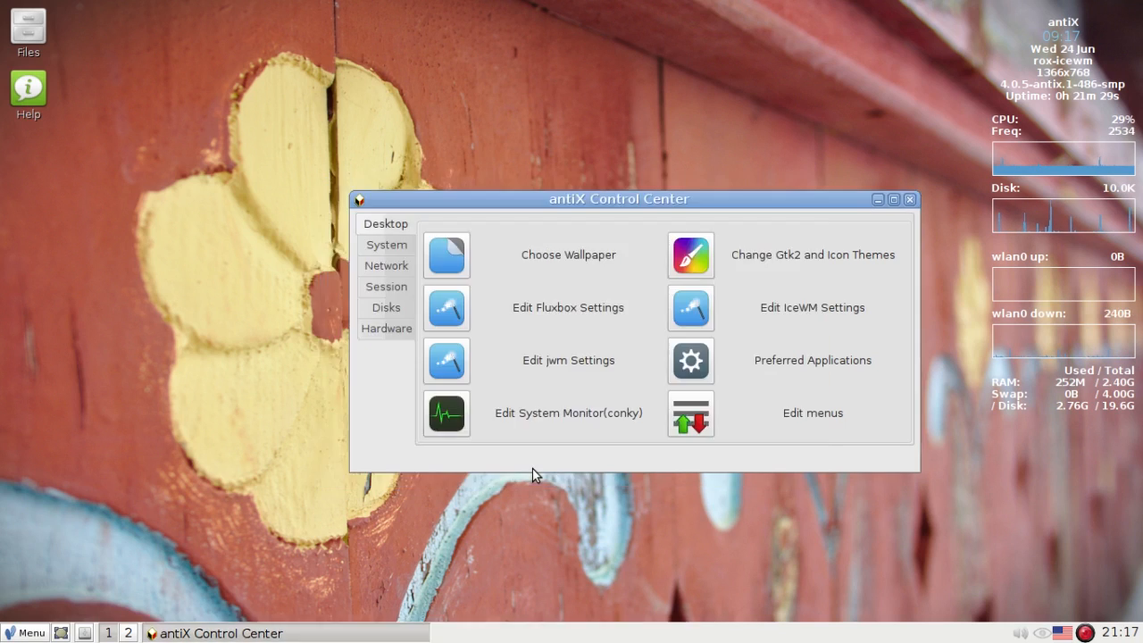
left_click(811, 413)
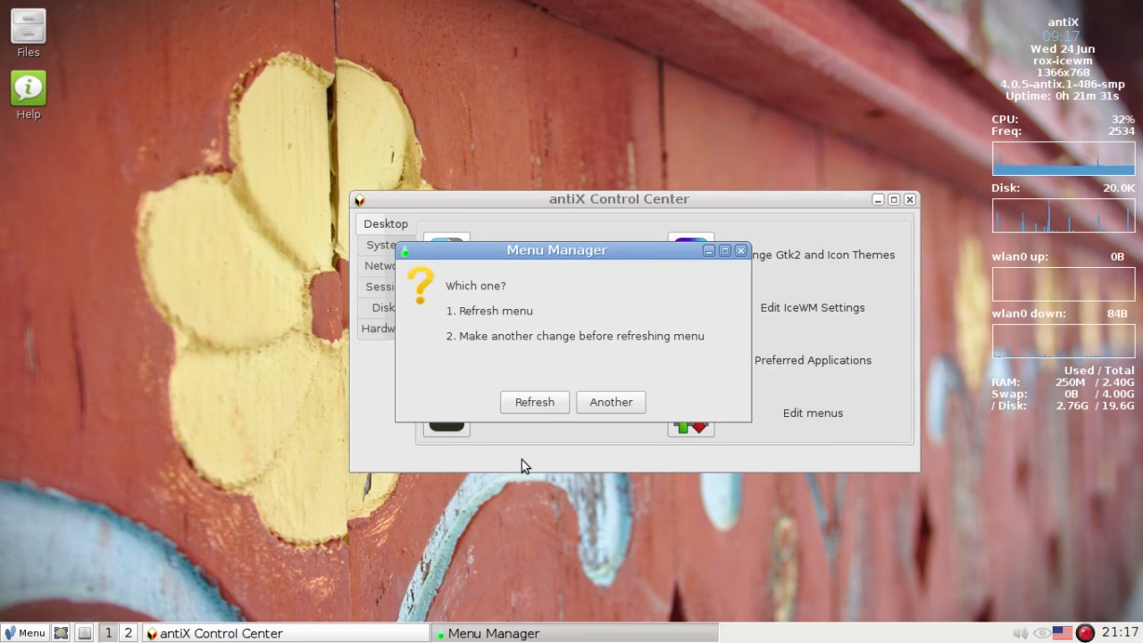
left_click(535, 402)
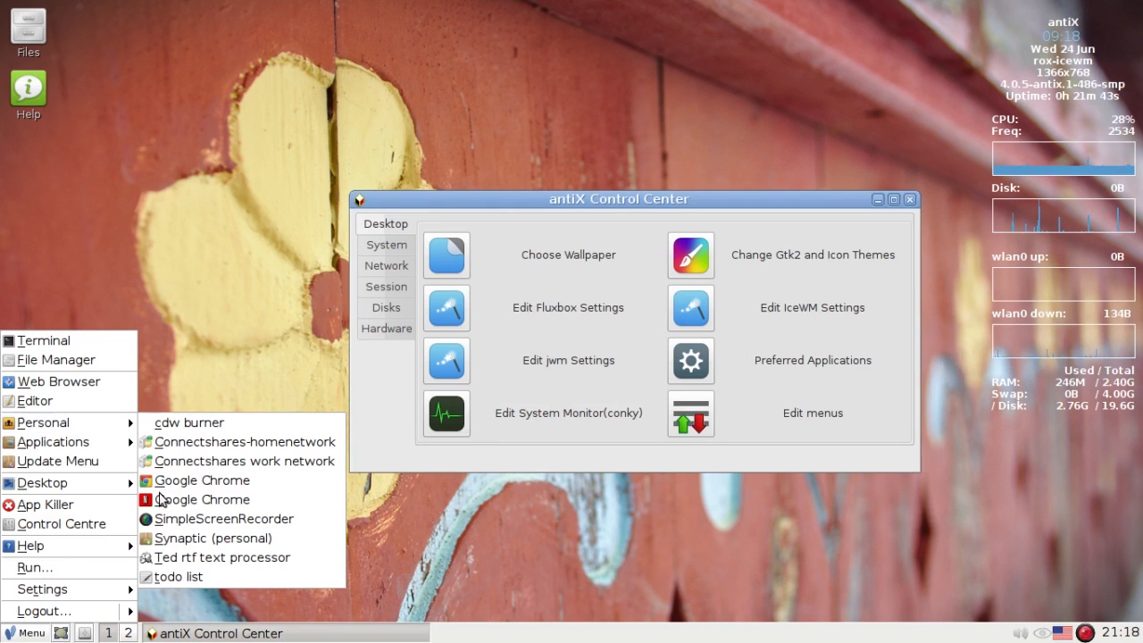
mouse_move(182, 577)
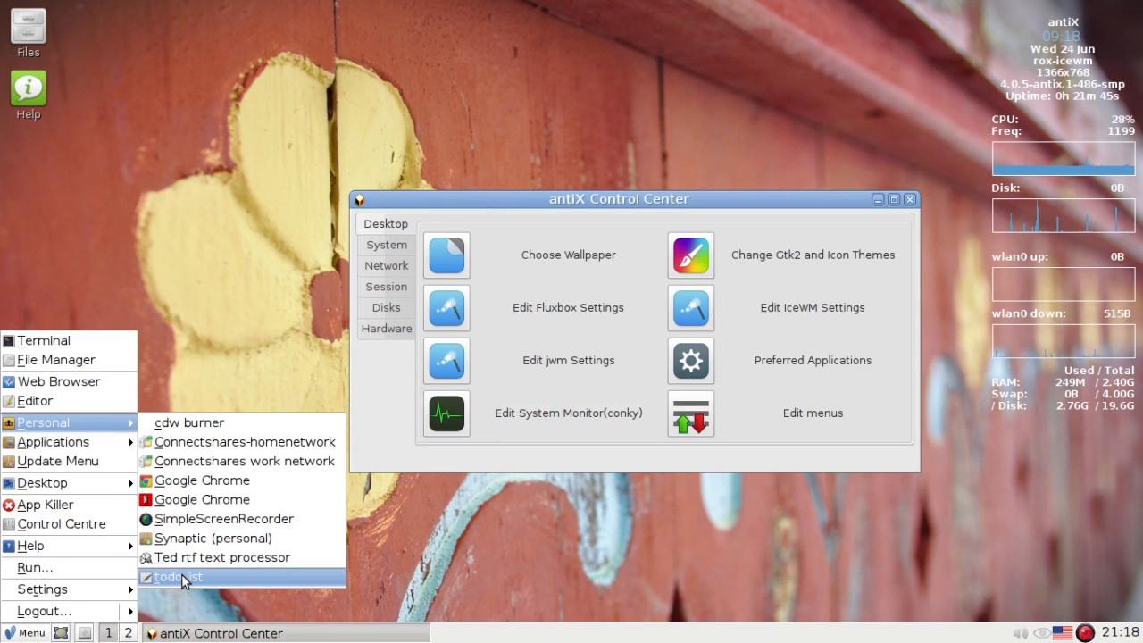
Open todo list from Personal, write "1. make a to do list." and save todo.list.txt on closing.
left_click(178, 577)
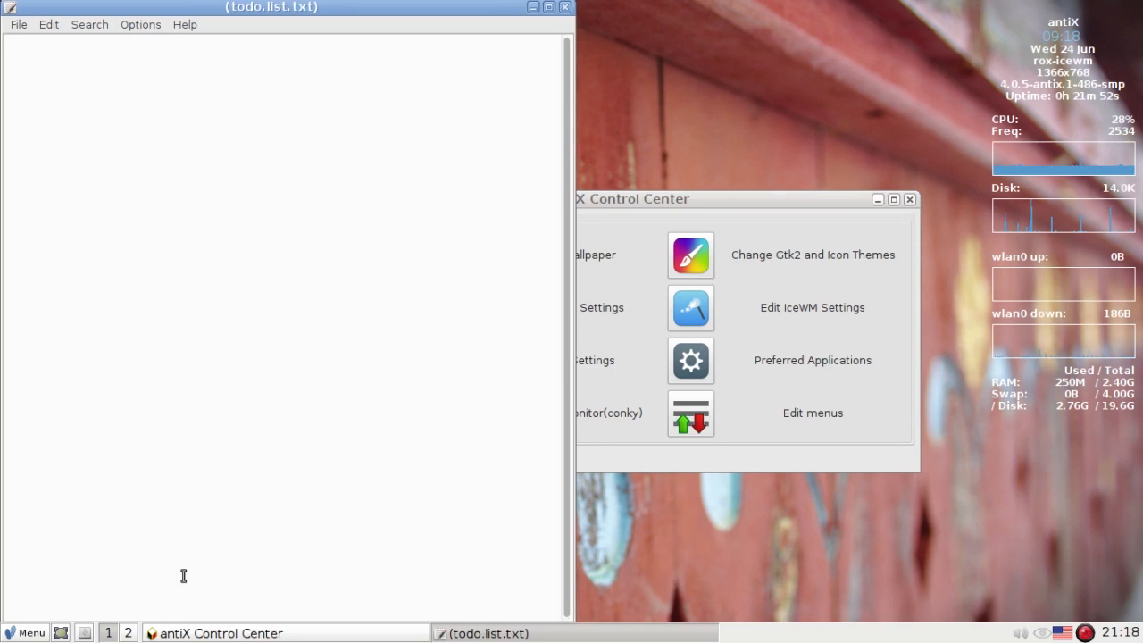
type("1. make a to do list.")
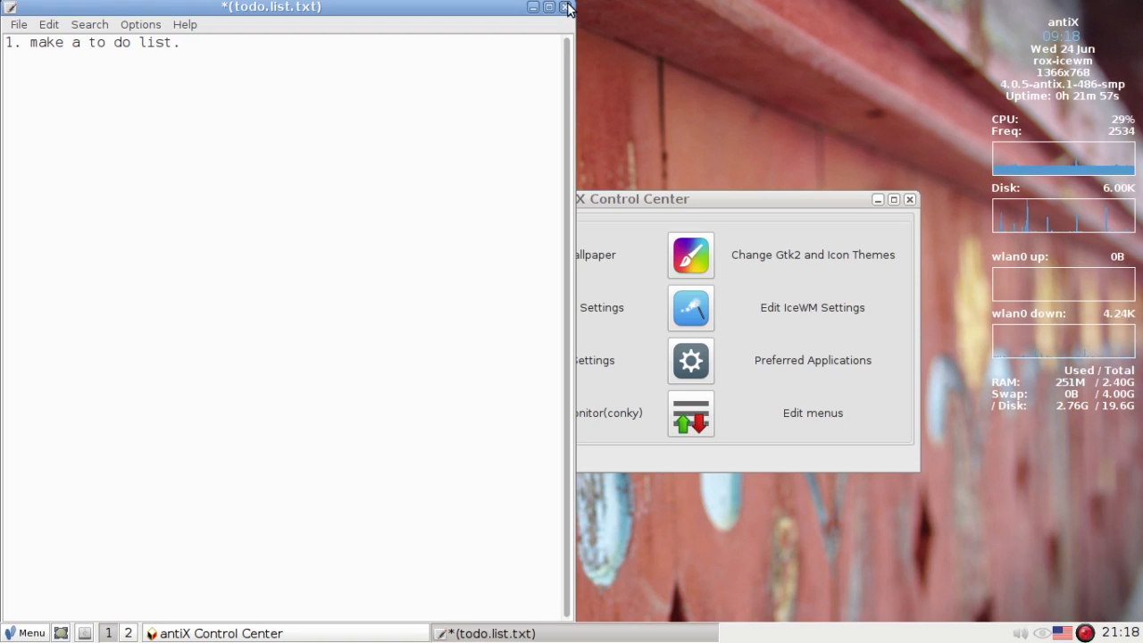
left_click(565, 7)
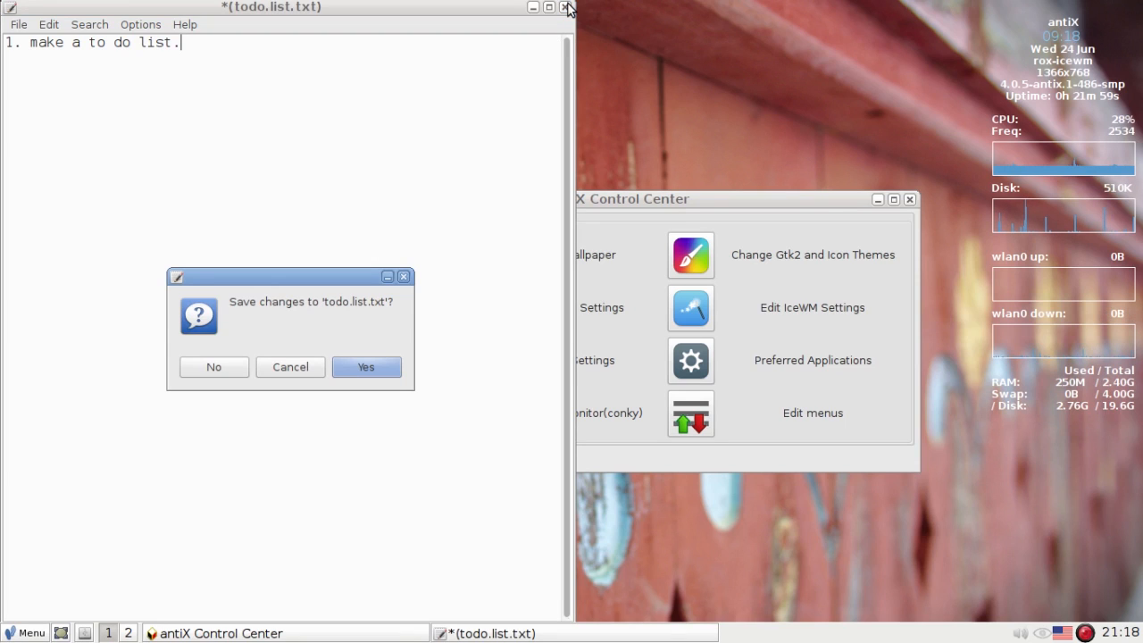
left_click(214, 368)
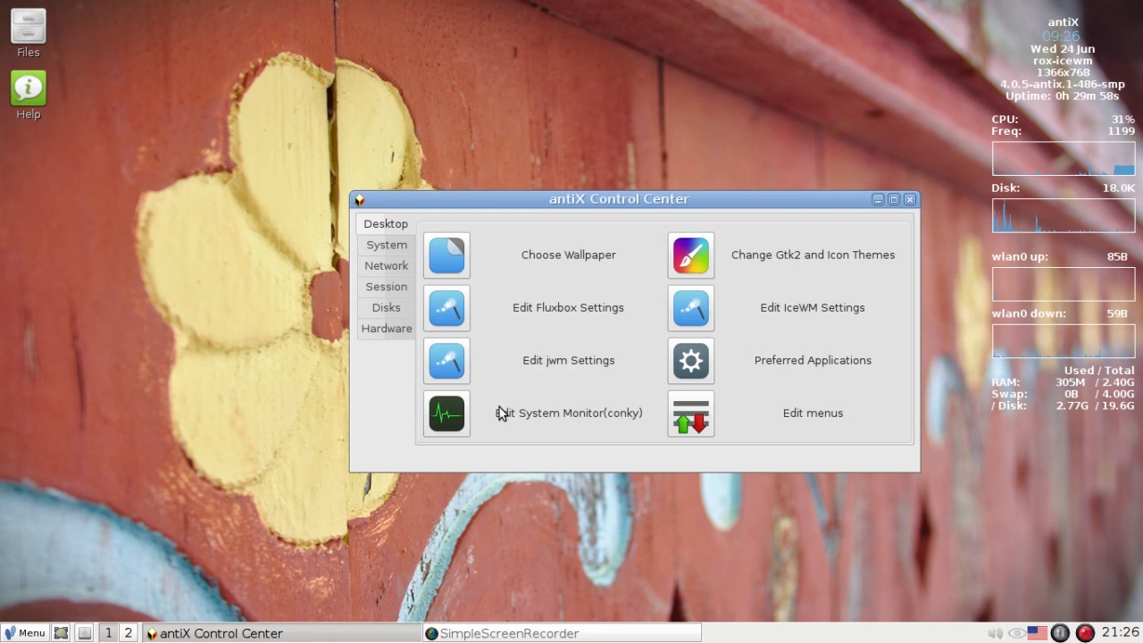
Select LibreOffice Math in Menu Manager's hide-items list and confirm hiding it.
left_click(811, 413)
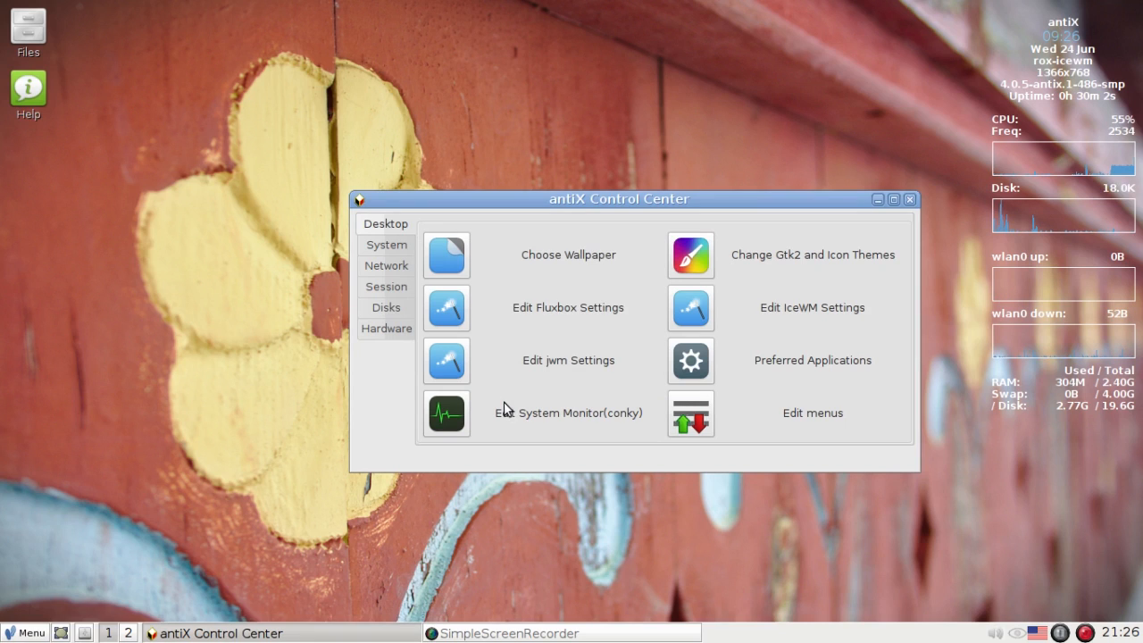
left_click(811, 413)
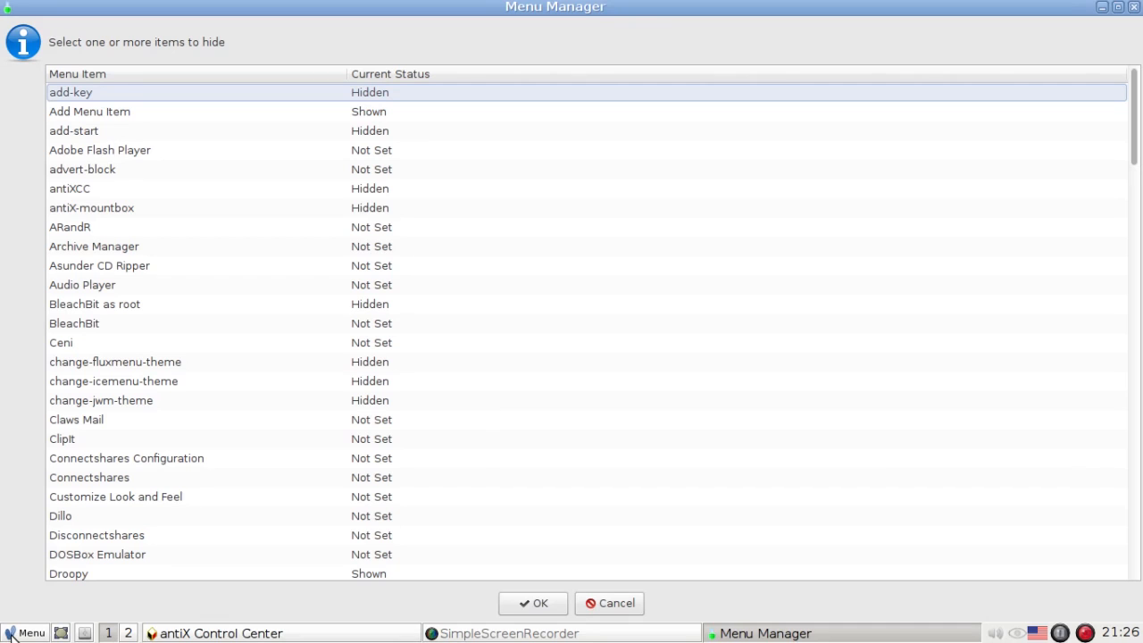
left_click(25, 632)
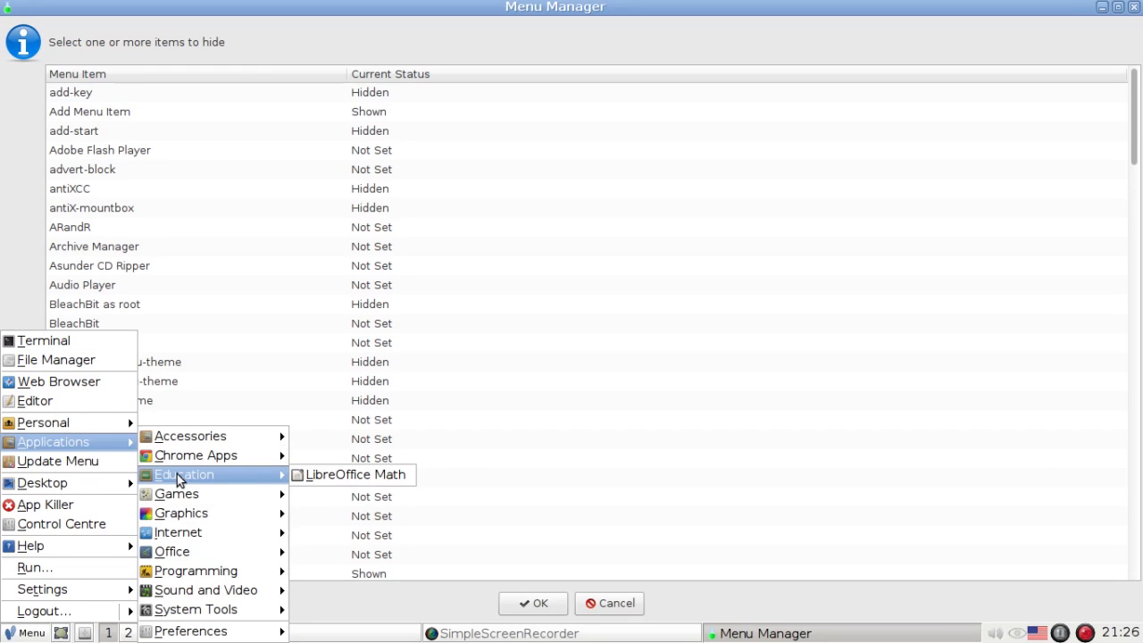
mouse_move(196, 354)
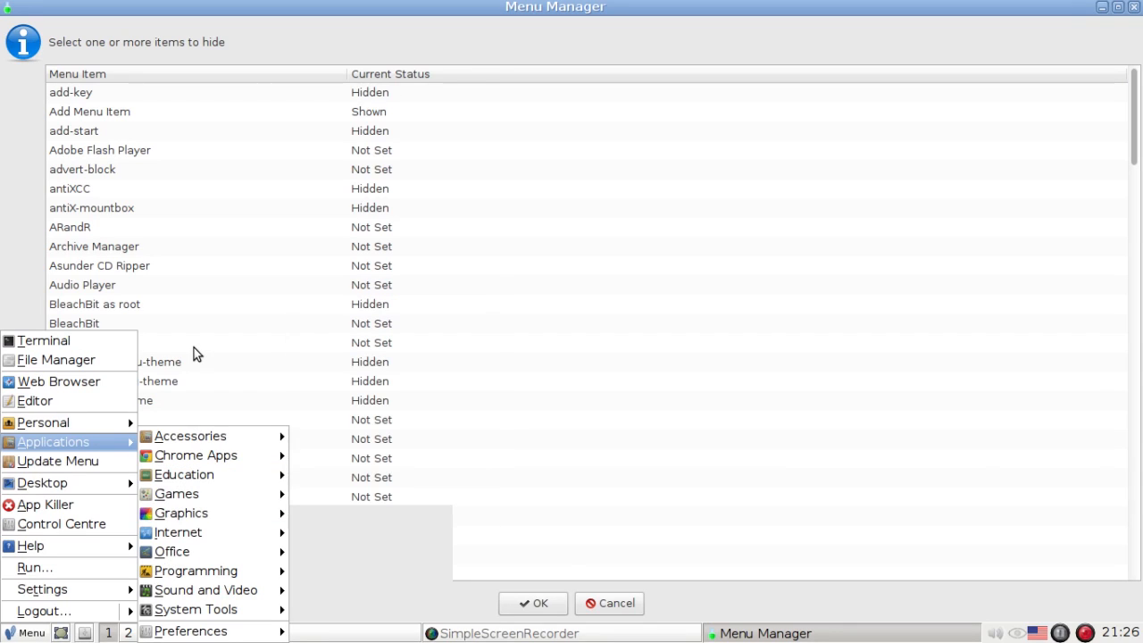
mouse_move(171, 550)
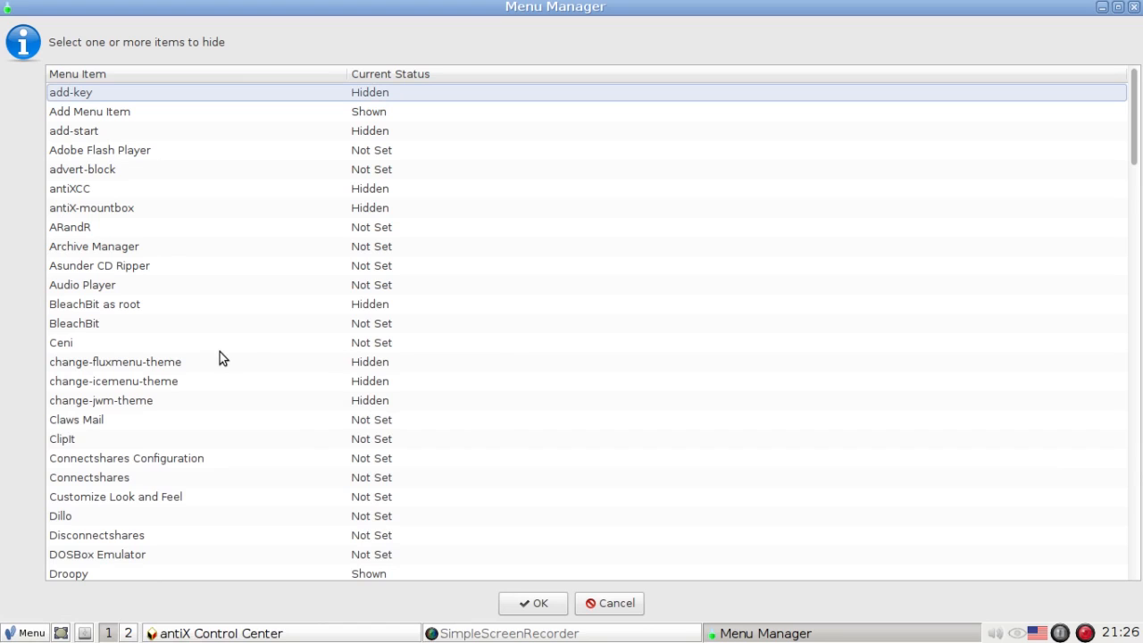
left_click(91, 208)
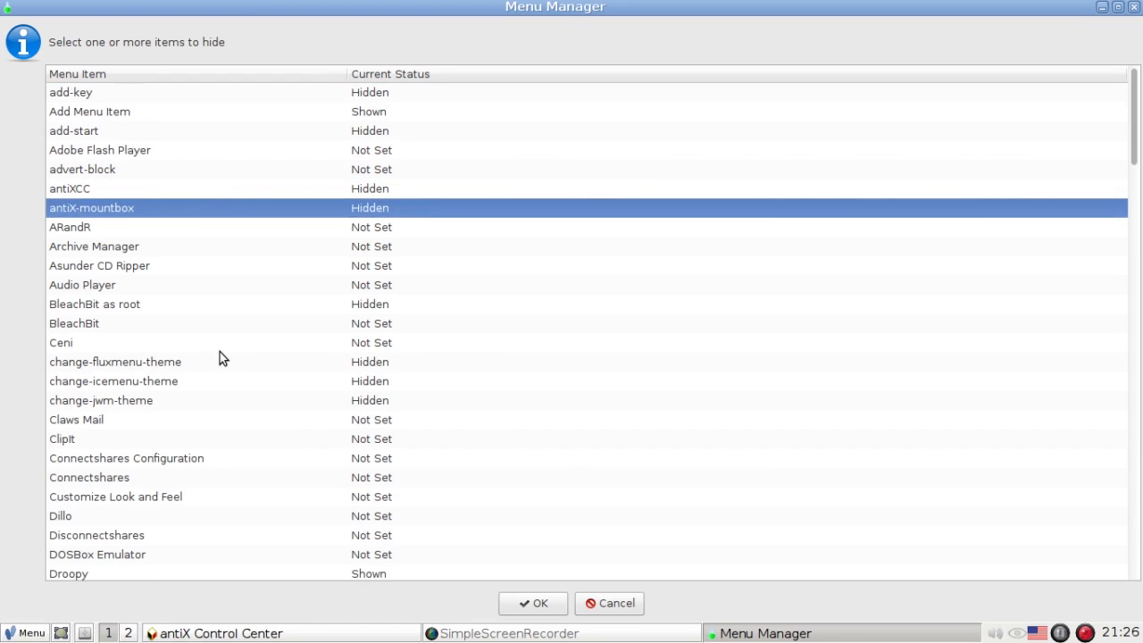
left_click(100, 264)
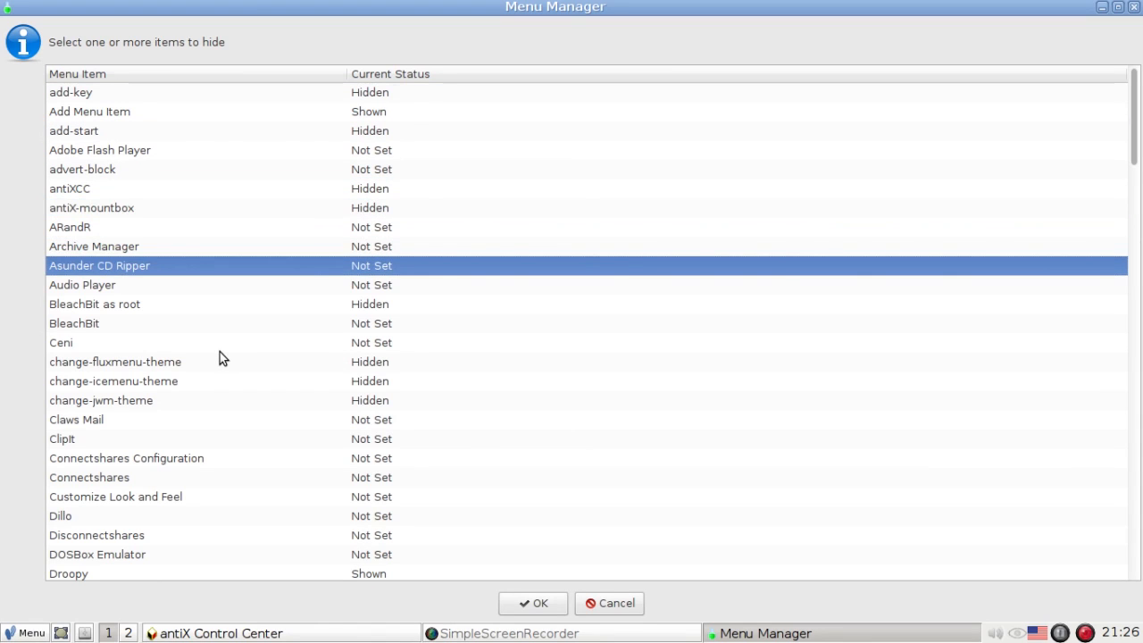
scroll("down", 3)
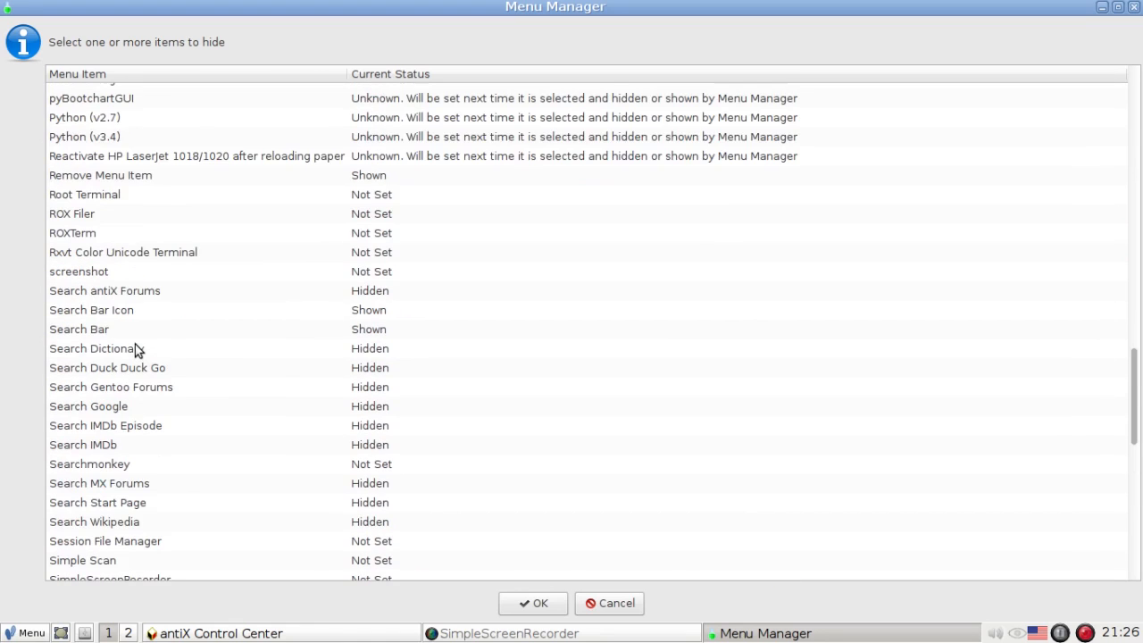
scroll("down", 3)
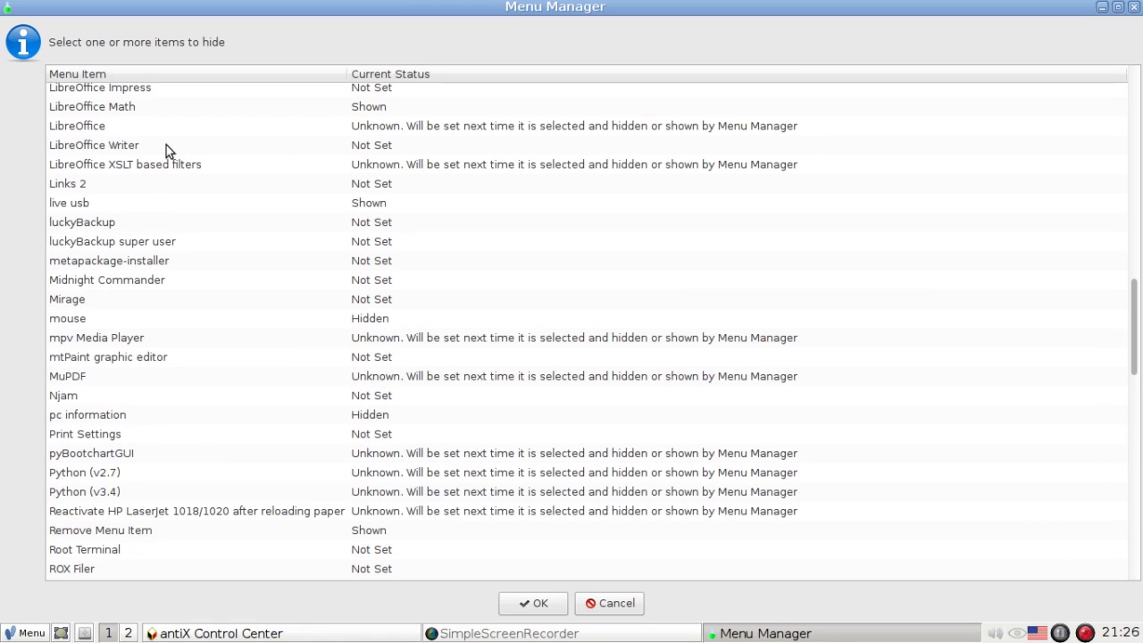
mouse_move(382, 111)
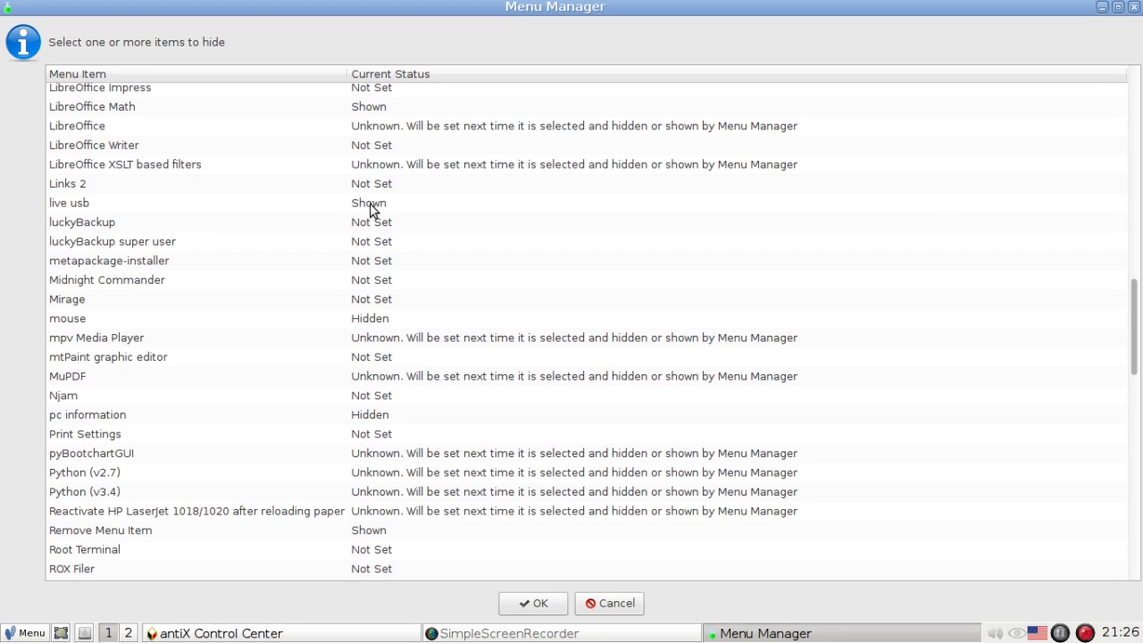
mouse_move(354, 338)
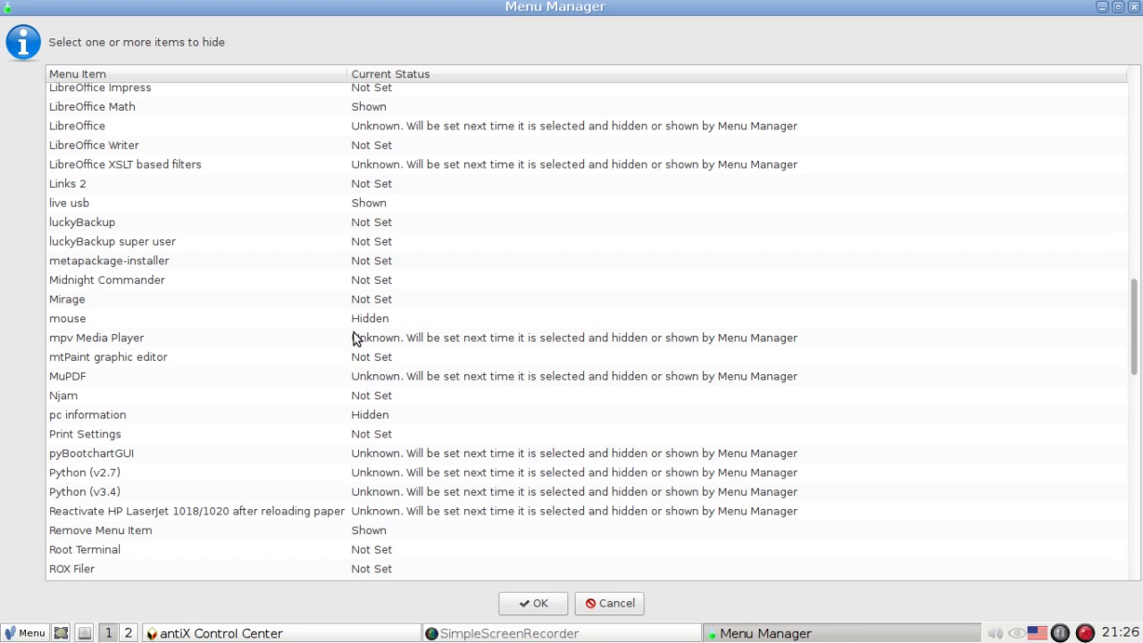
mouse_move(547, 346)
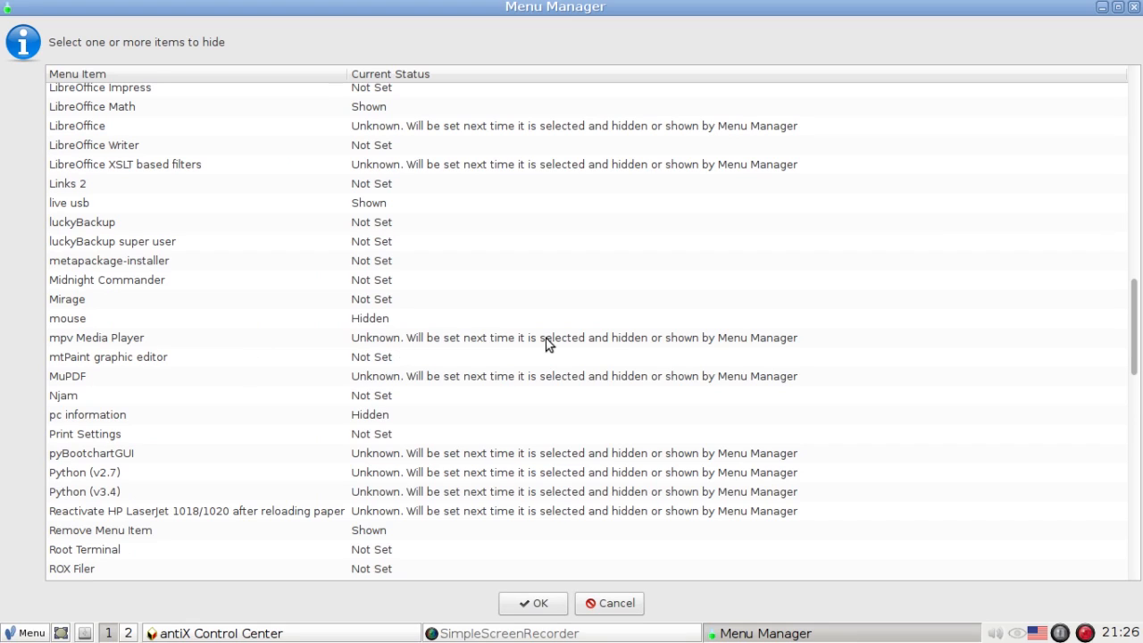
mouse_move(758, 350)
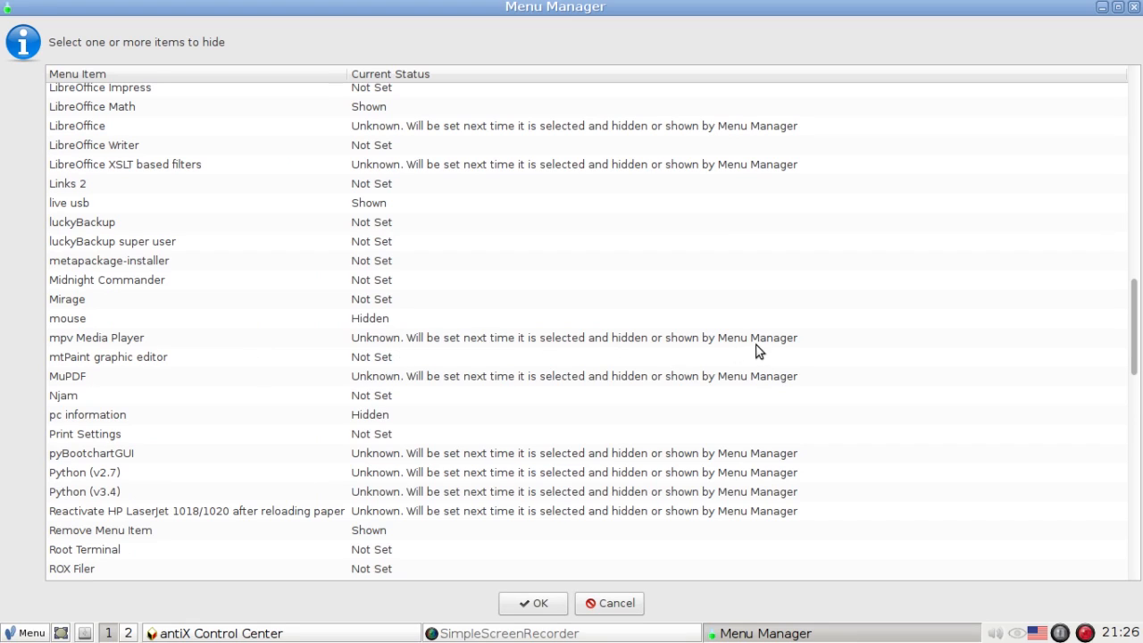
mouse_move(64, 241)
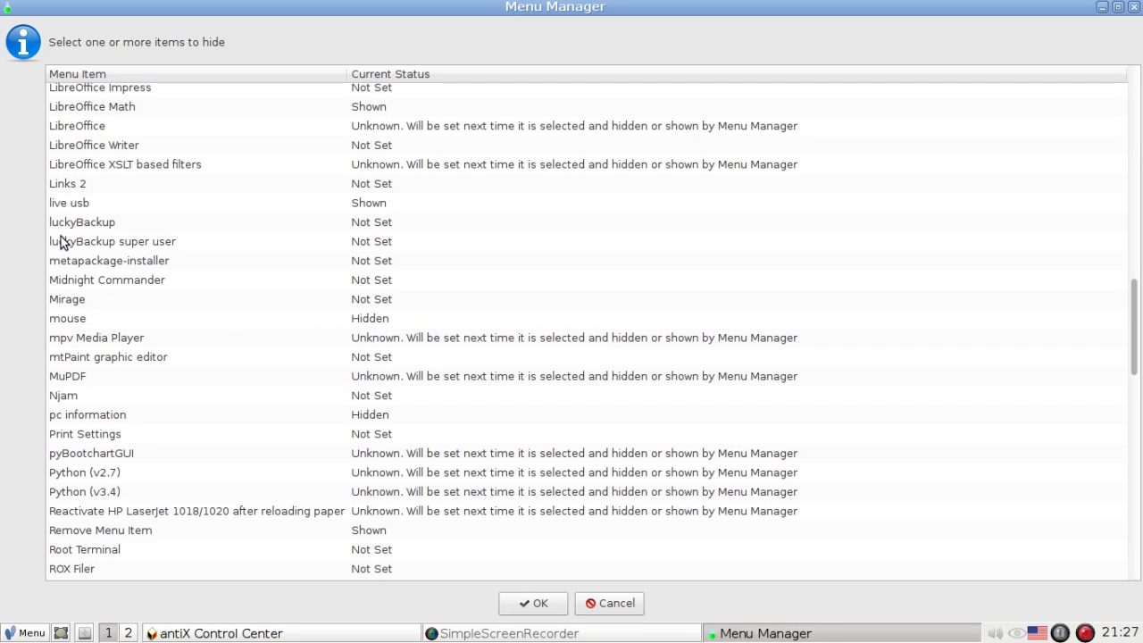
mouse_move(111, 118)
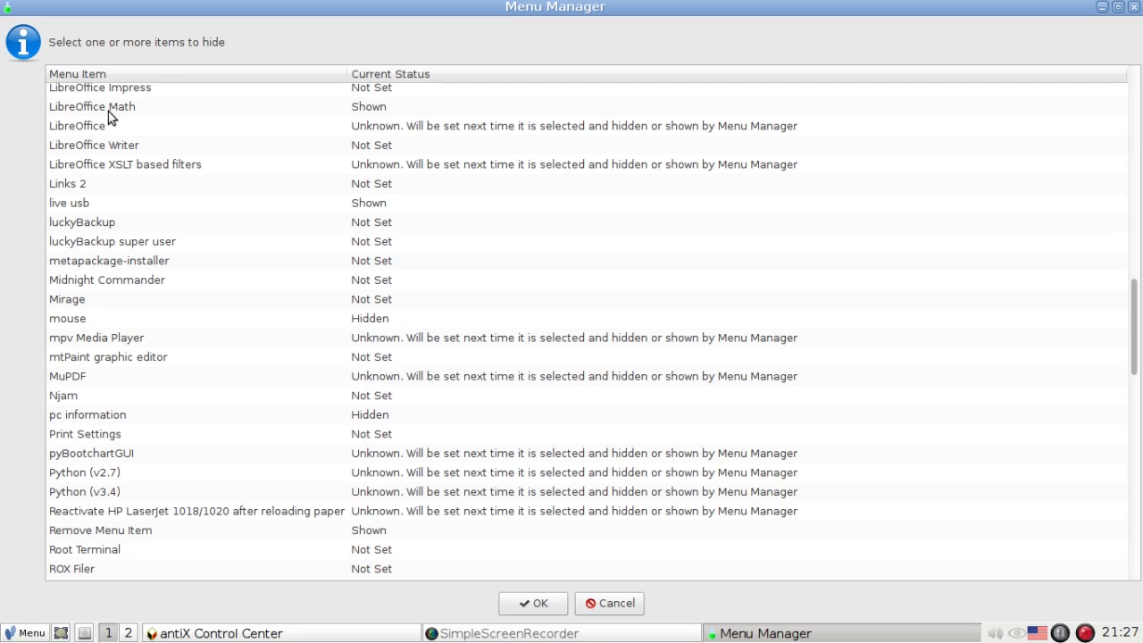
left_click(93, 107)
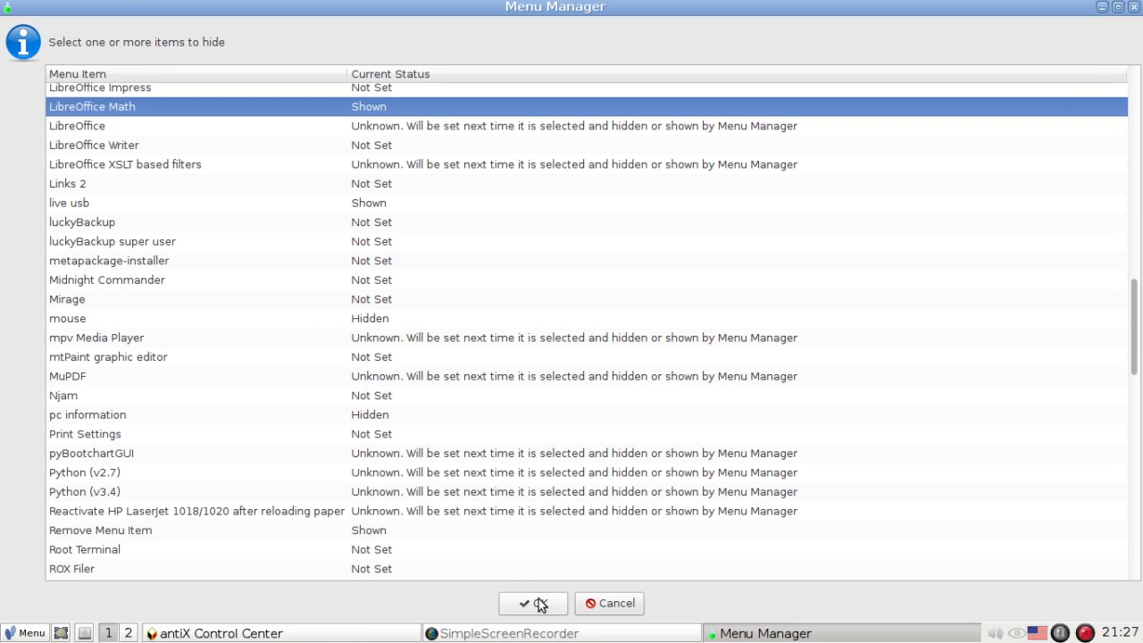
left_click(527, 604)
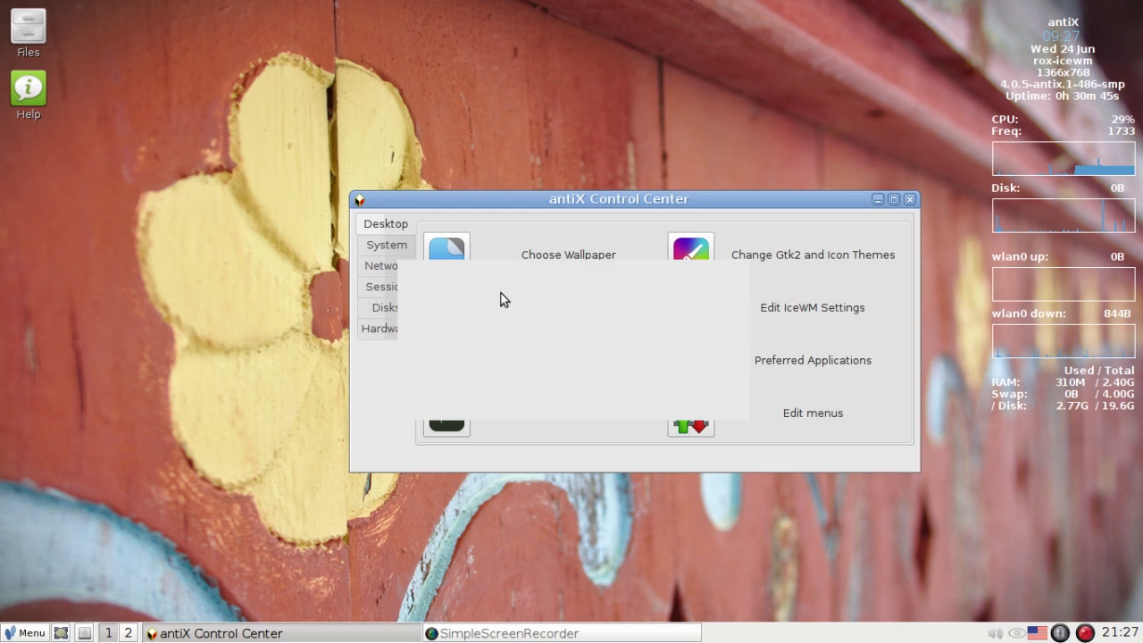
Refresh the menu and expand Applications to confirm the Education category is gone.
left_click(811, 413)
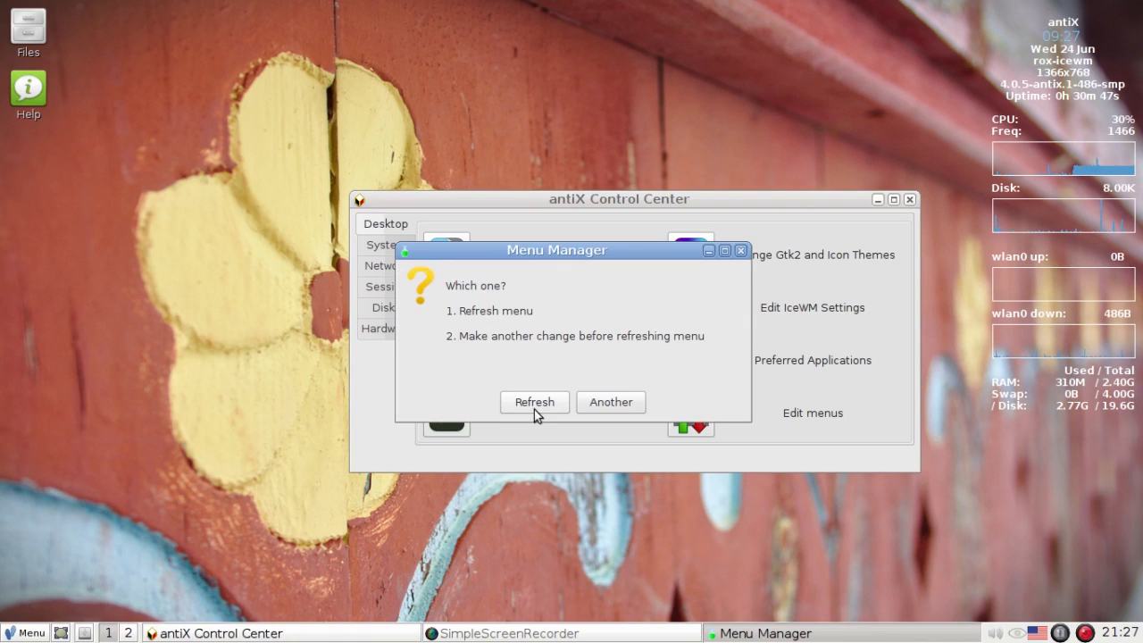
left_click(534, 402)
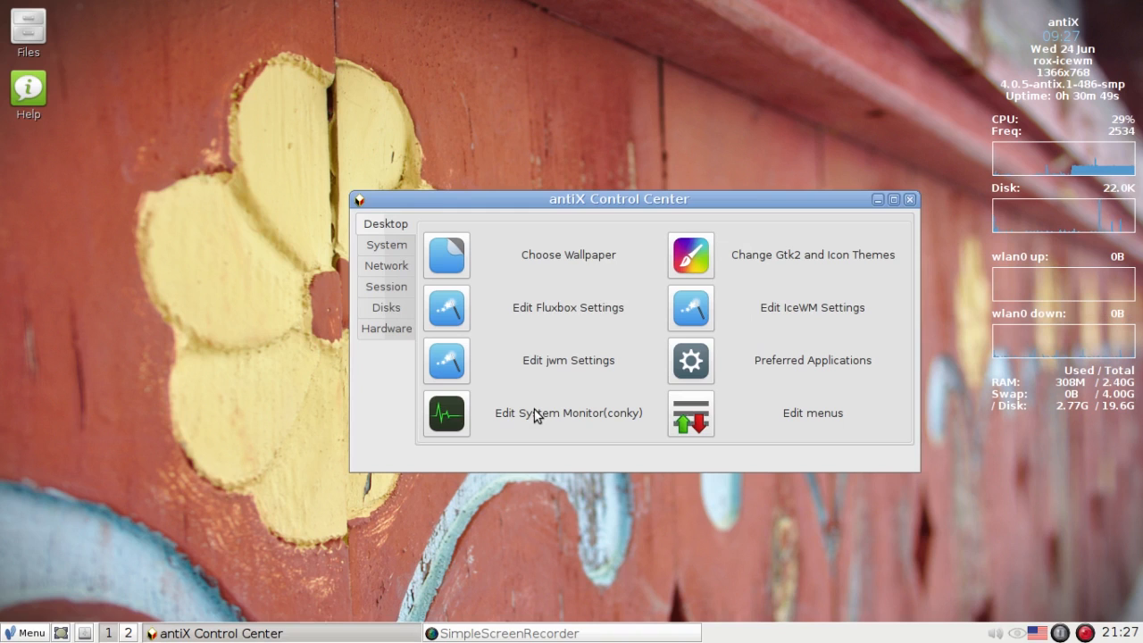
left_click(811, 413)
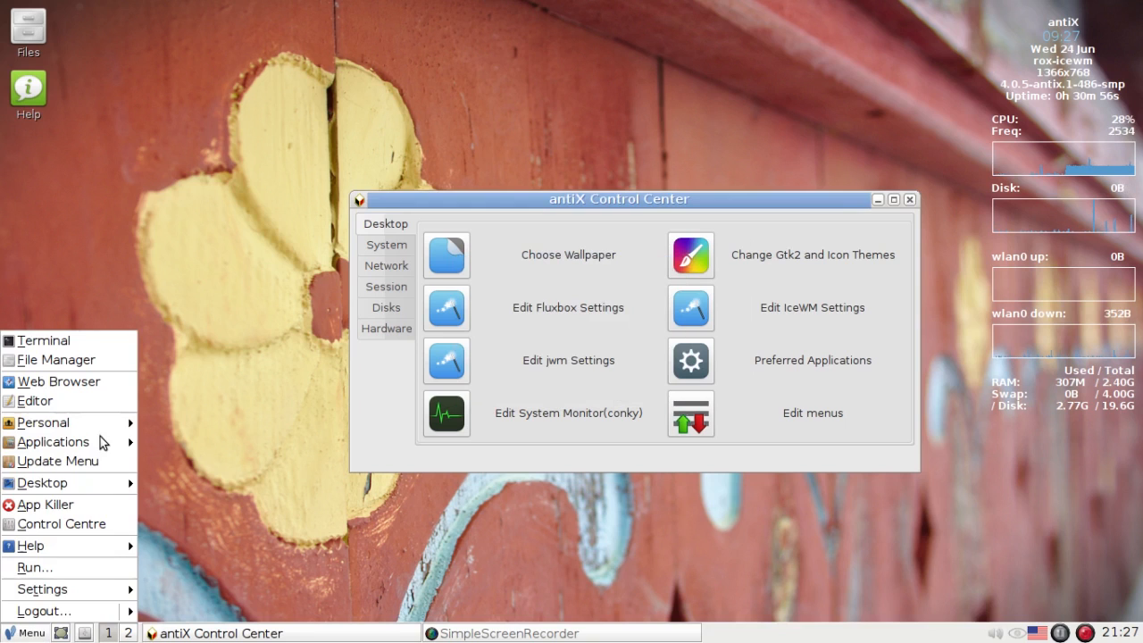
left_click(54, 443)
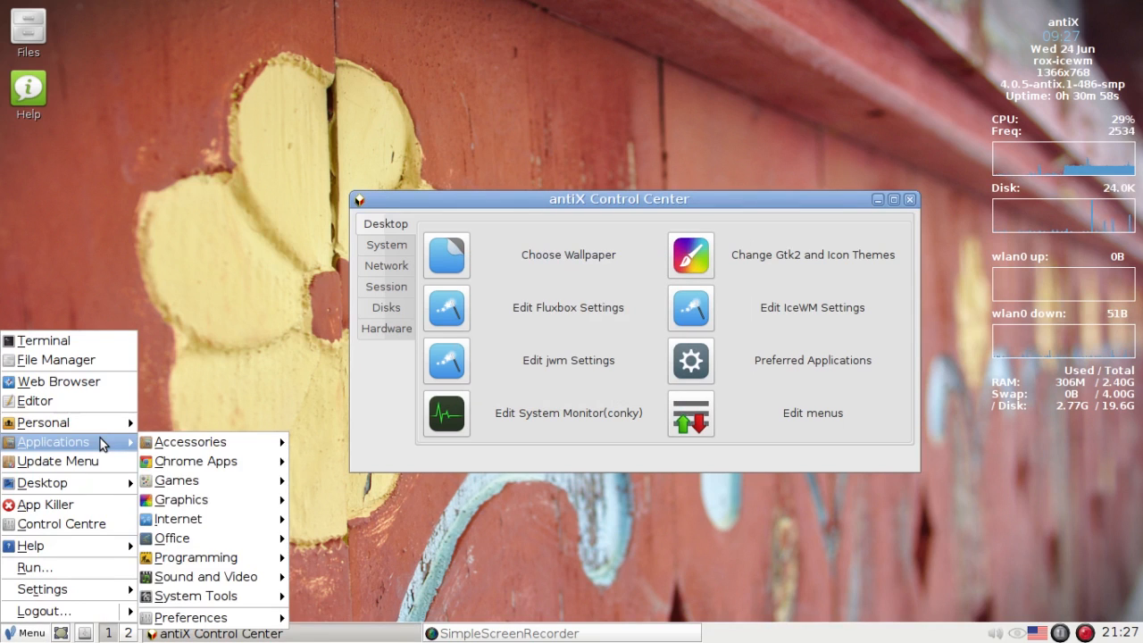
mouse_move(184, 500)
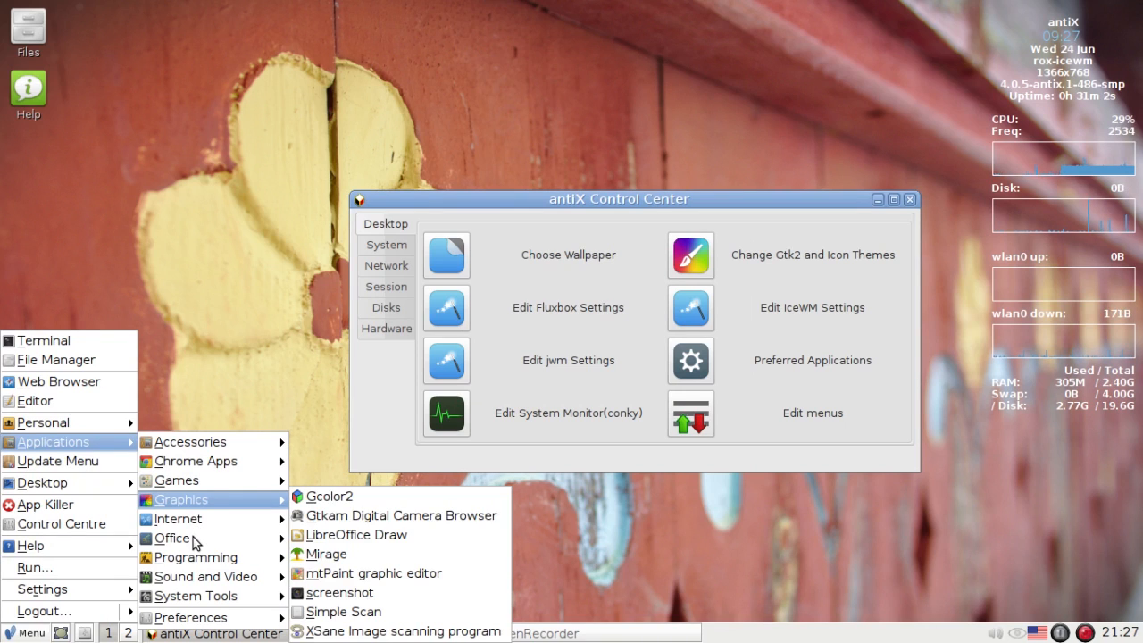
mouse_move(171, 538)
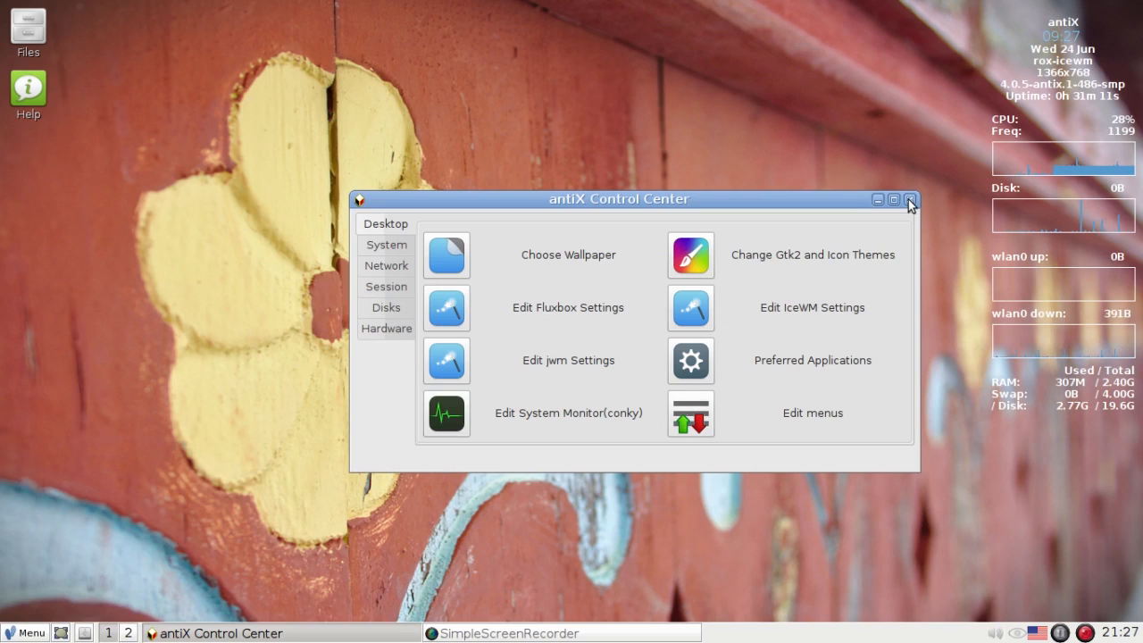
mouse_move(757, 550)
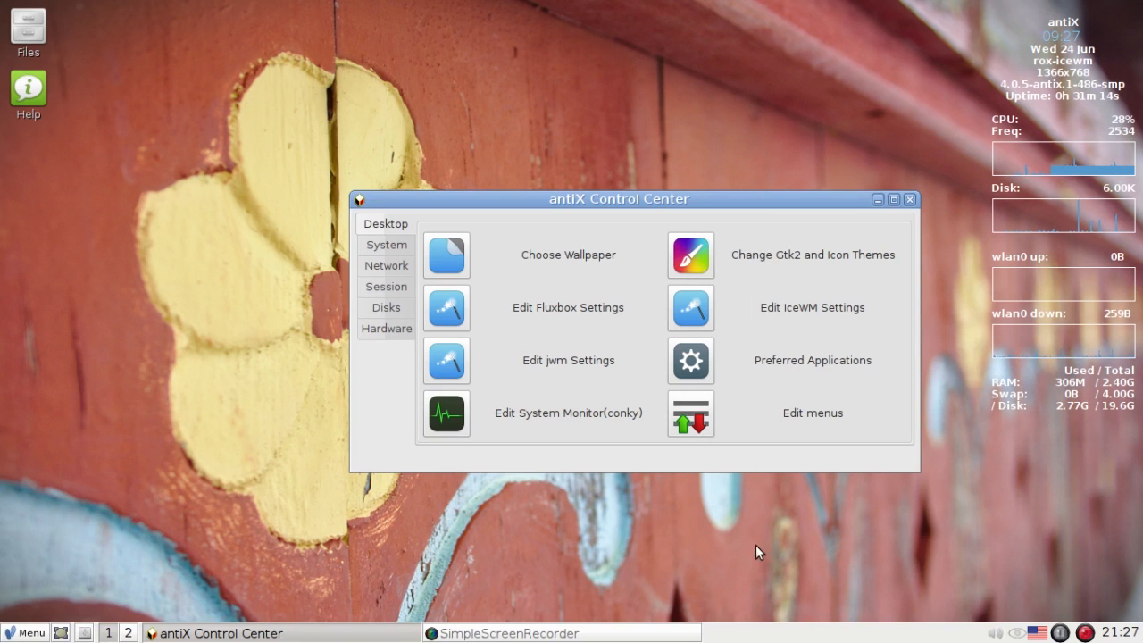
mouse_move(747, 557)
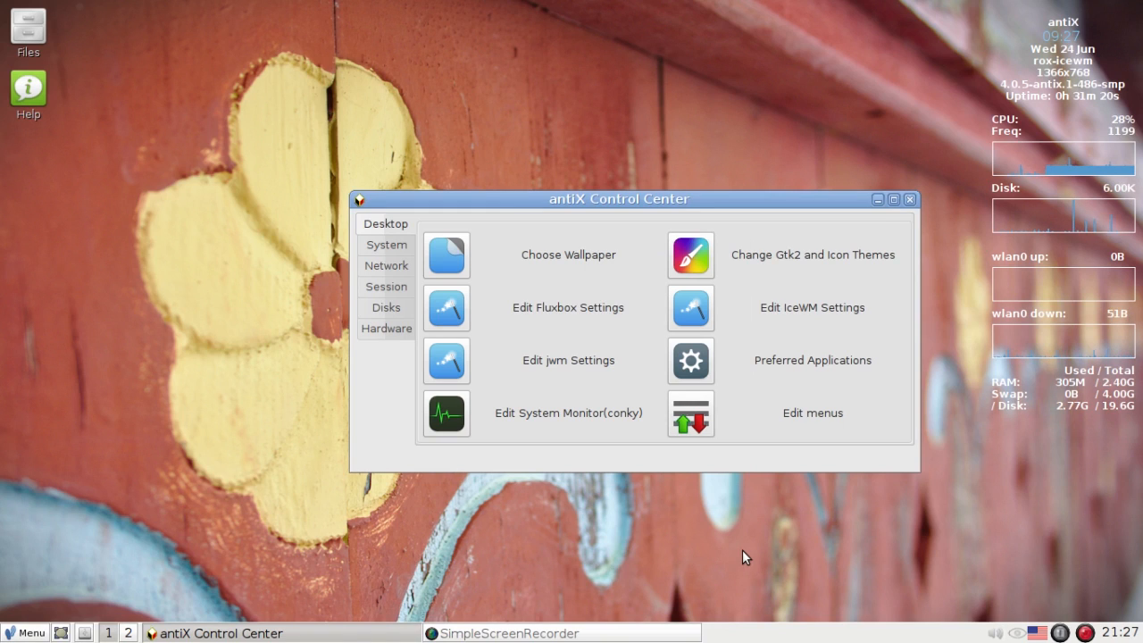
mouse_move(1050, 588)
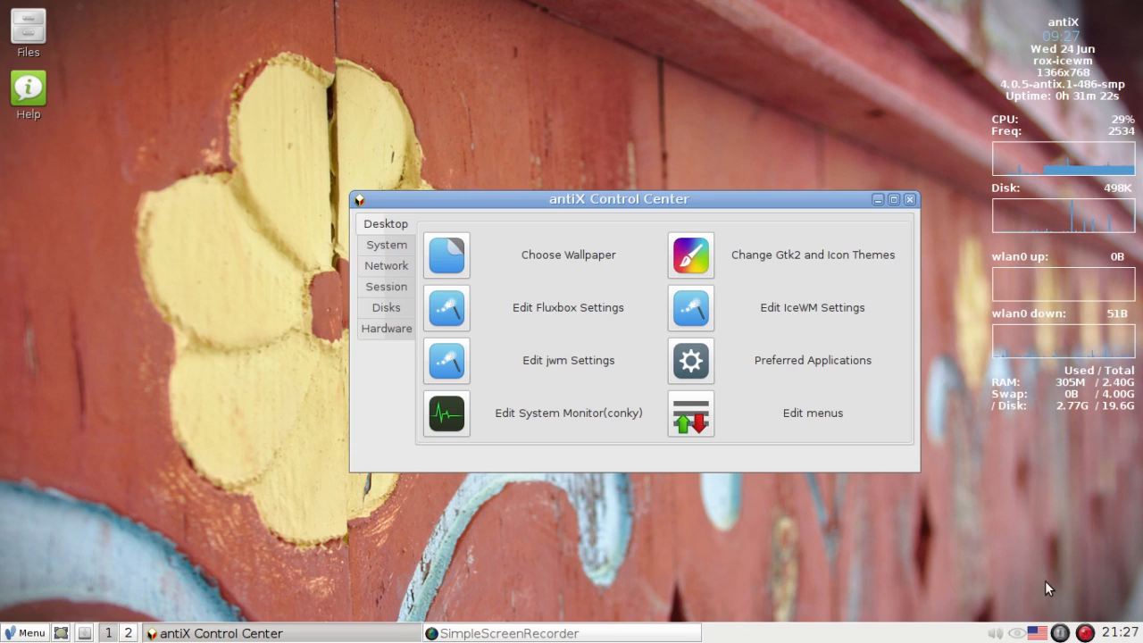